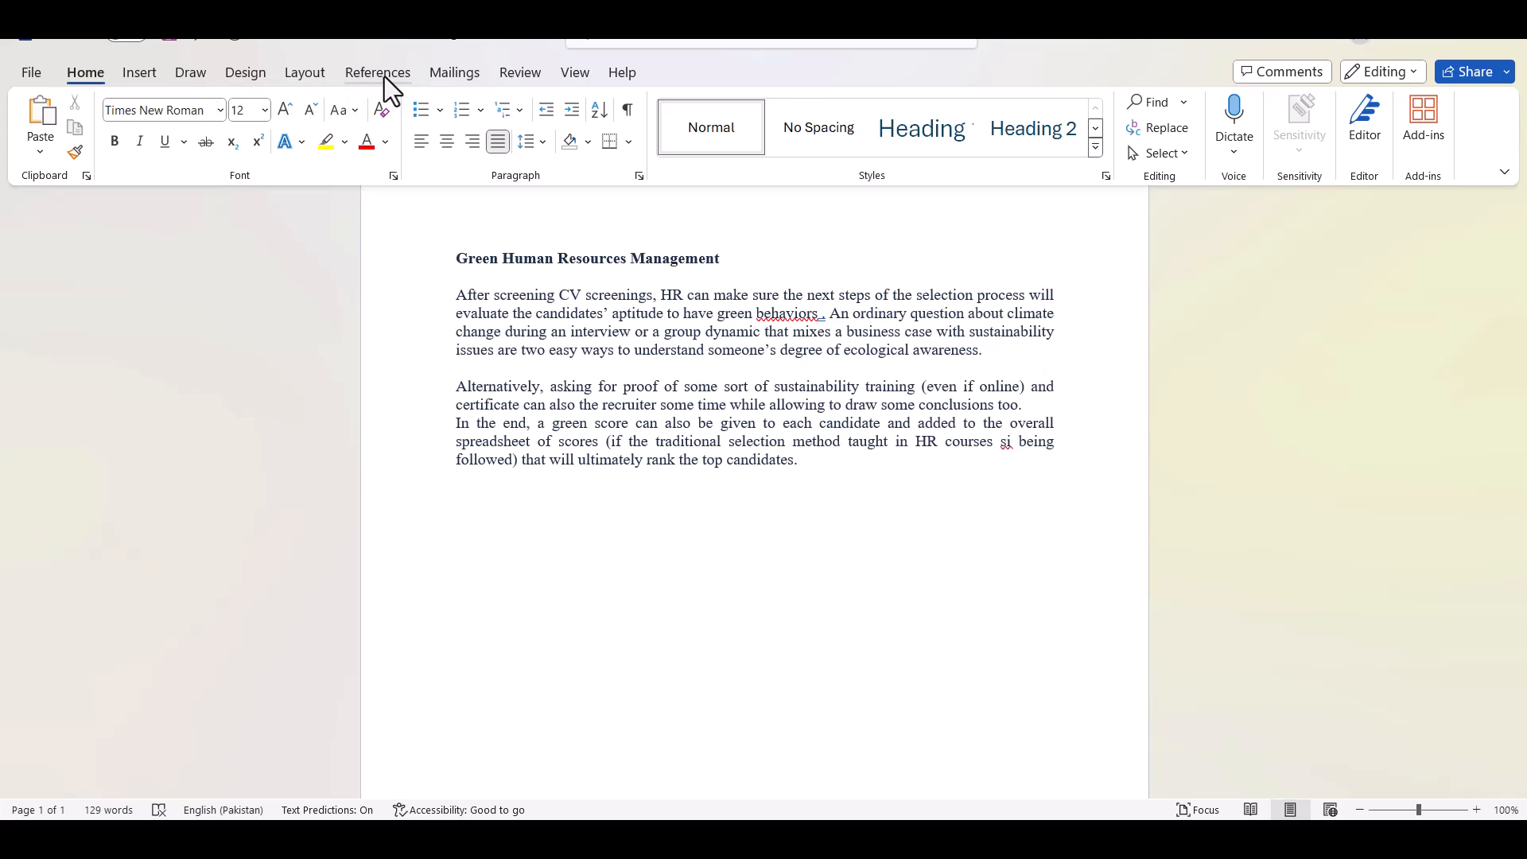
- Review the citation style list on References and keep APA Sixth Edition
click(378, 72)
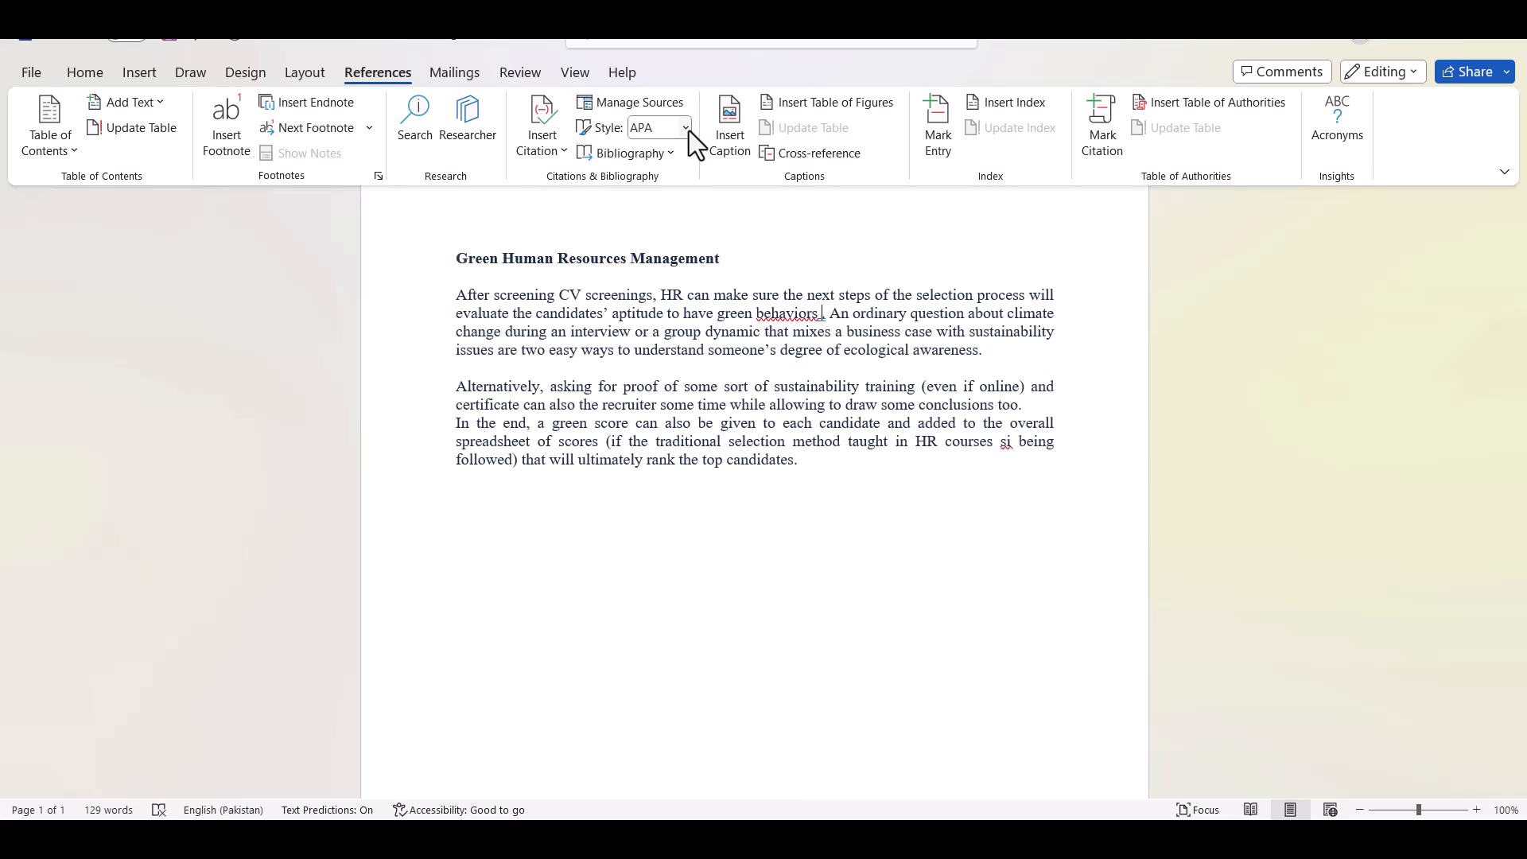
click(687, 127)
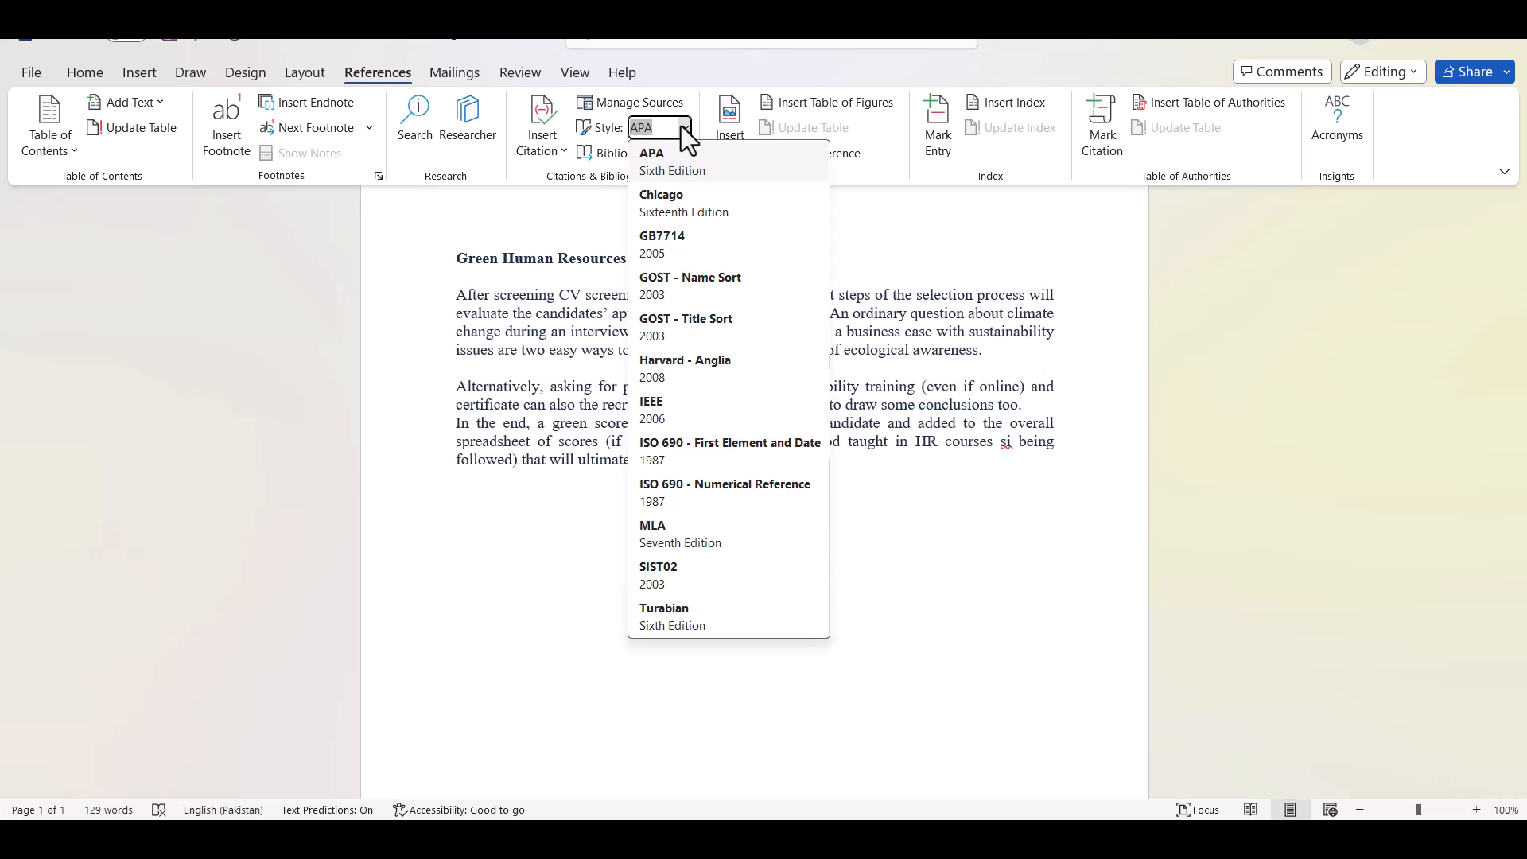
mouse_move(687, 368)
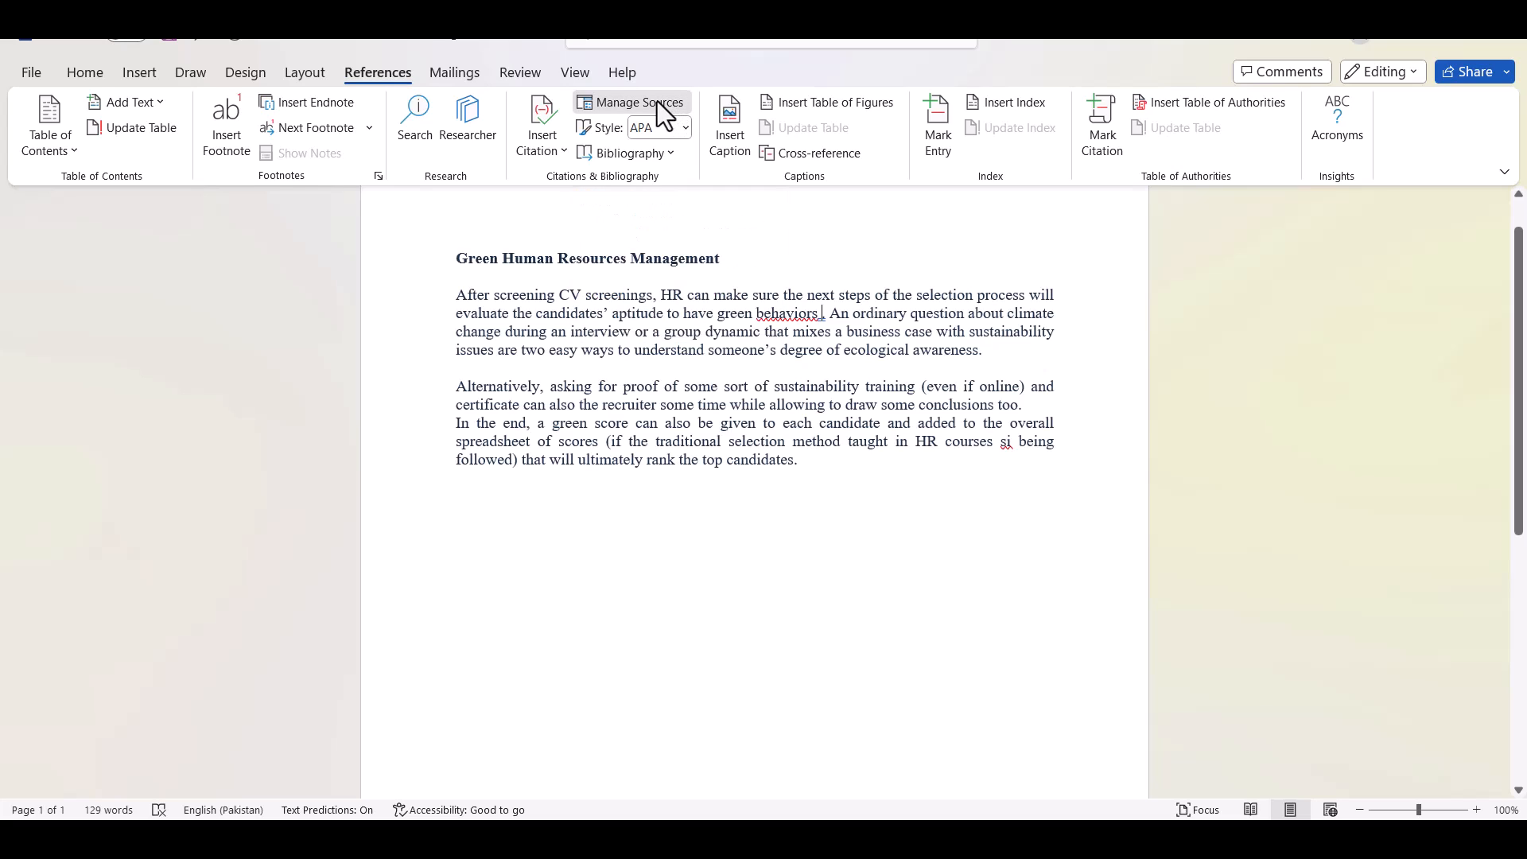
- From Manage Sources, begin a new source with Type of Source kept as Journal Article
click(631, 102)
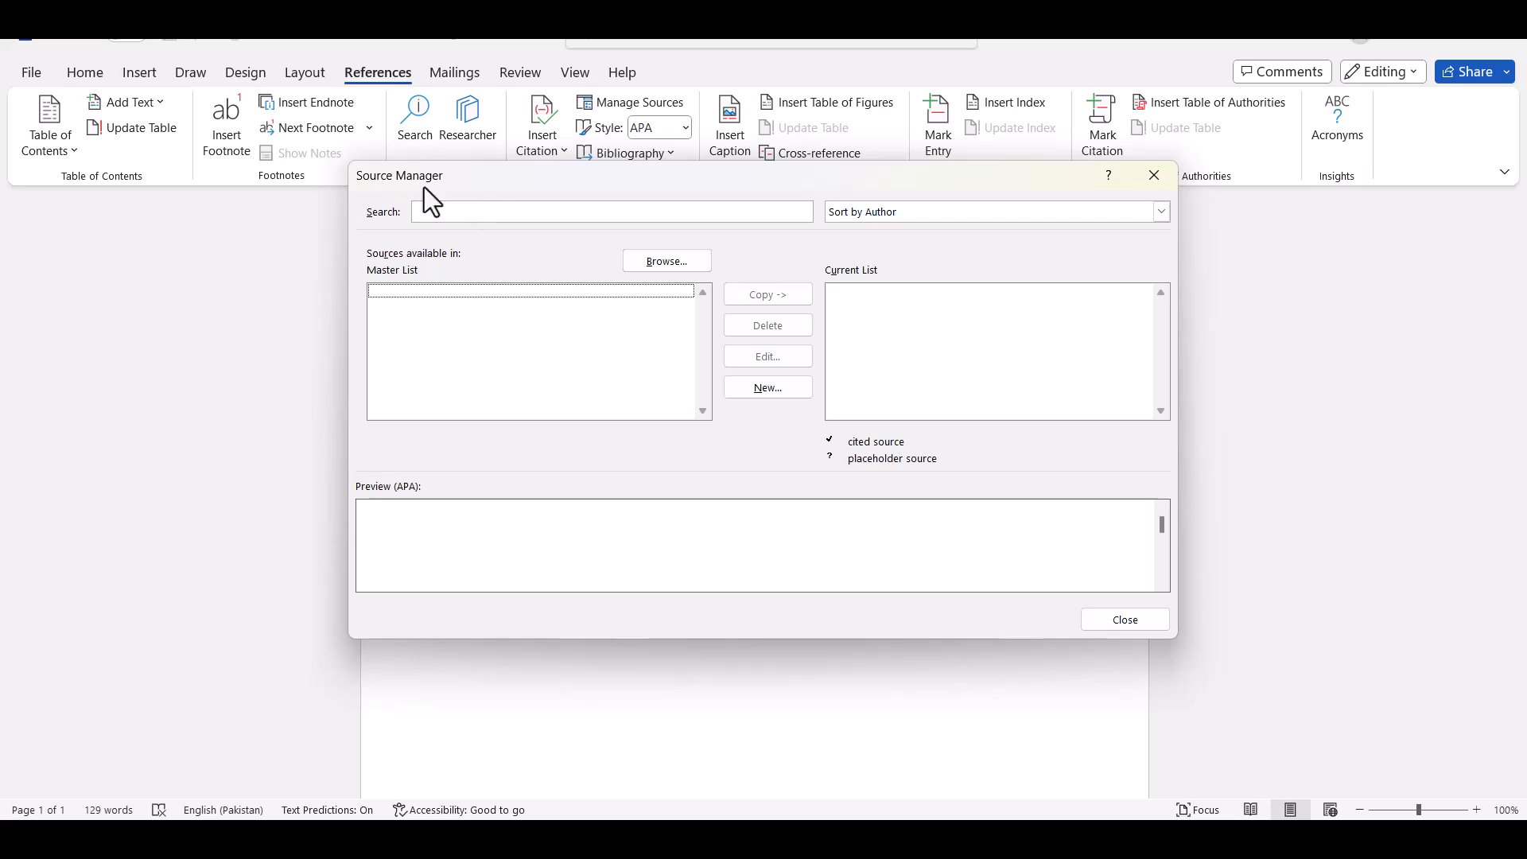
mouse_move(400, 201)
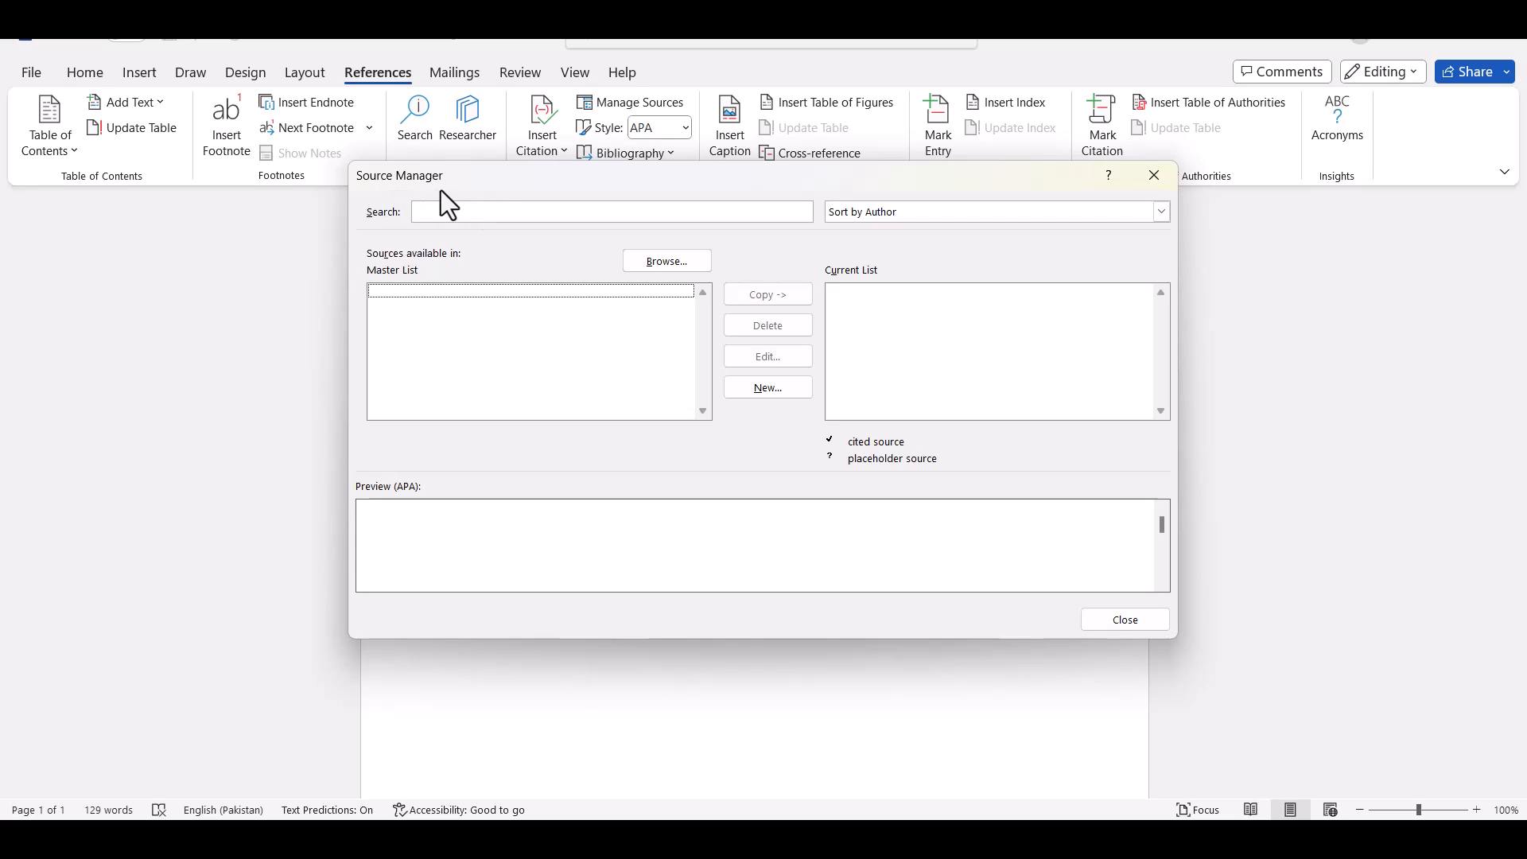
mouse_move(667, 259)
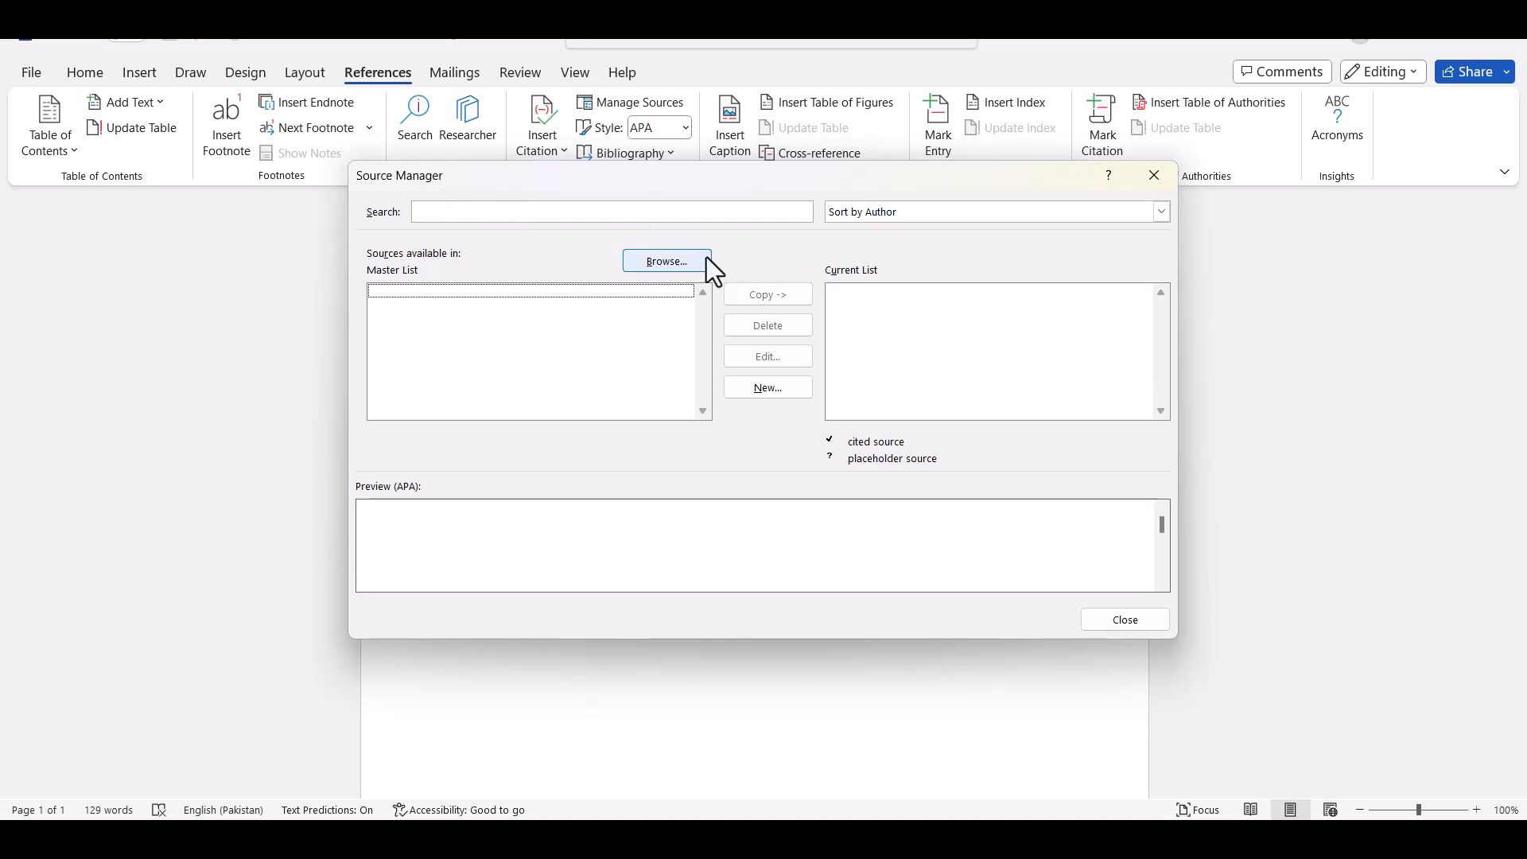
click(767, 386)
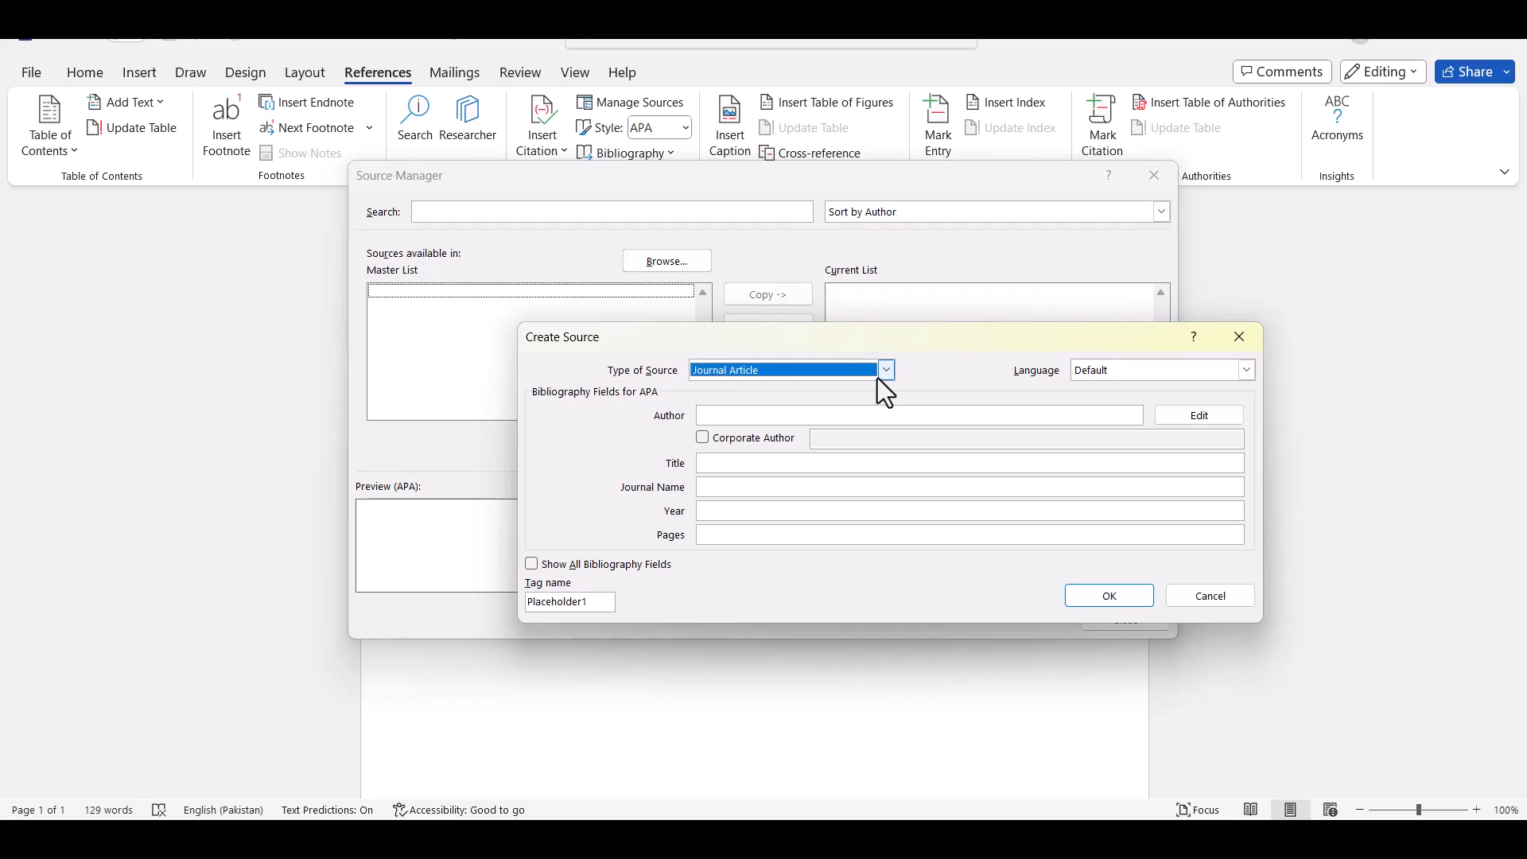
click(883, 369)
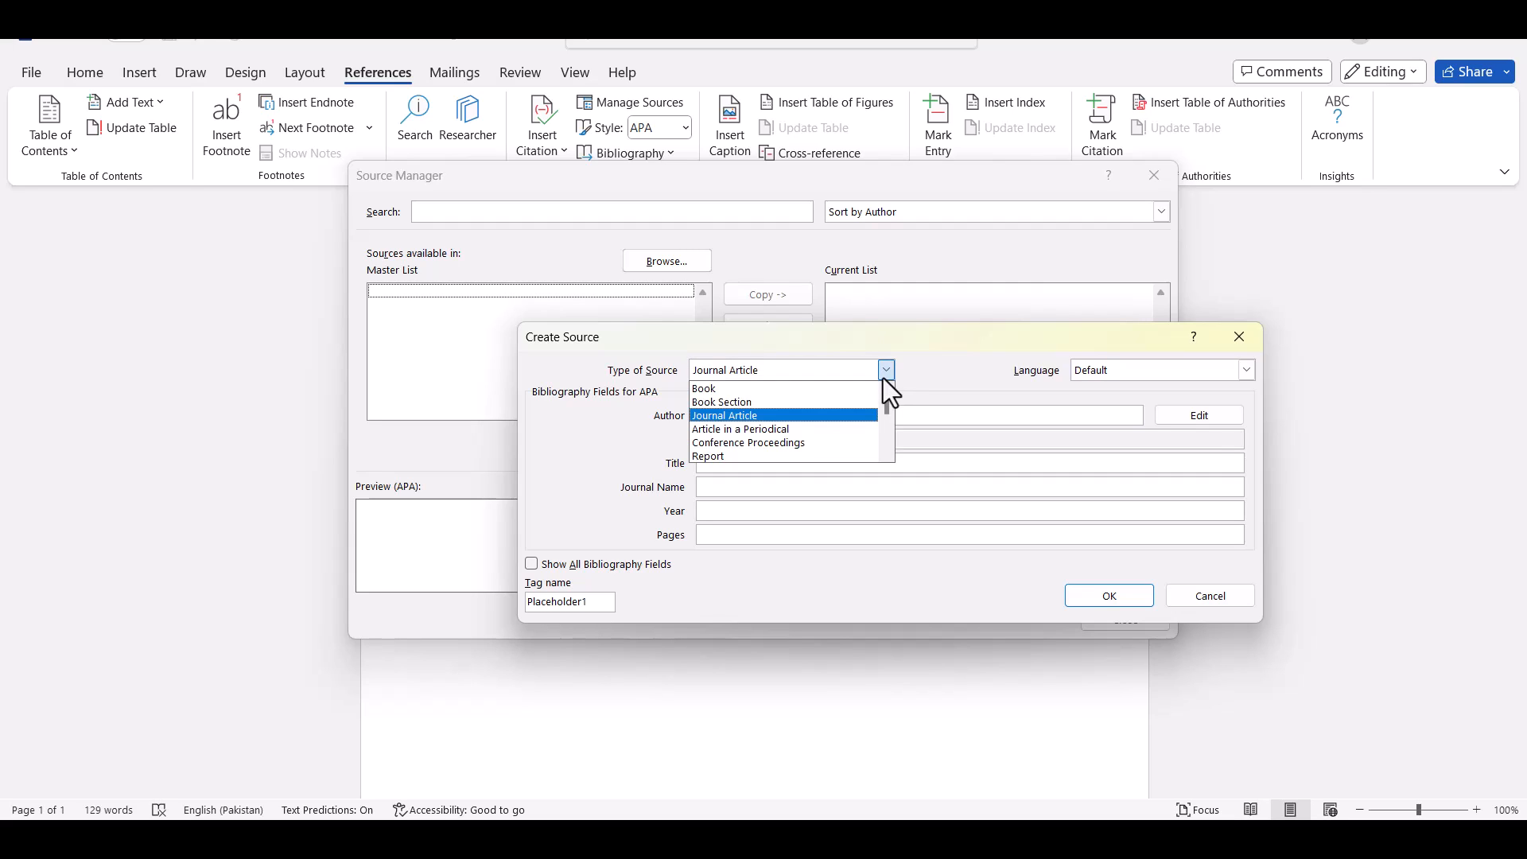
mouse_move(854, 436)
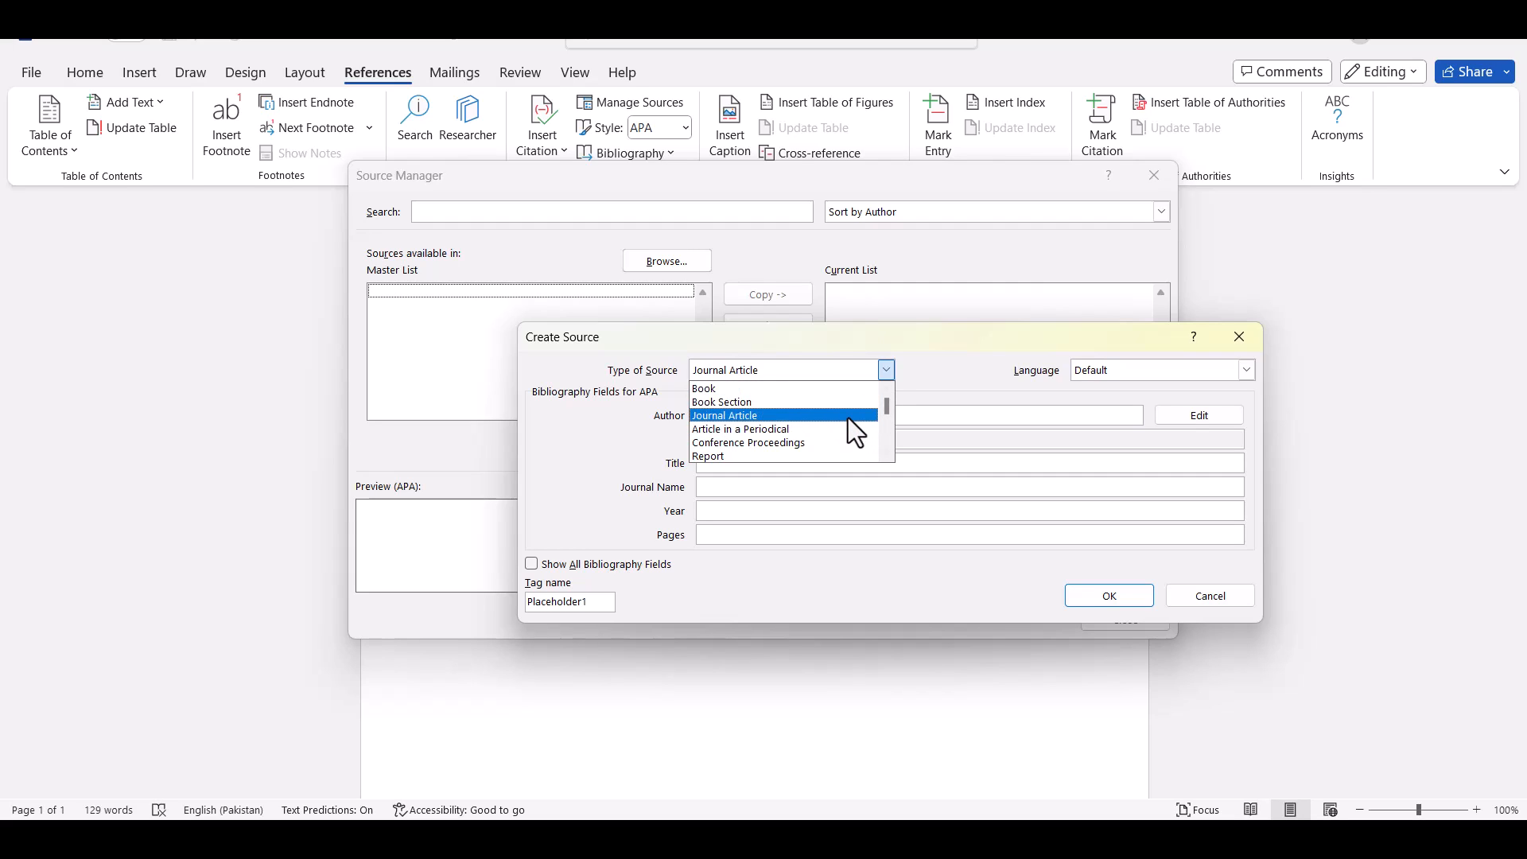
click(726, 415)
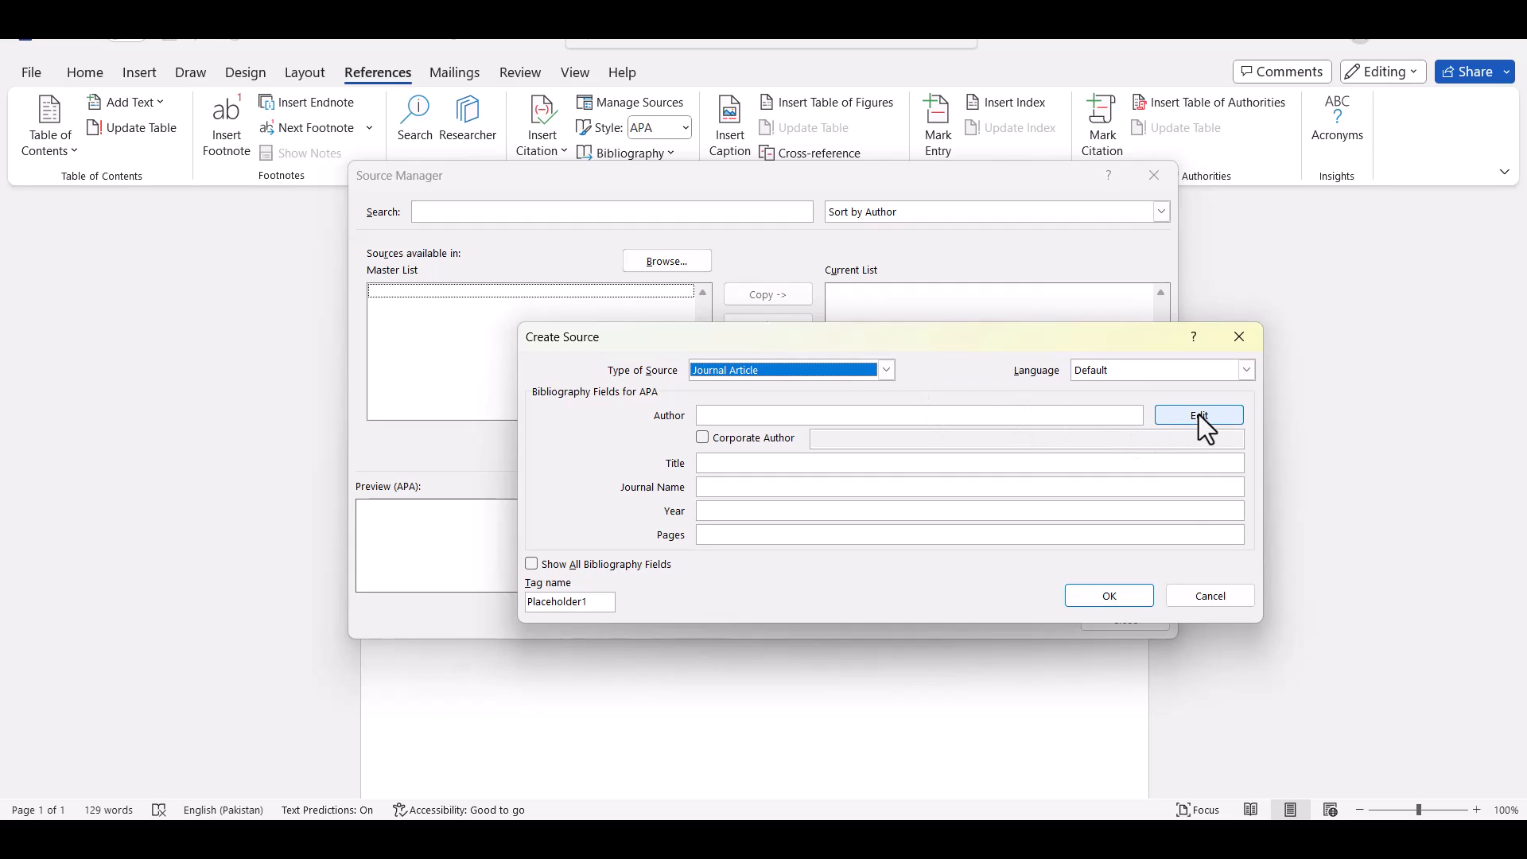
- Add first author Rubel, Mohammad Rabiul Basher via Edit Name's Last/First/Middle fields
click(1198, 415)
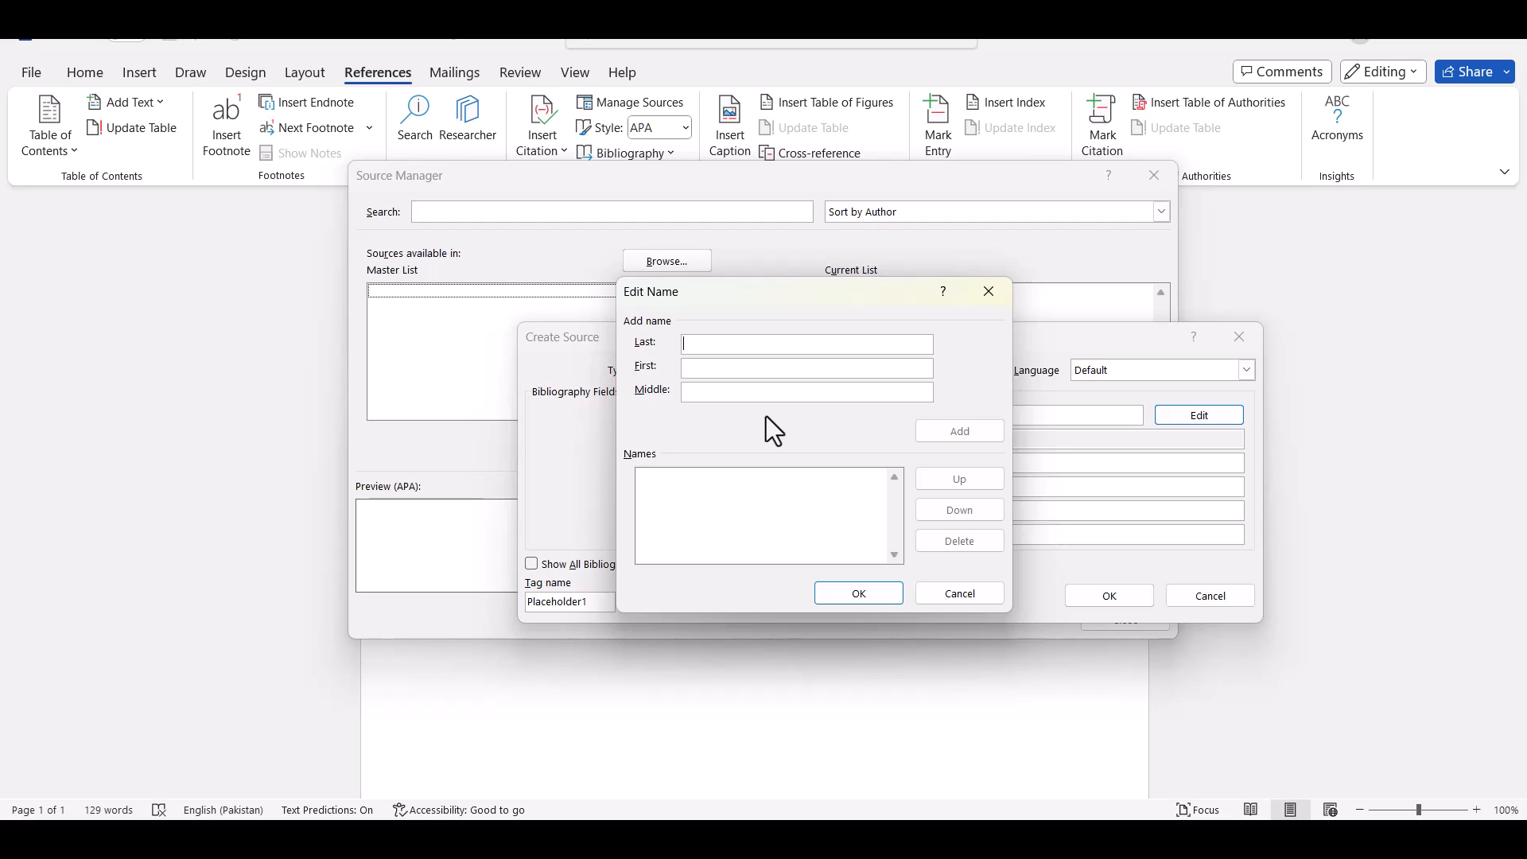
mouse_move(310, 623)
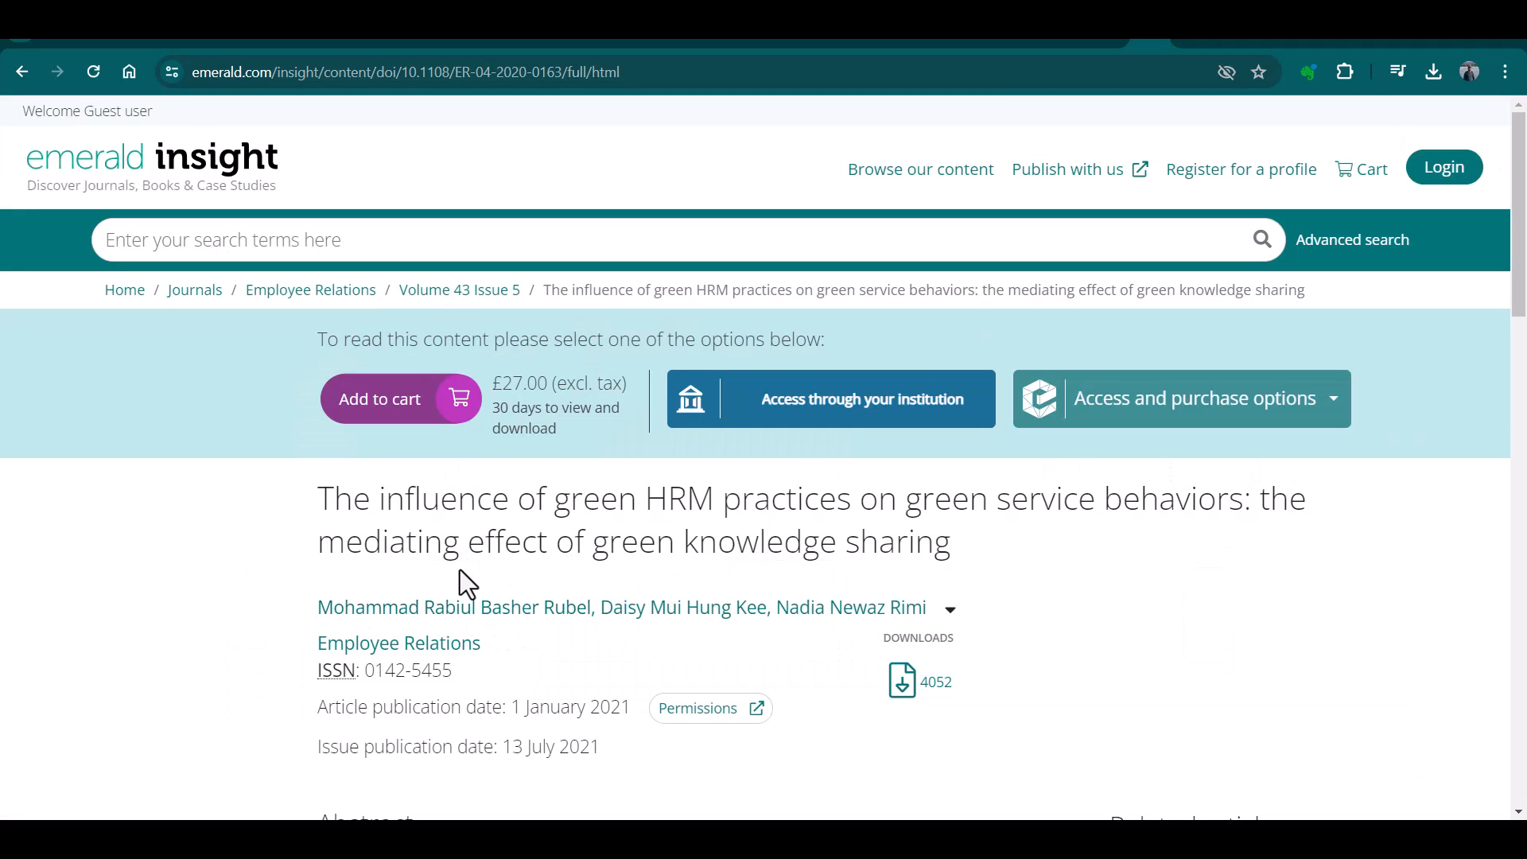
mouse_move(322, 630)
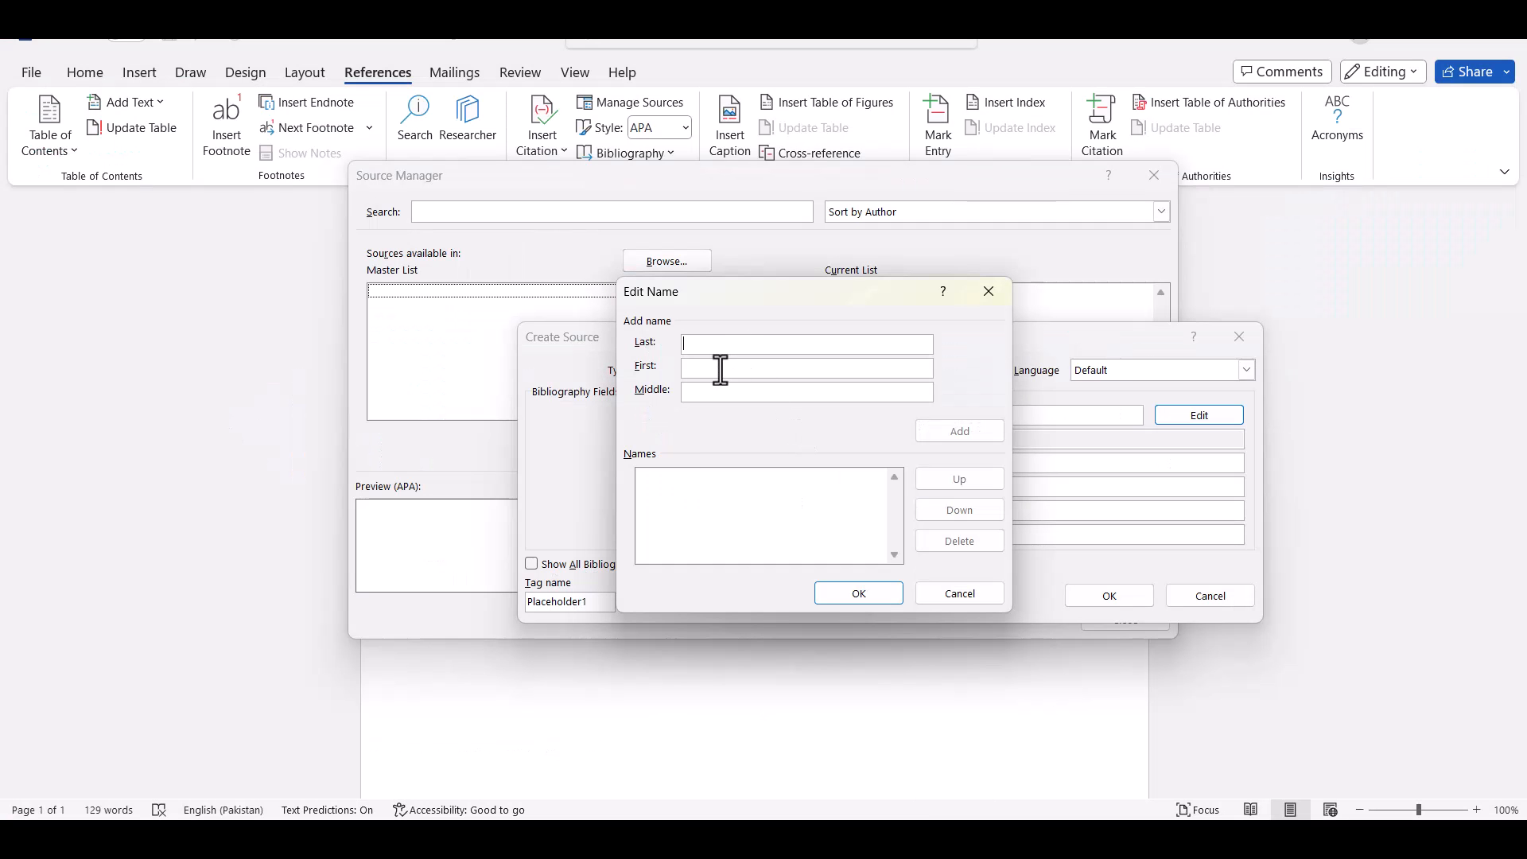
text(Mohammad Rabiul Basher Rubel)
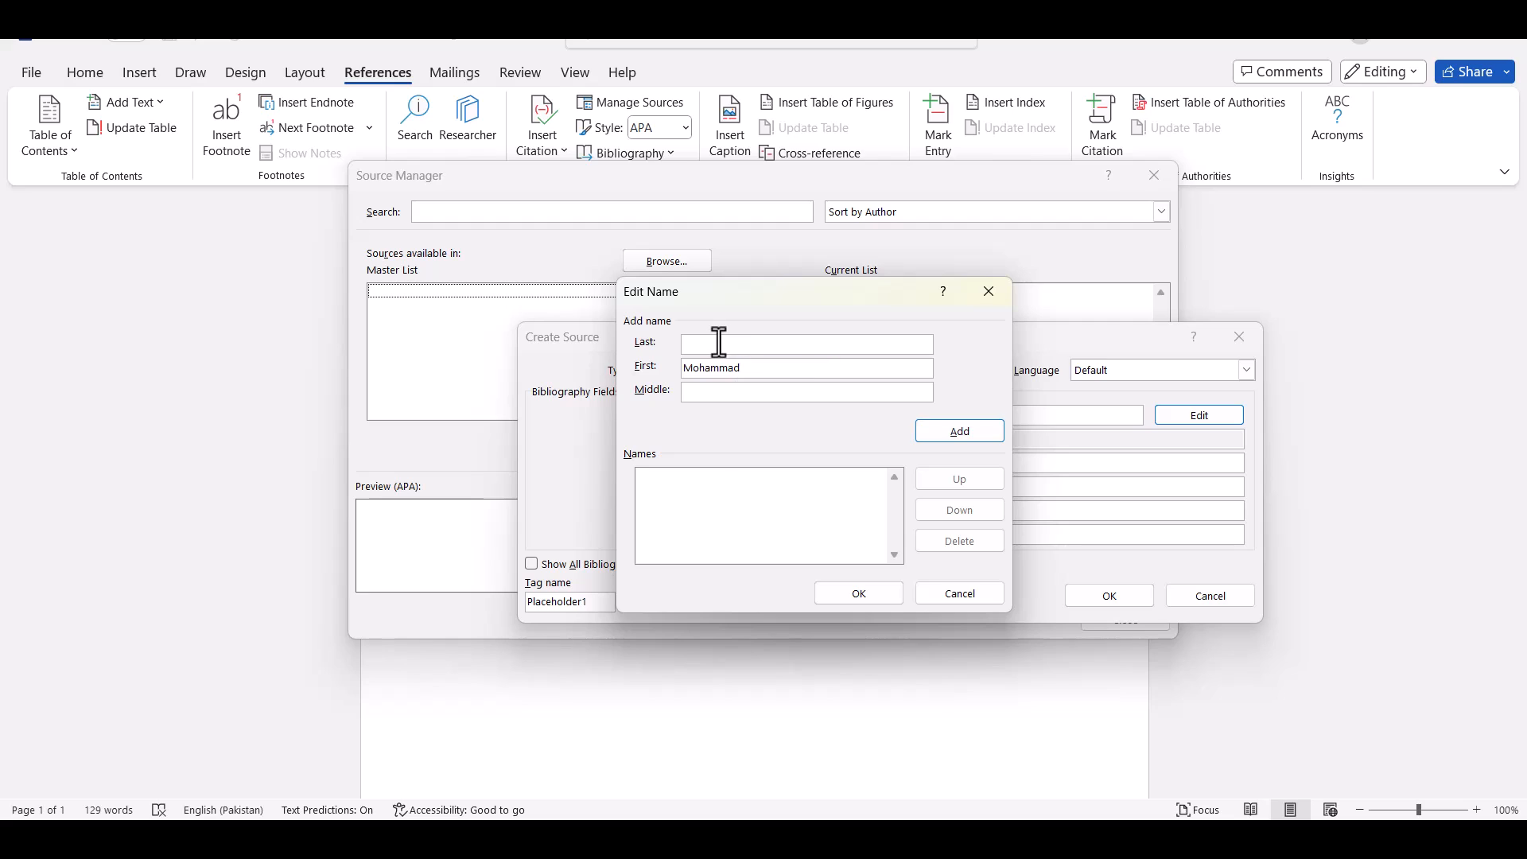
text(Mohammad Rabiul Basher Rubel)
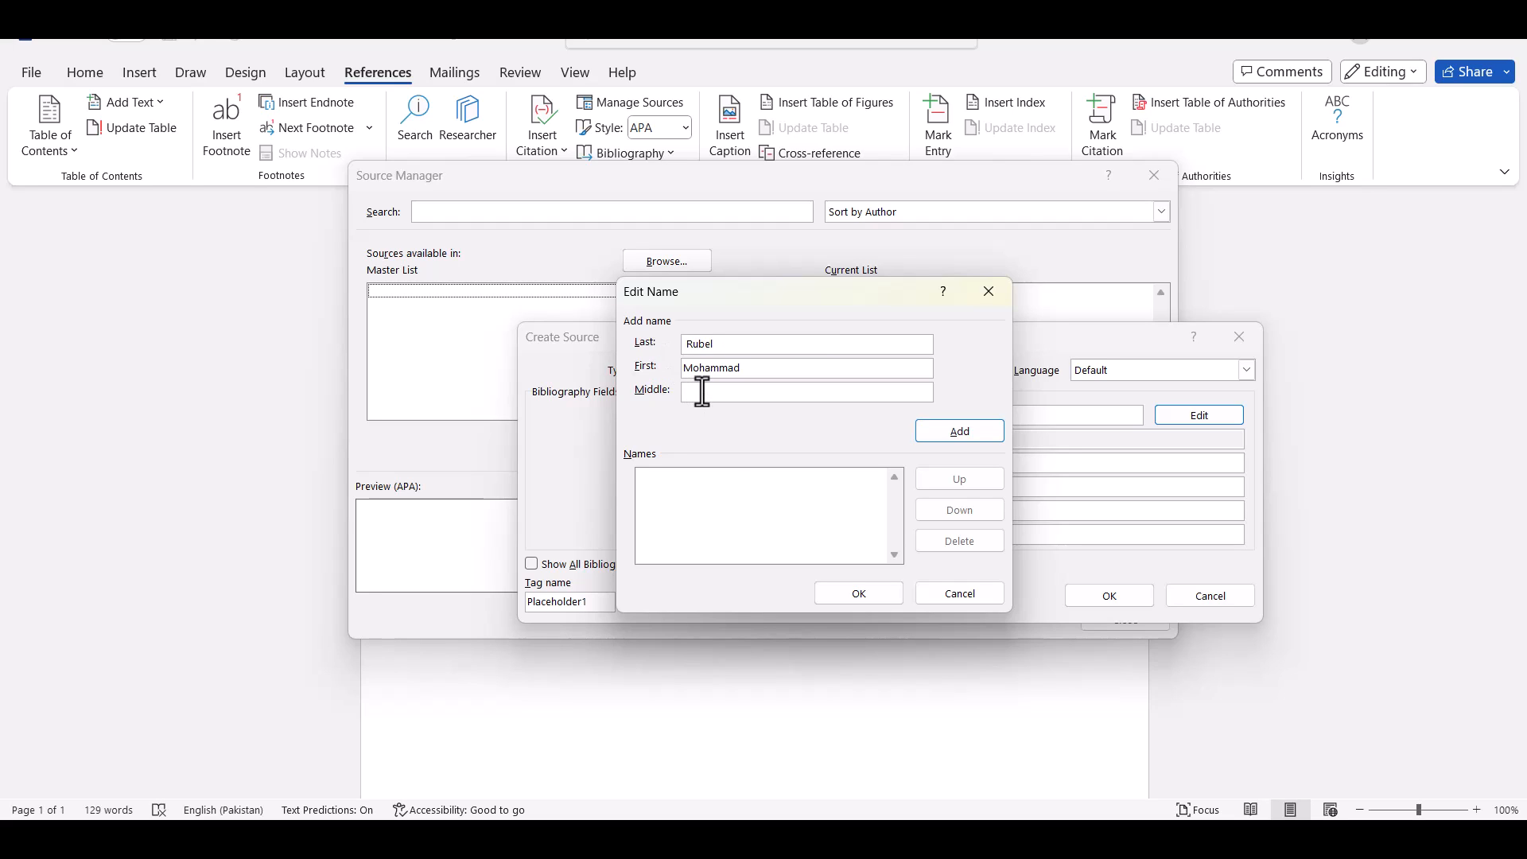
text(Mohammad Rabiul Basher Rubel)
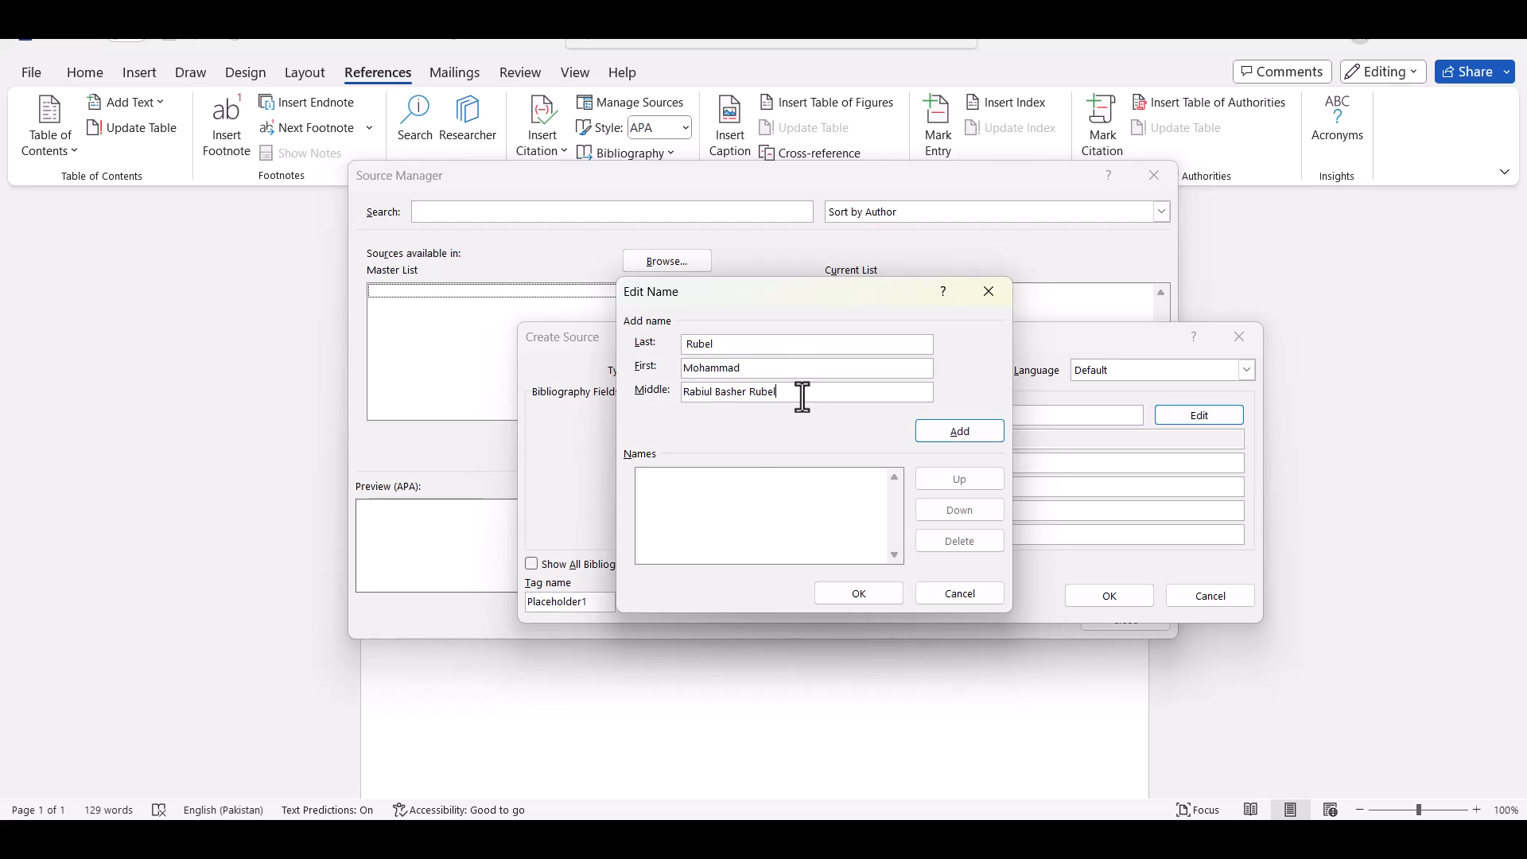
key(BackSpace)
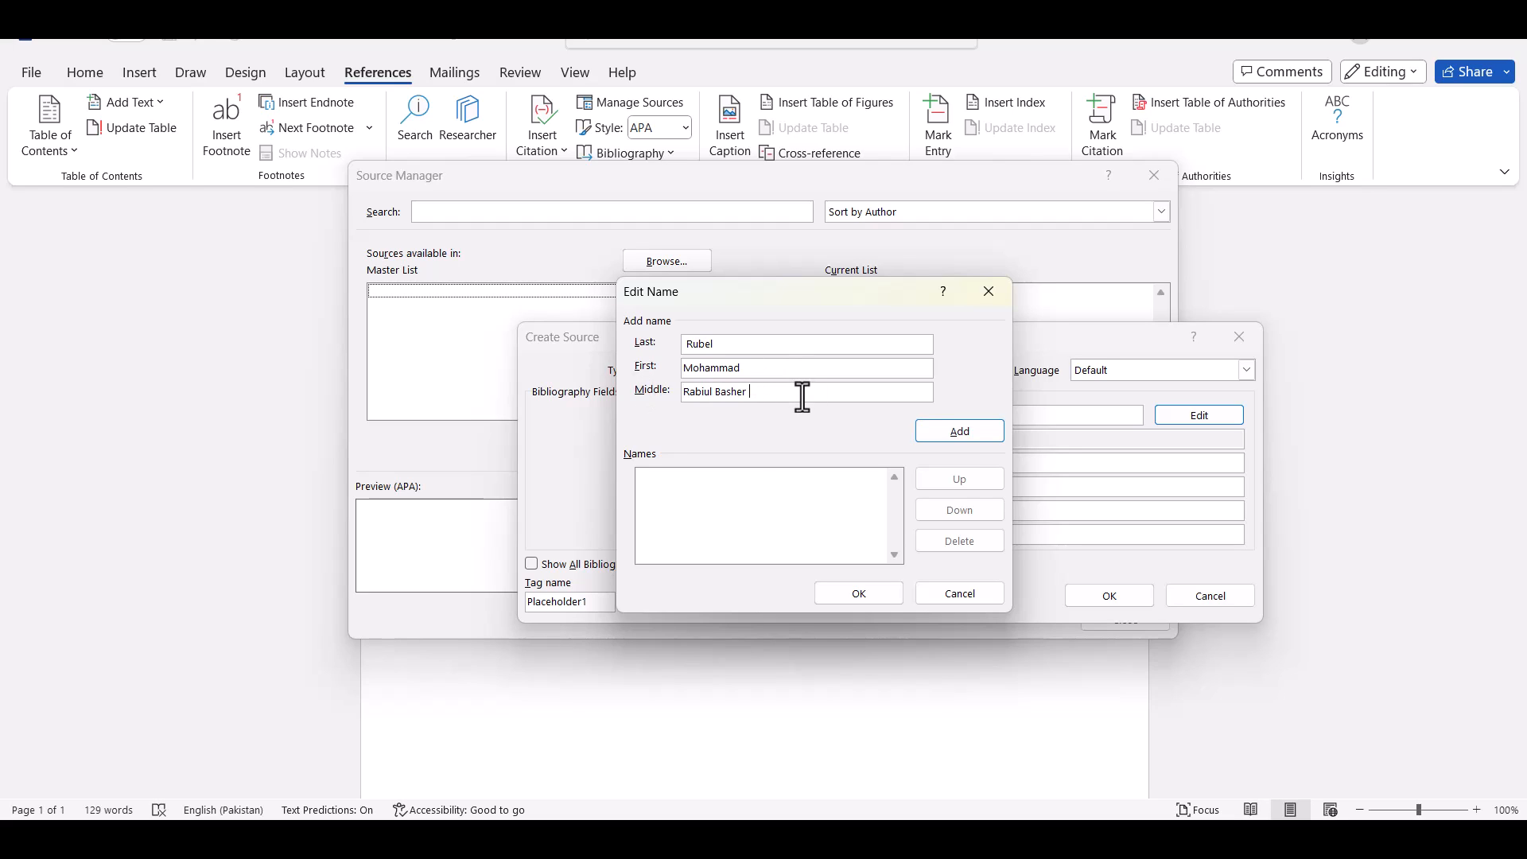
click(957, 432)
text(Kee)
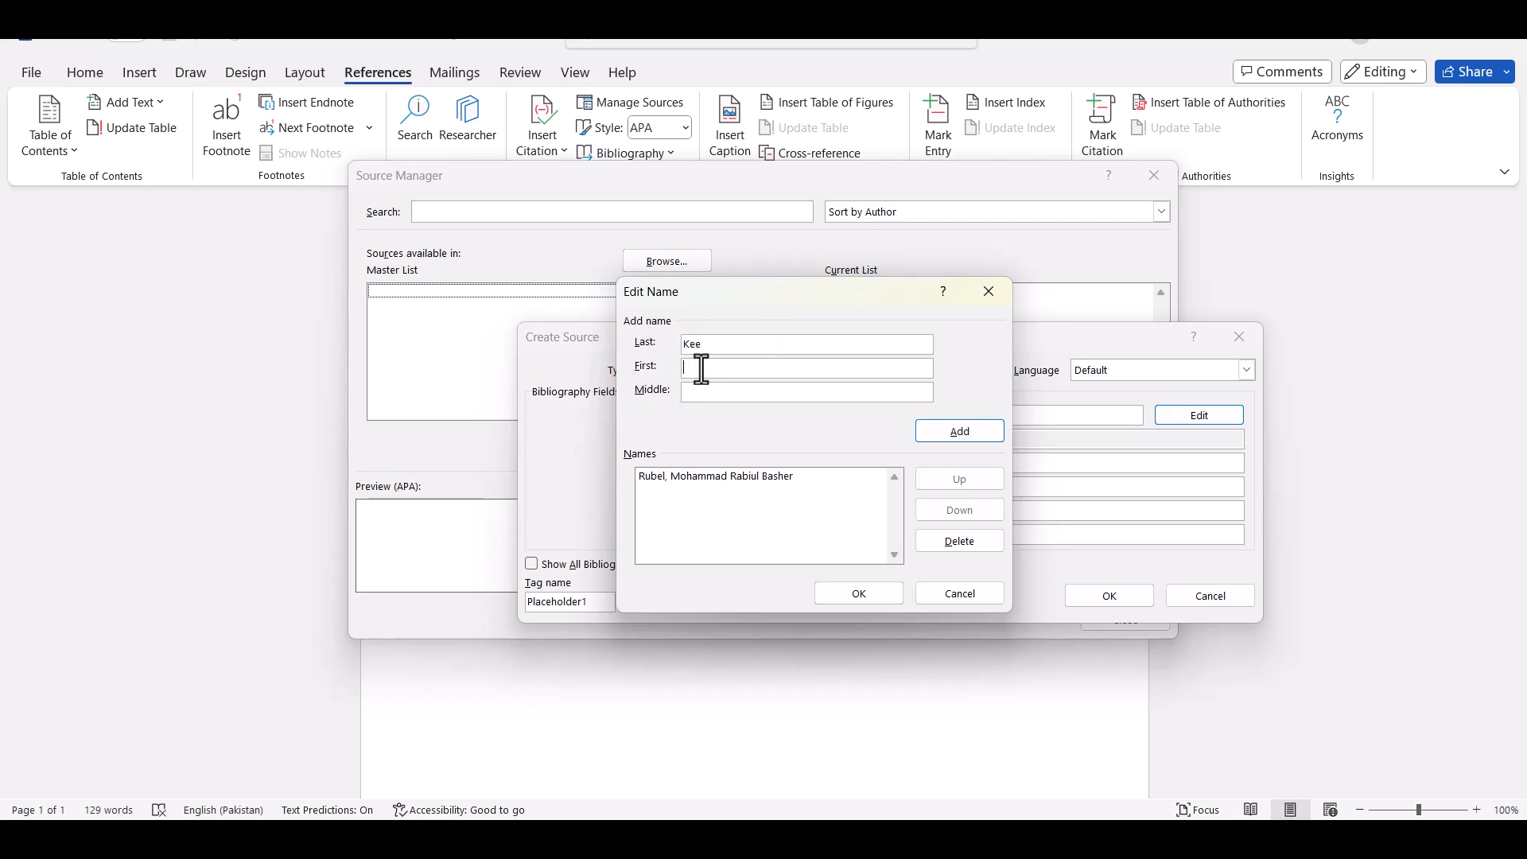
- Enter second author Kee, Daisy, Mui Hung in the Last/First/Middle fields
text(Daisy Mui Hung Kee)
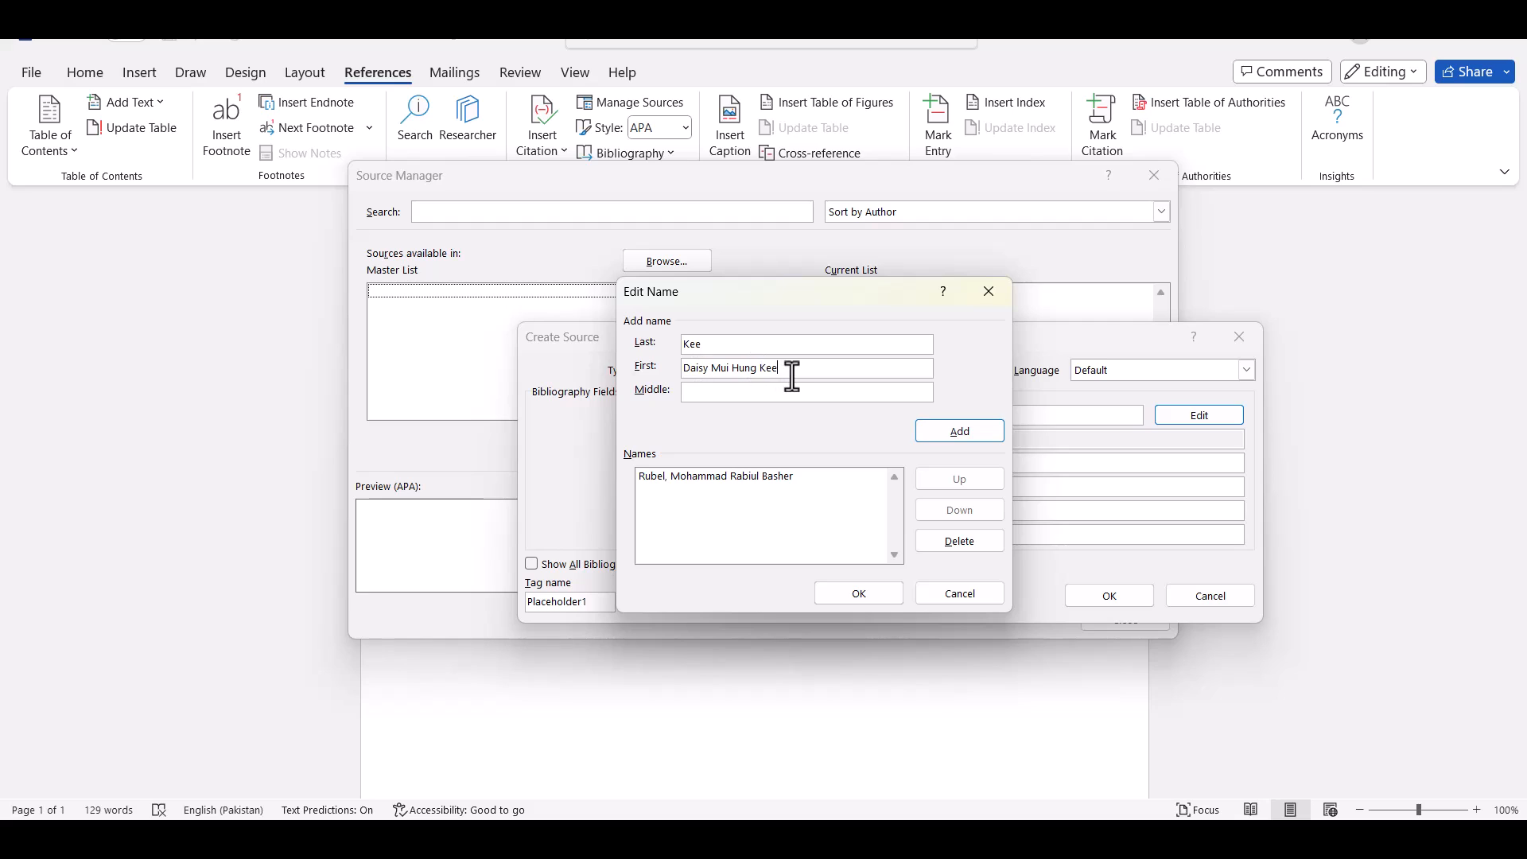
key(Backspace)
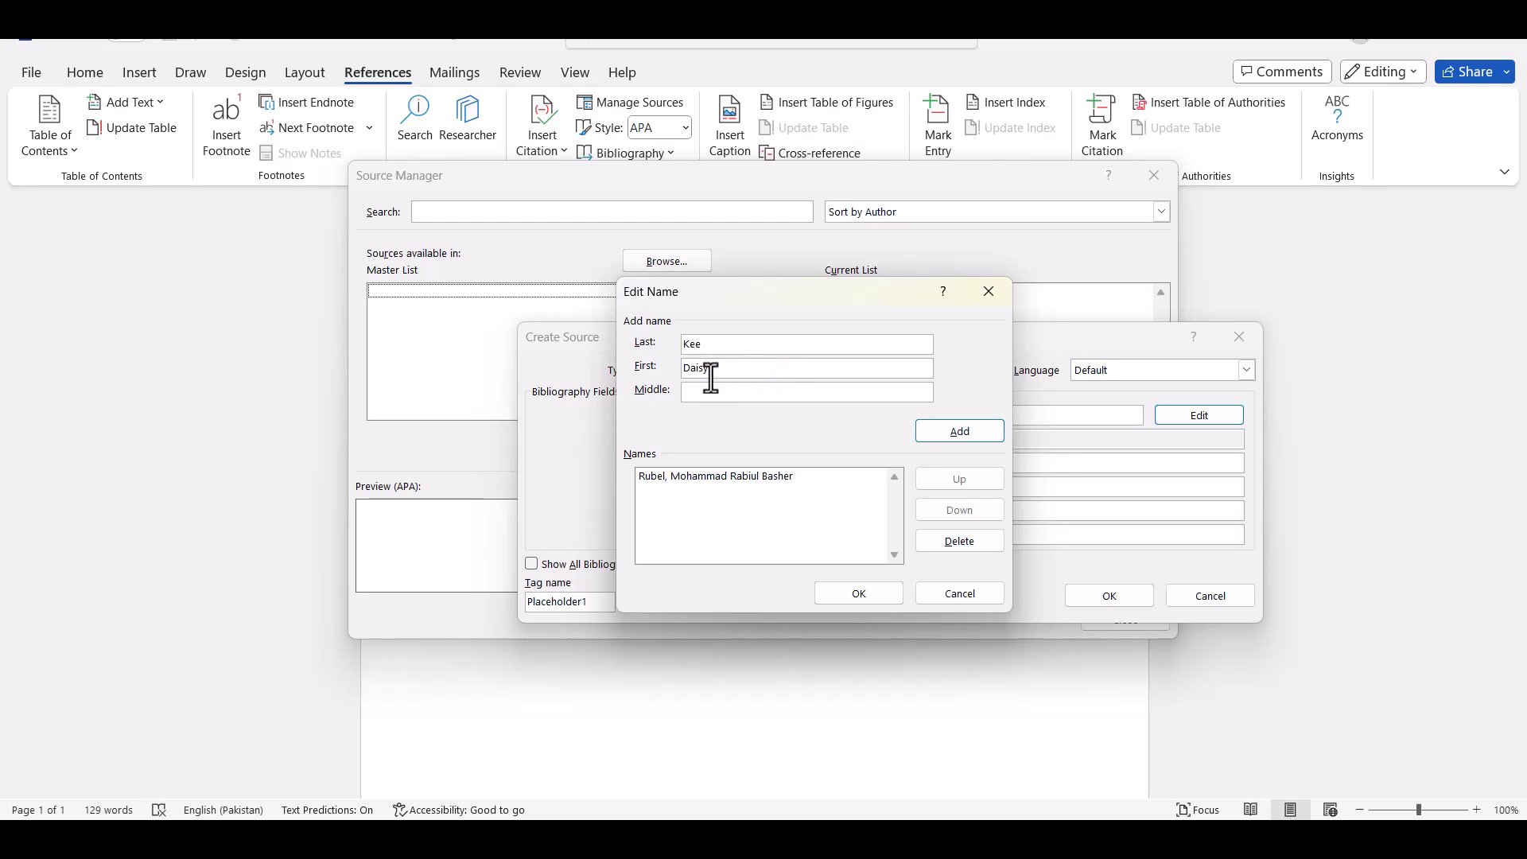
text(Daisy Mui Hung Kee)
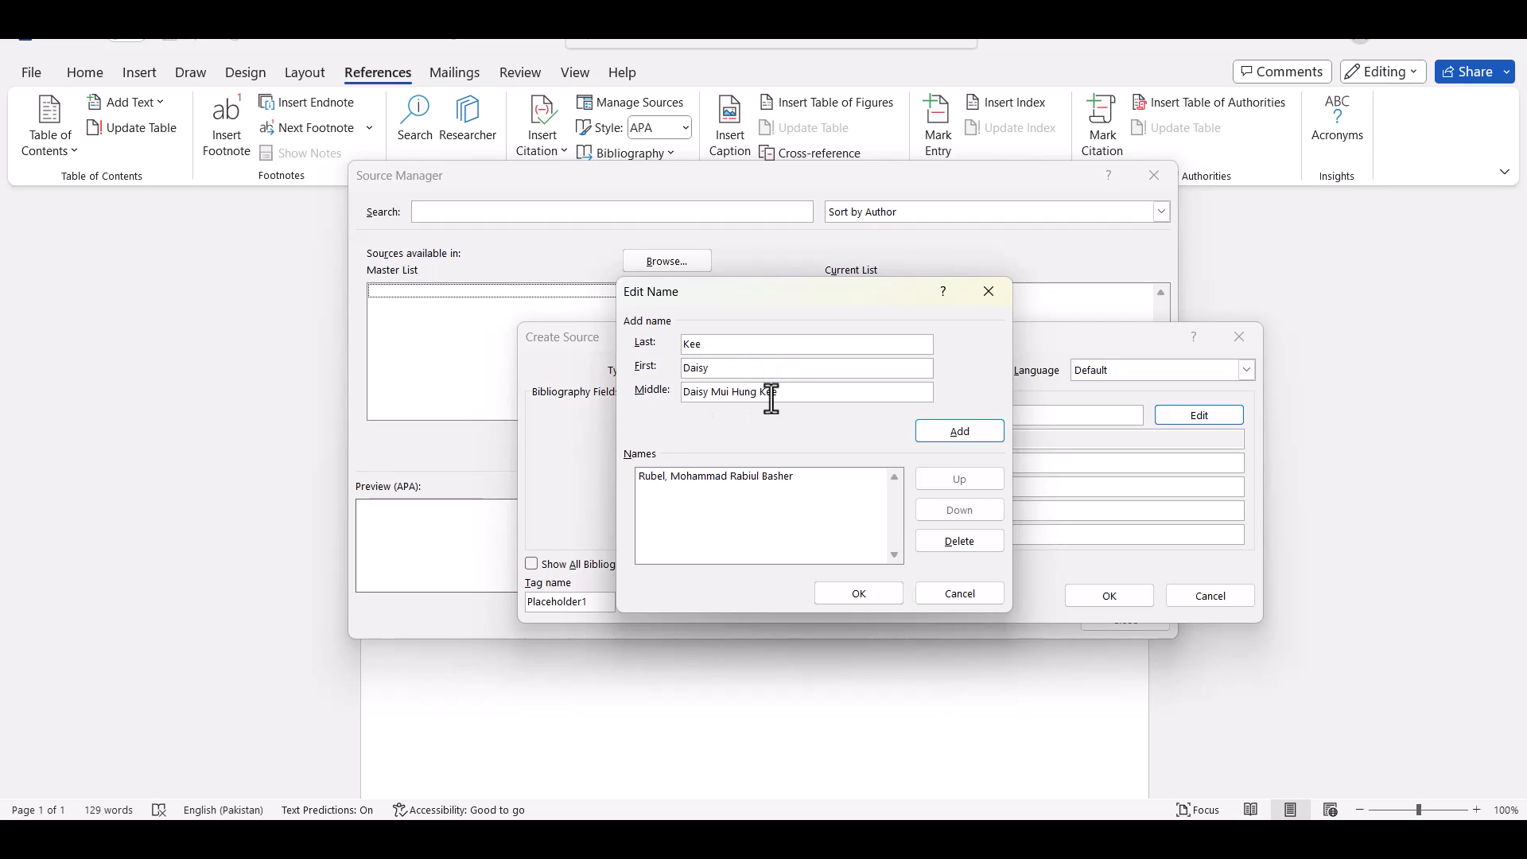
key(Backspace)
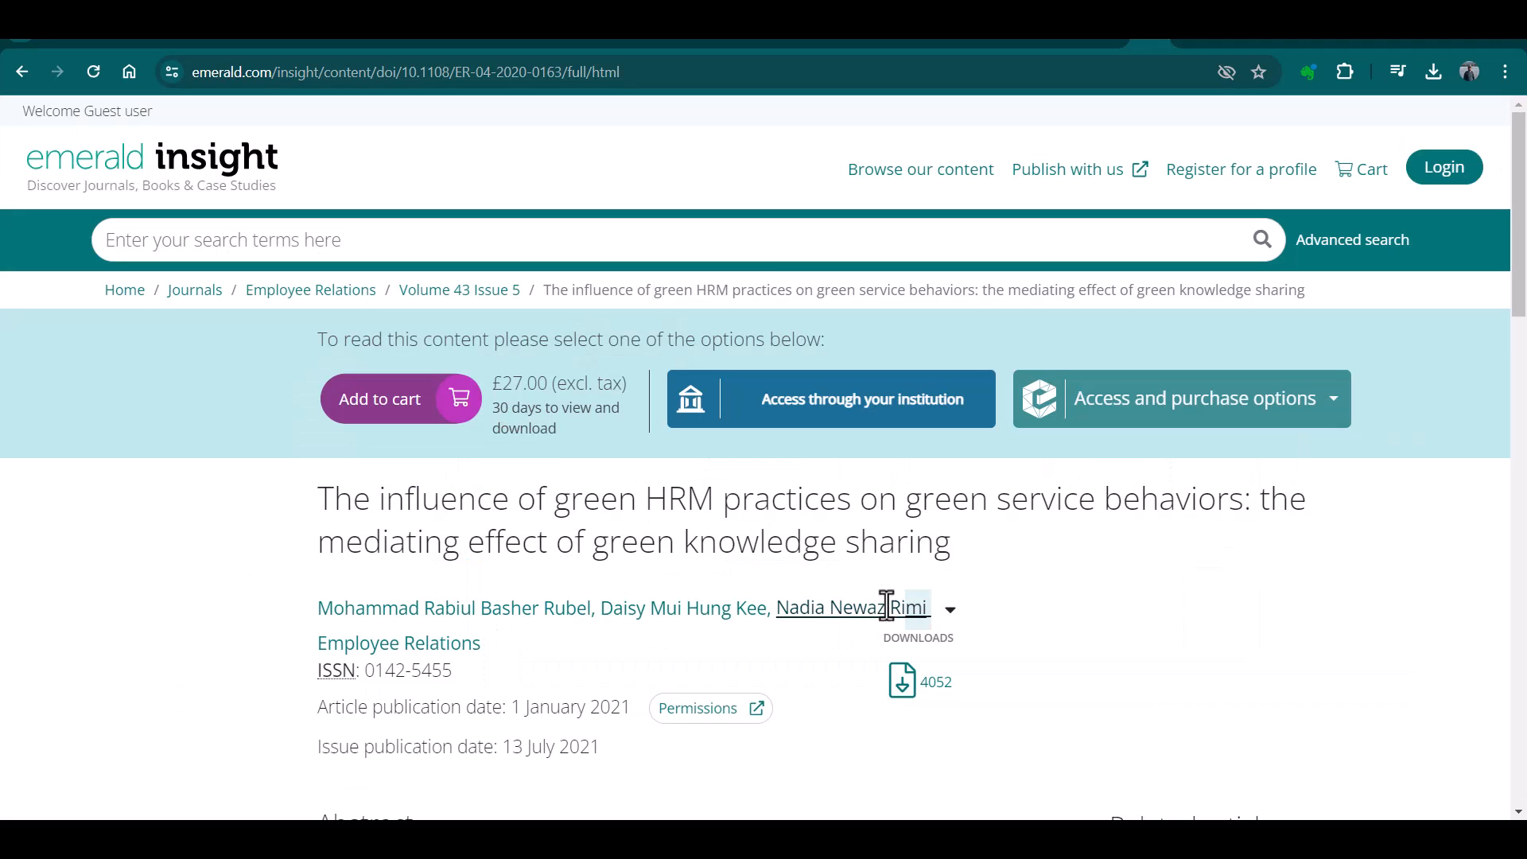
- Add third author Rimi, Nadia, Newaz using the name copied from the article page
right_click(851, 607)
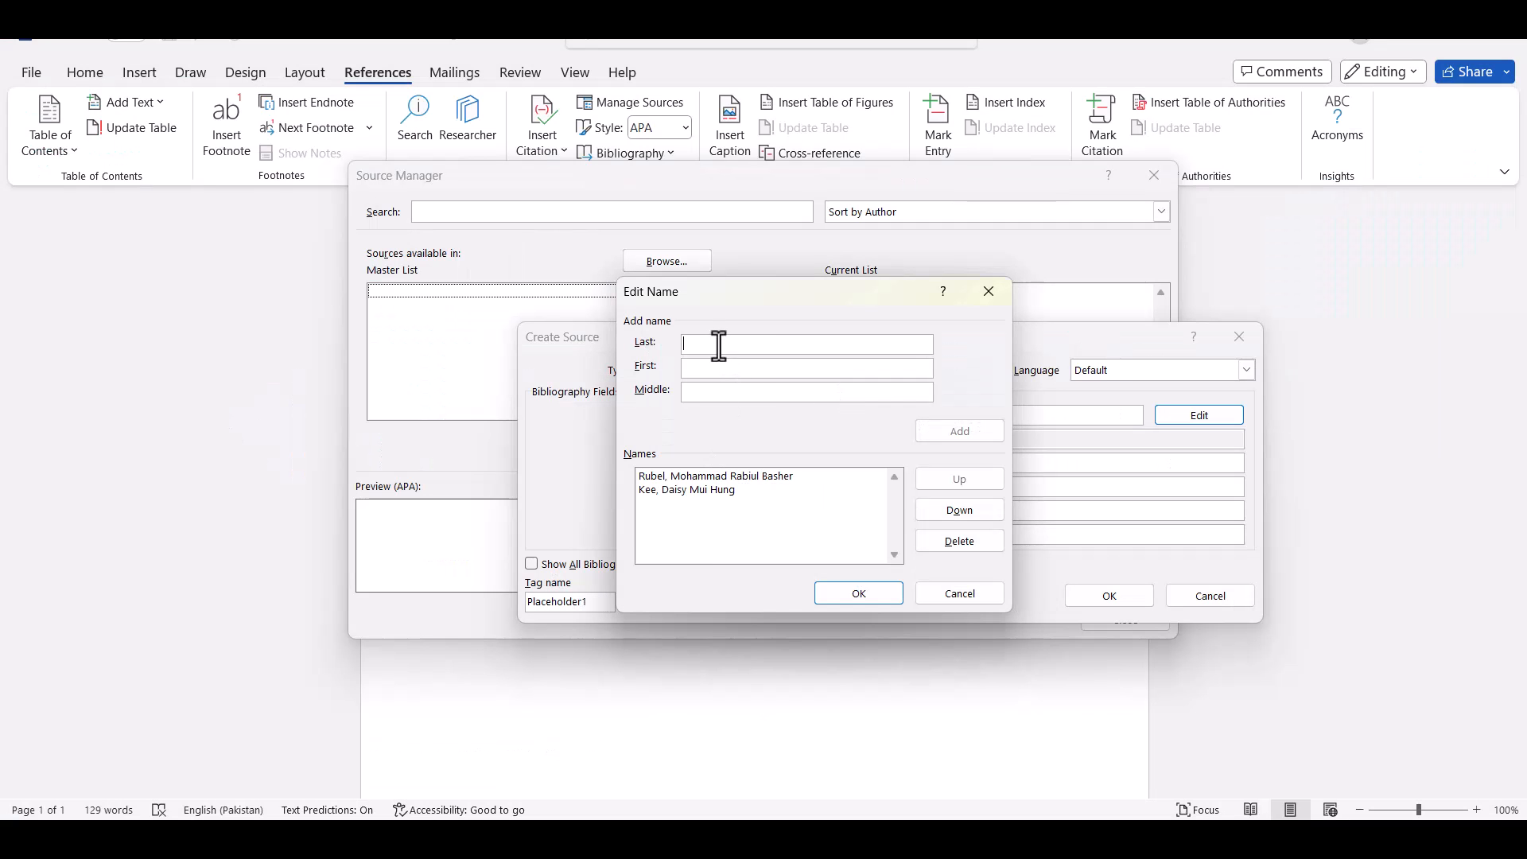
text(Nadia Nawaz Rimi)
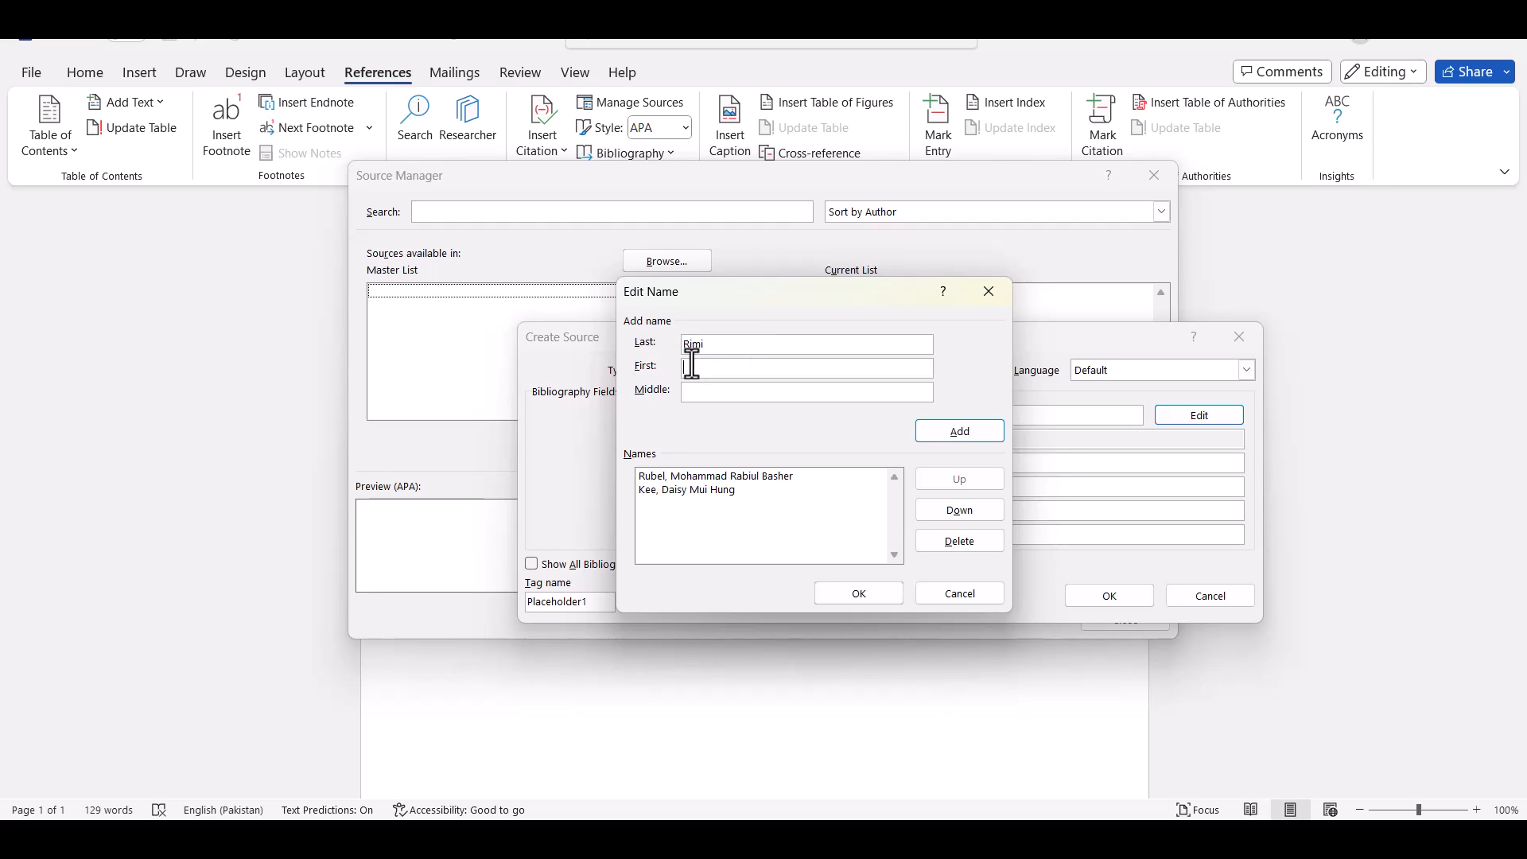
text(Nadia Newaz Rimi)
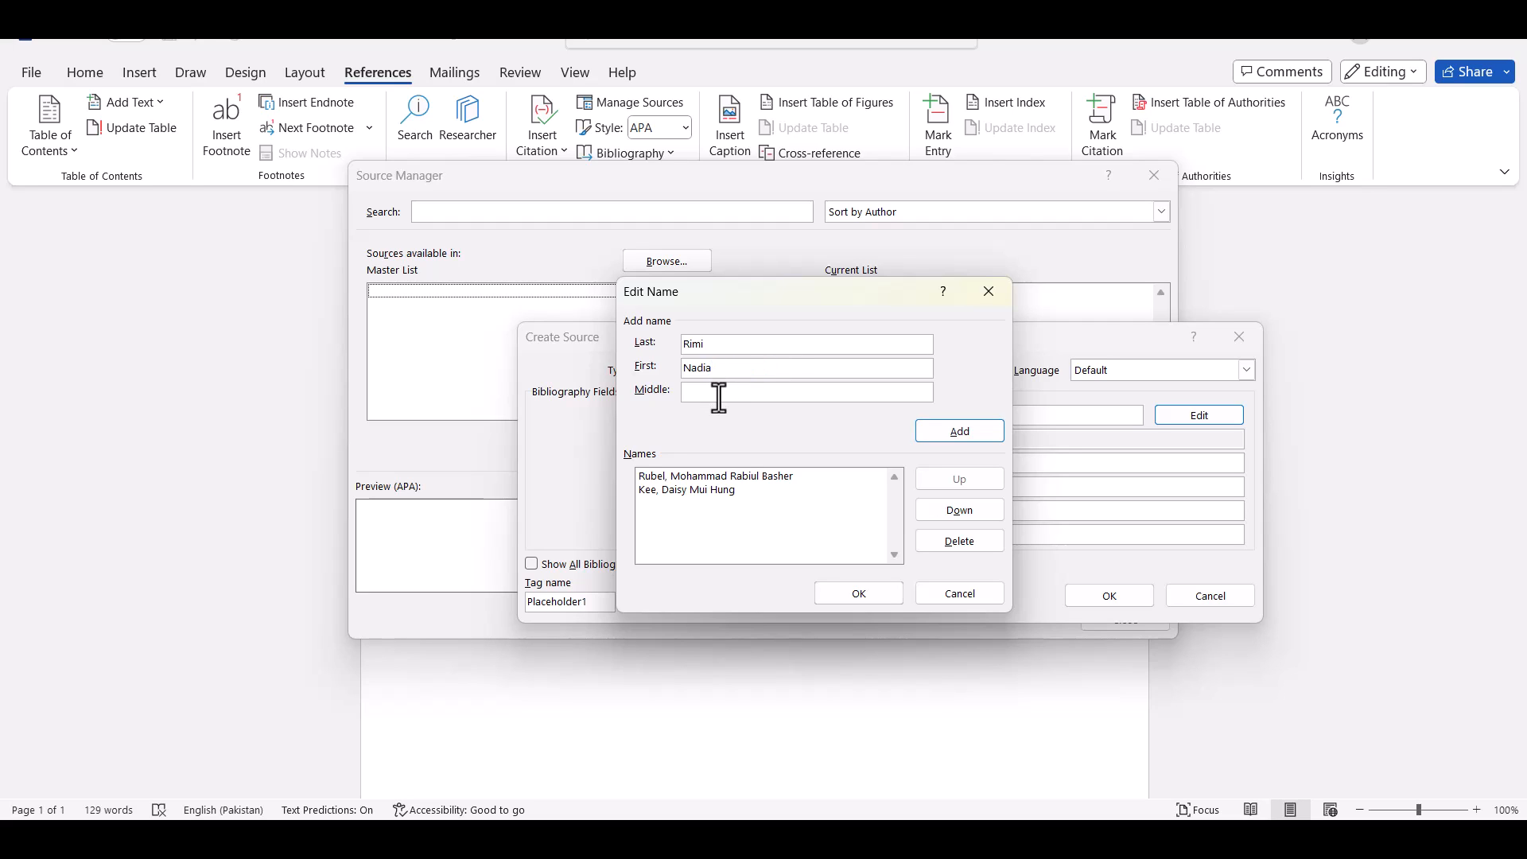
text(Nadia Newaz Rimi)
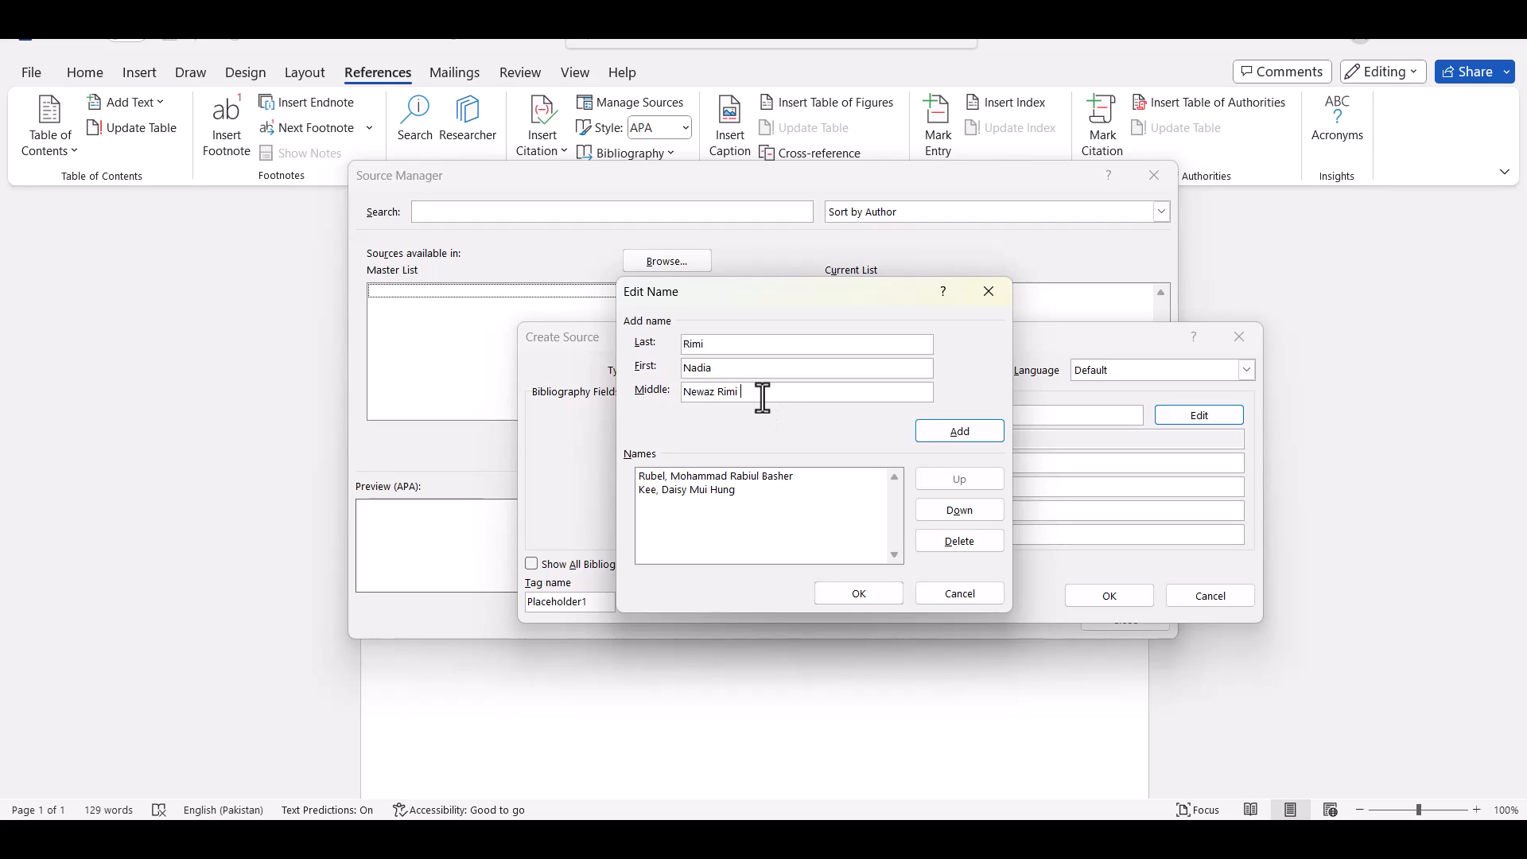
key(Backspace)
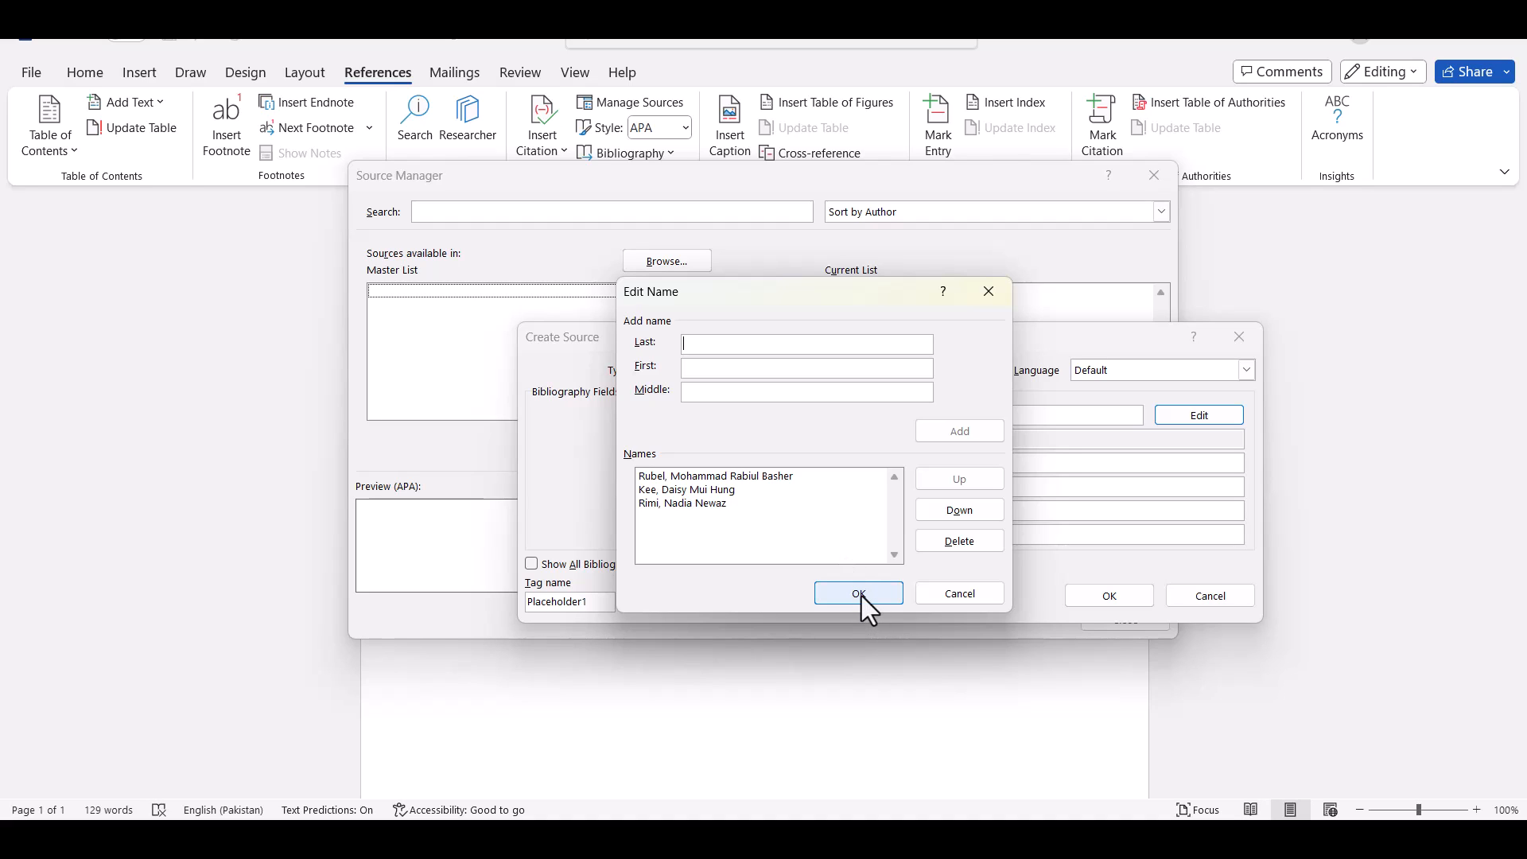
- Confirm the authors, paste the article title and journal name Employee Relations, start year 2021
click(858, 594)
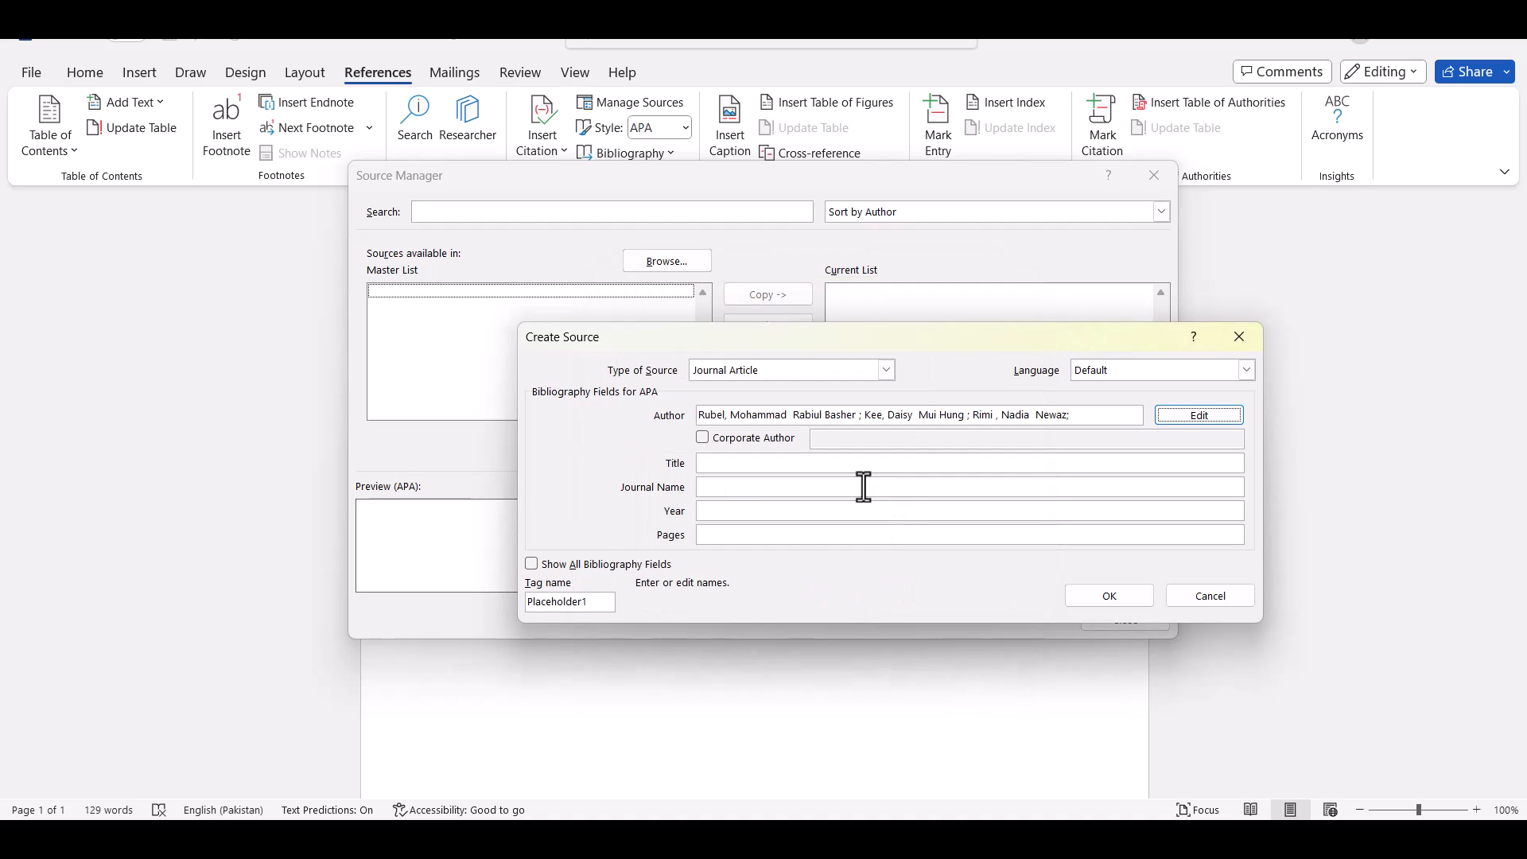
mouse_move(687, 487)
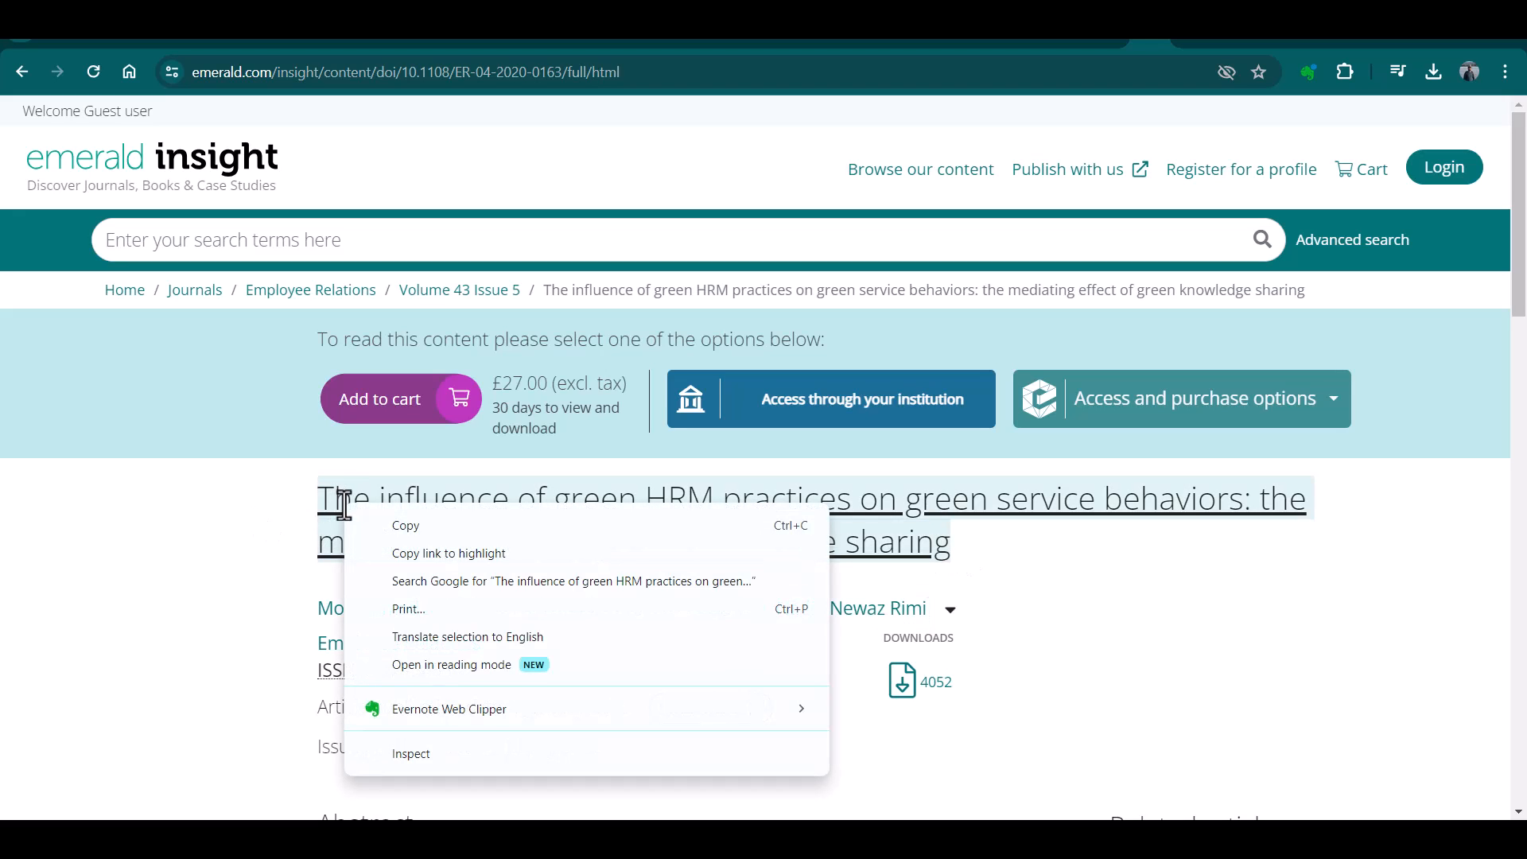
key(alt+tab)
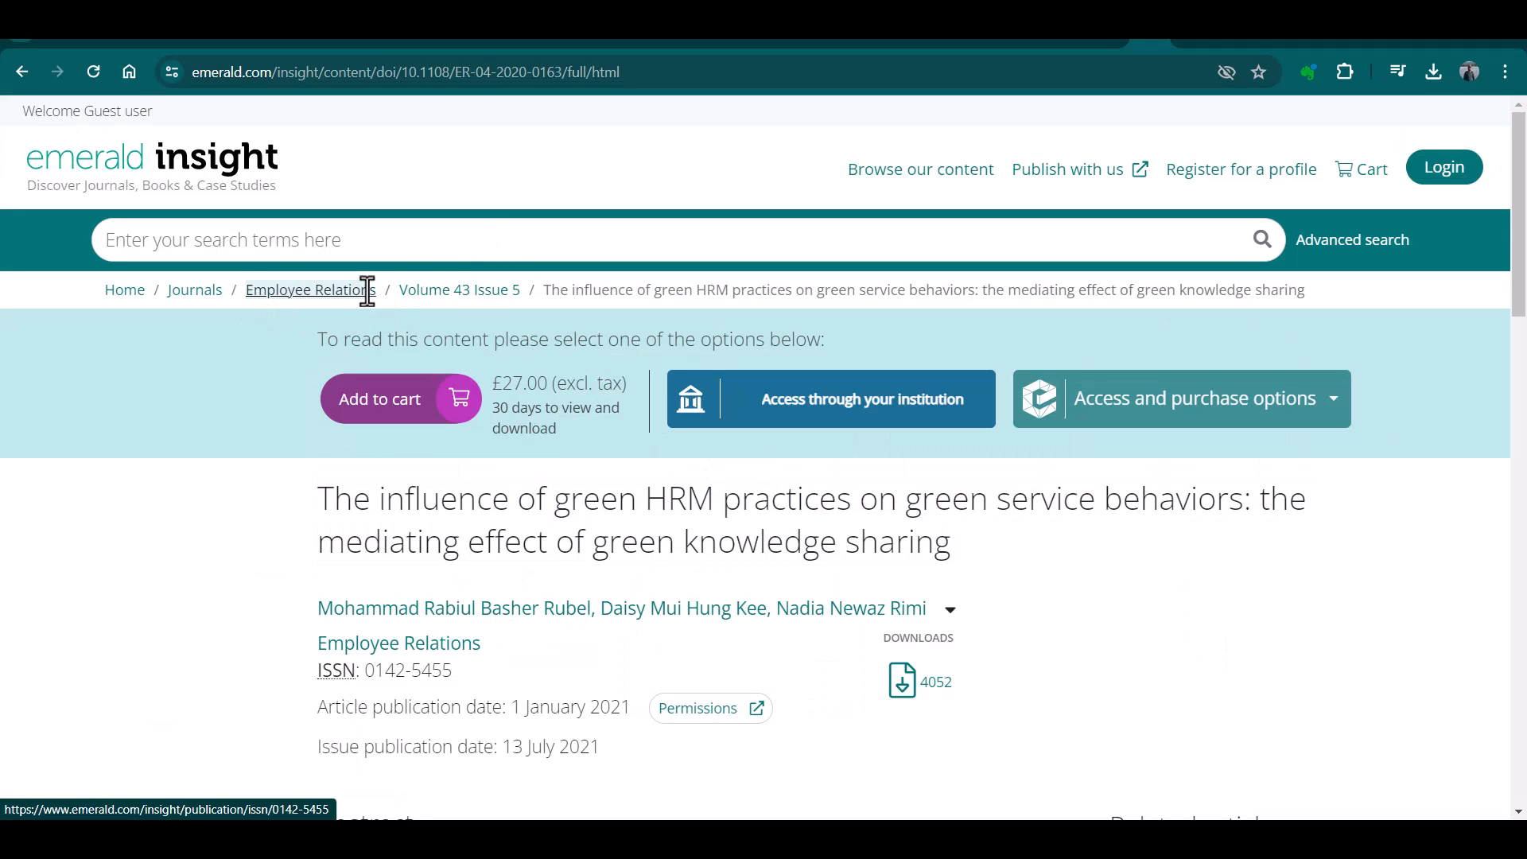
right_click(307, 290)
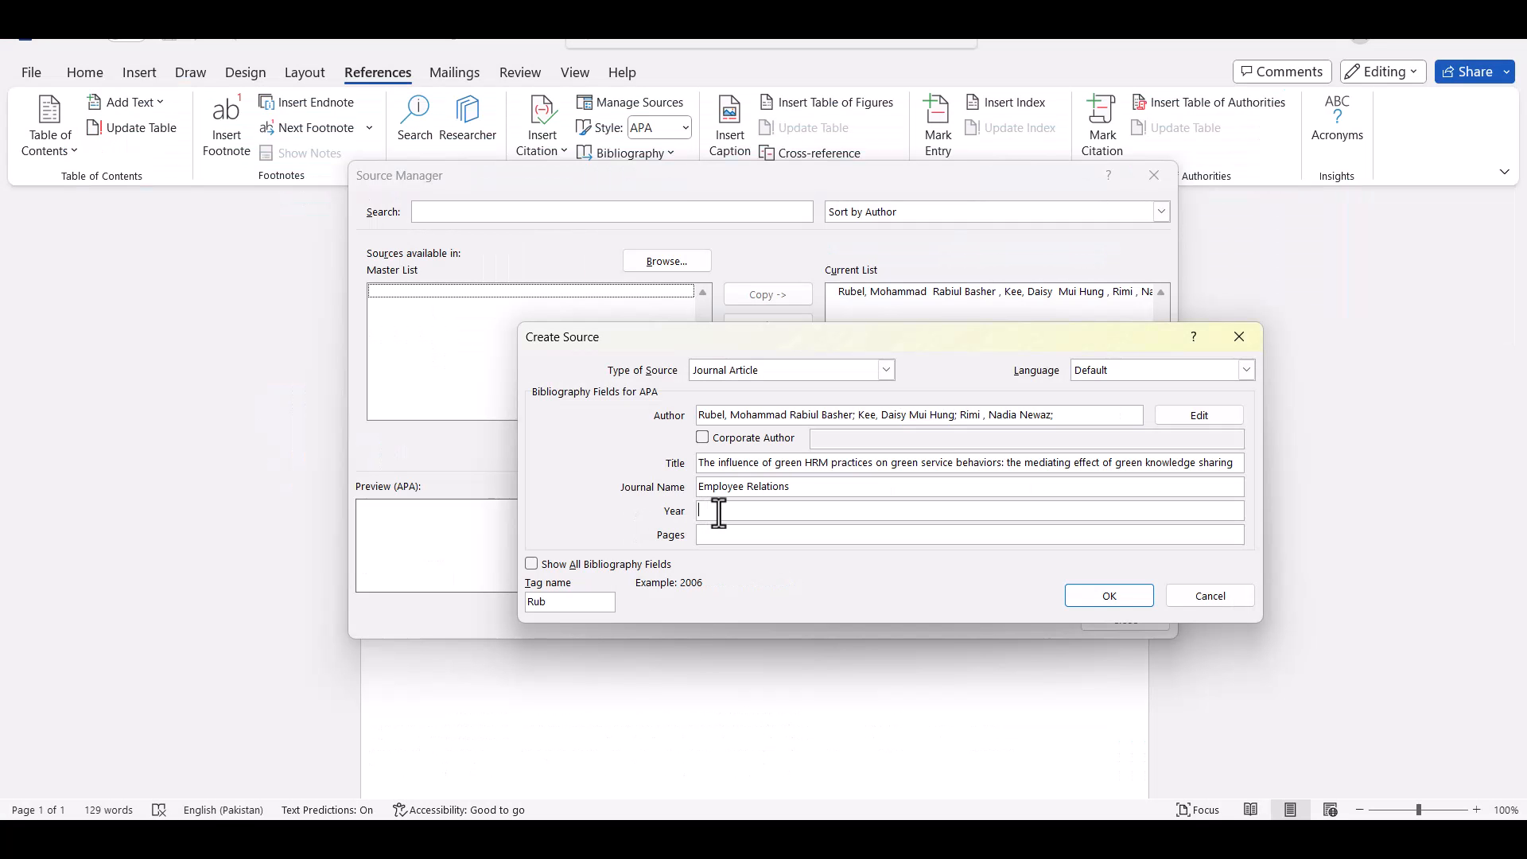
text(202)
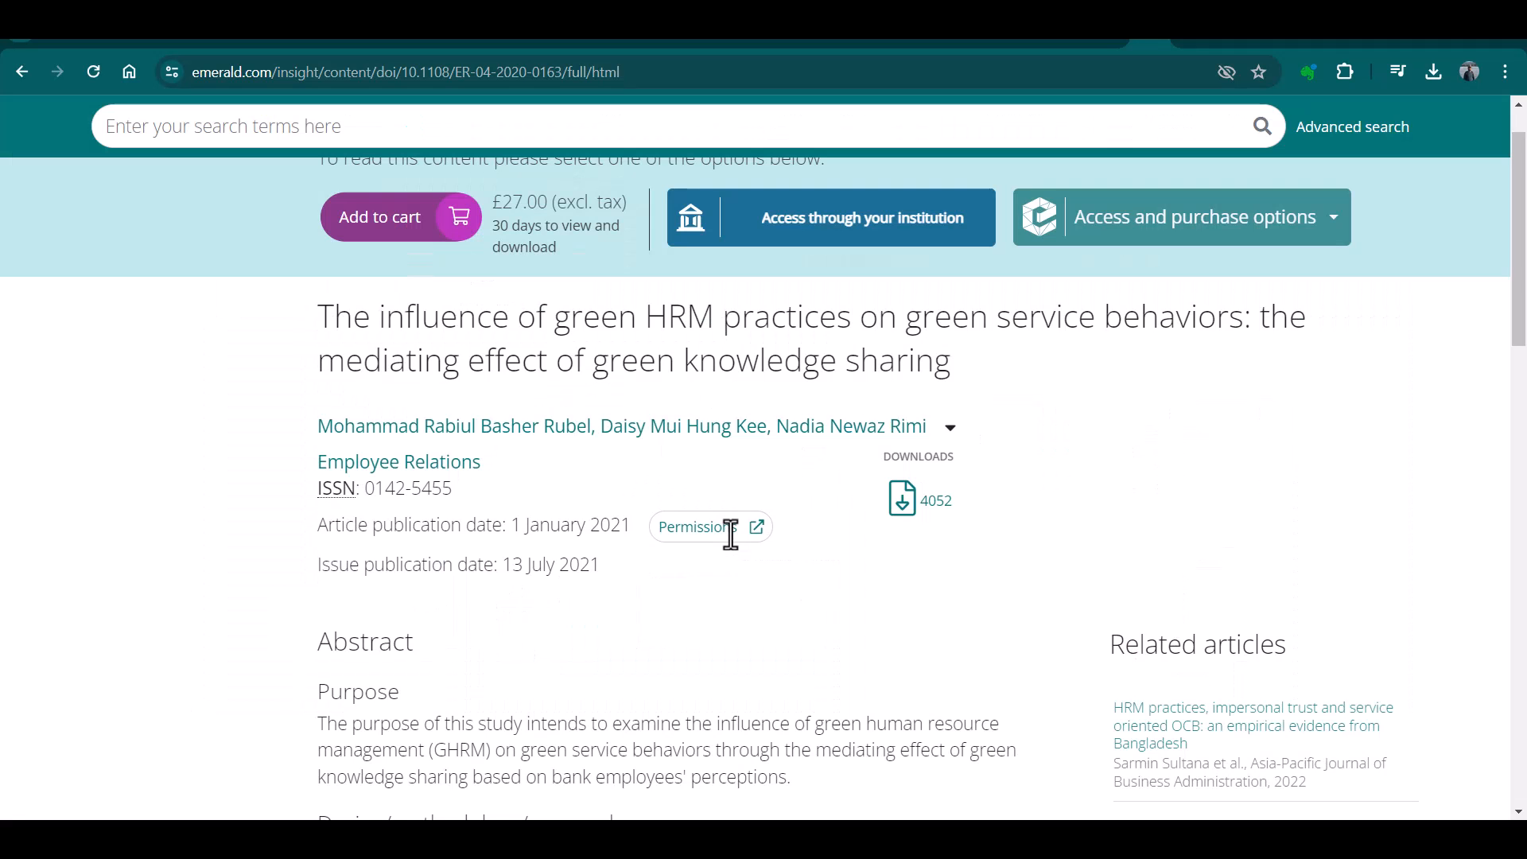
scroll(down, 3)
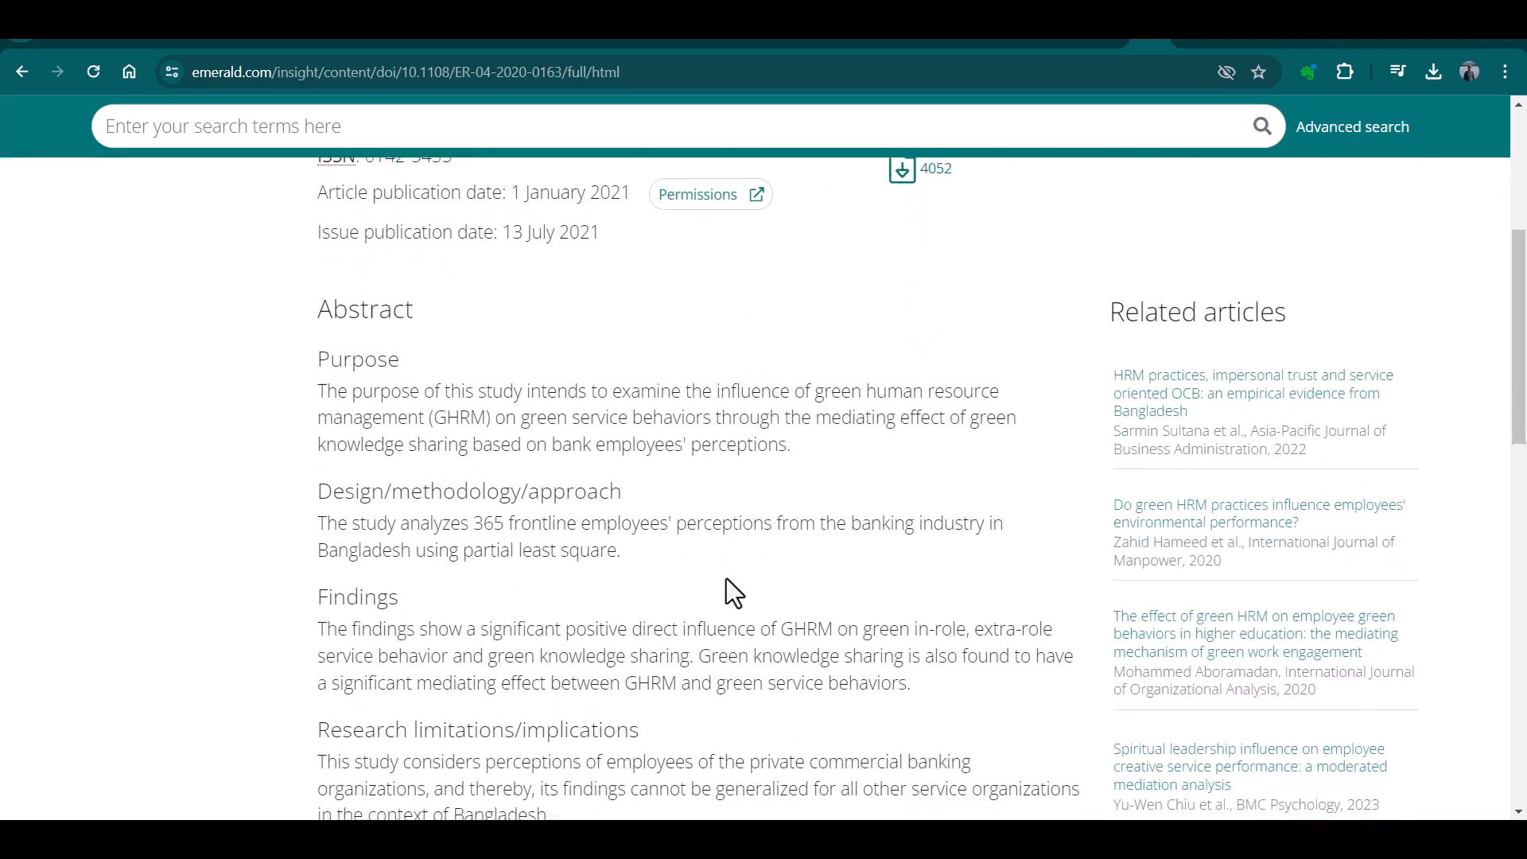
- Scroll the Emerald article page to its Citation block with volume, issue and pages
scroll(down, 3)
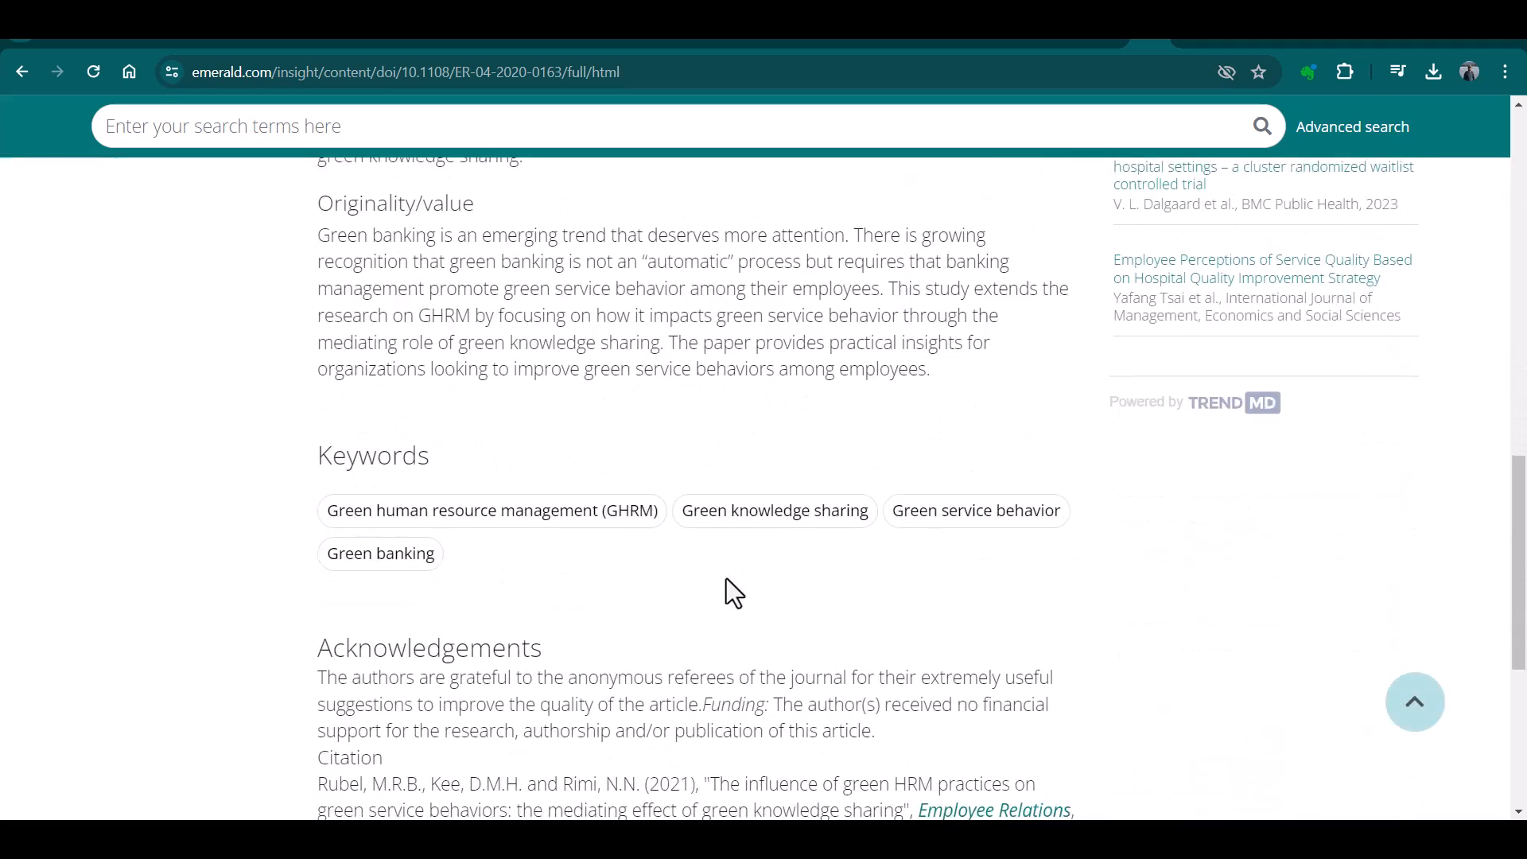
scroll(down, 3)
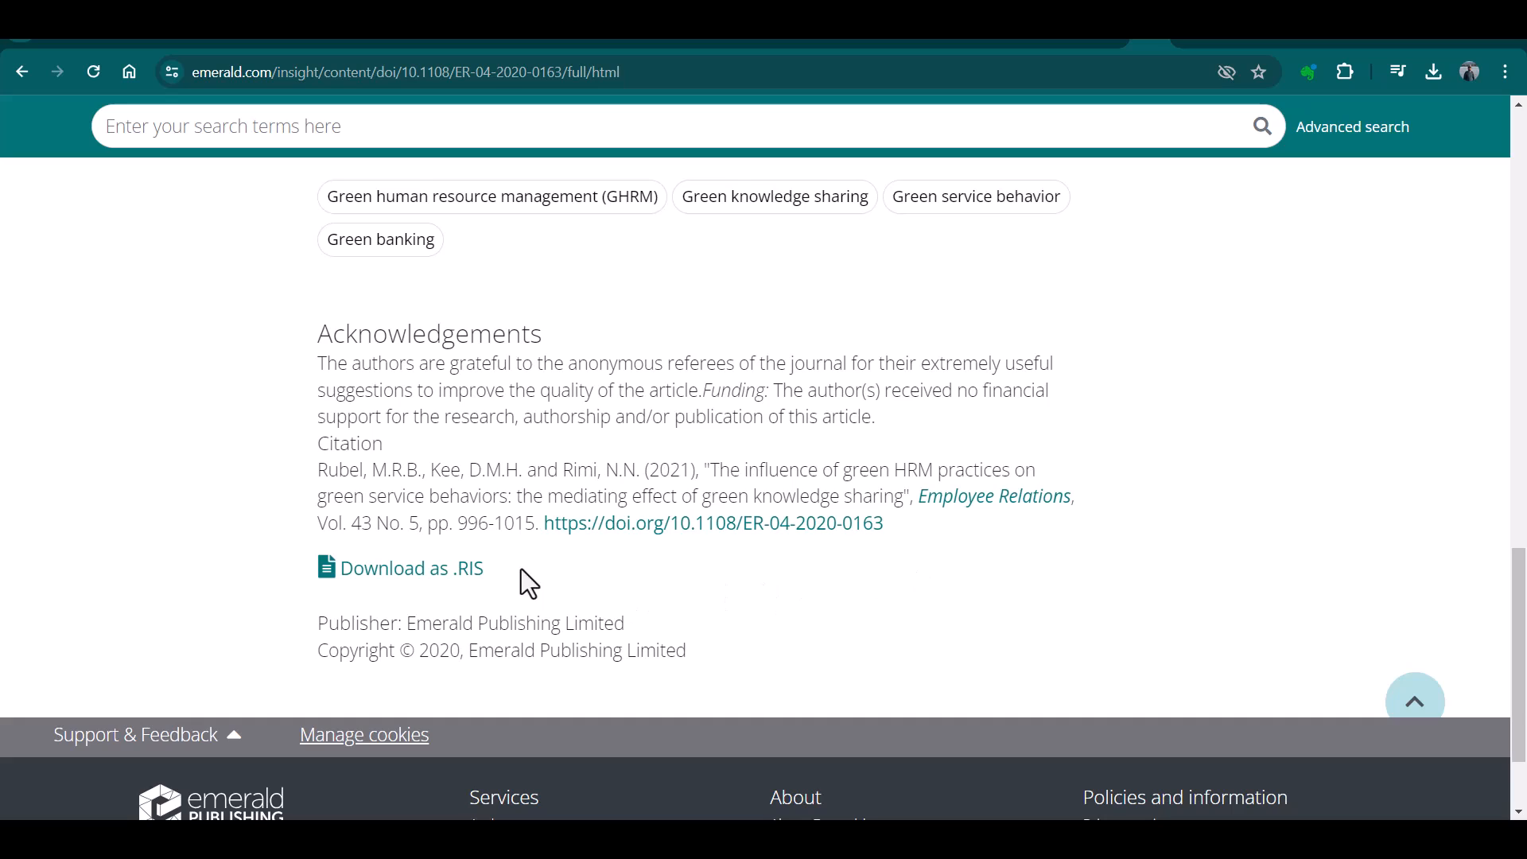
mouse_move(526, 565)
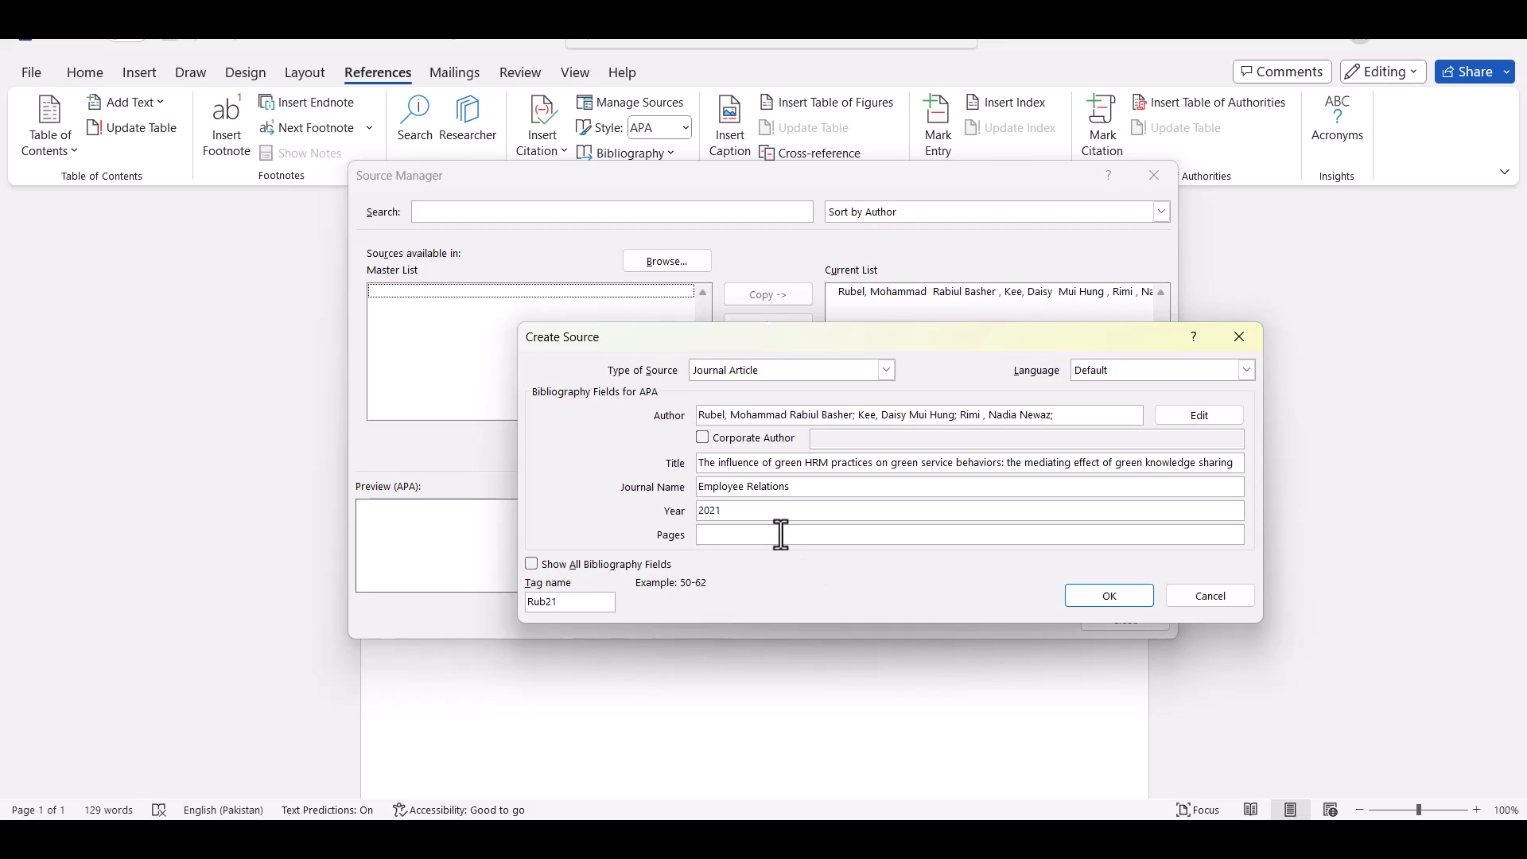
- Fill pages 996-1015 and tick Show All Bibliography Fields to reveal the full field list
text(996-1015)
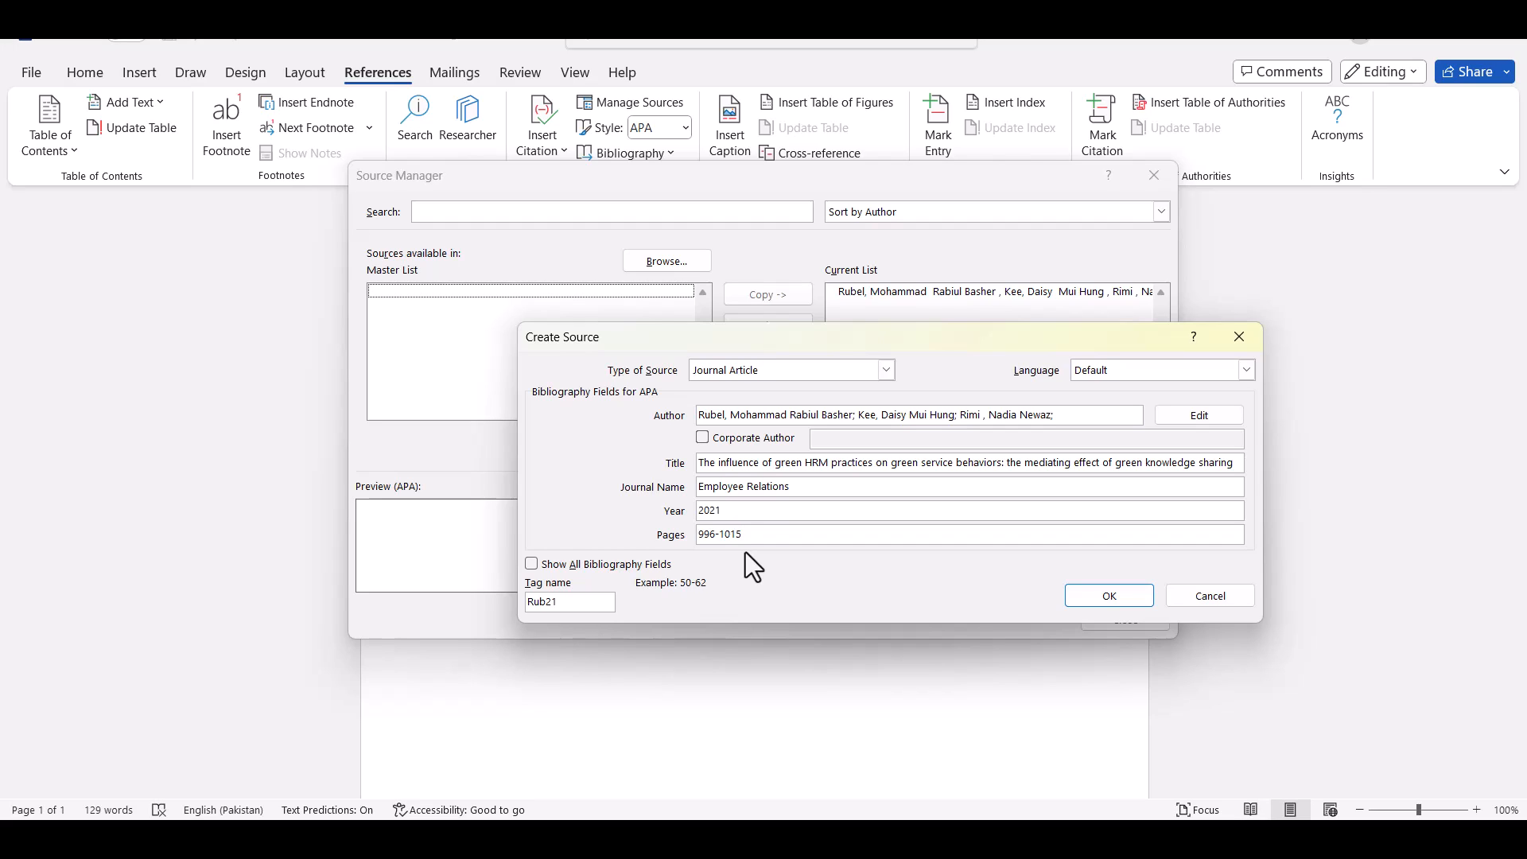
click(739, 534)
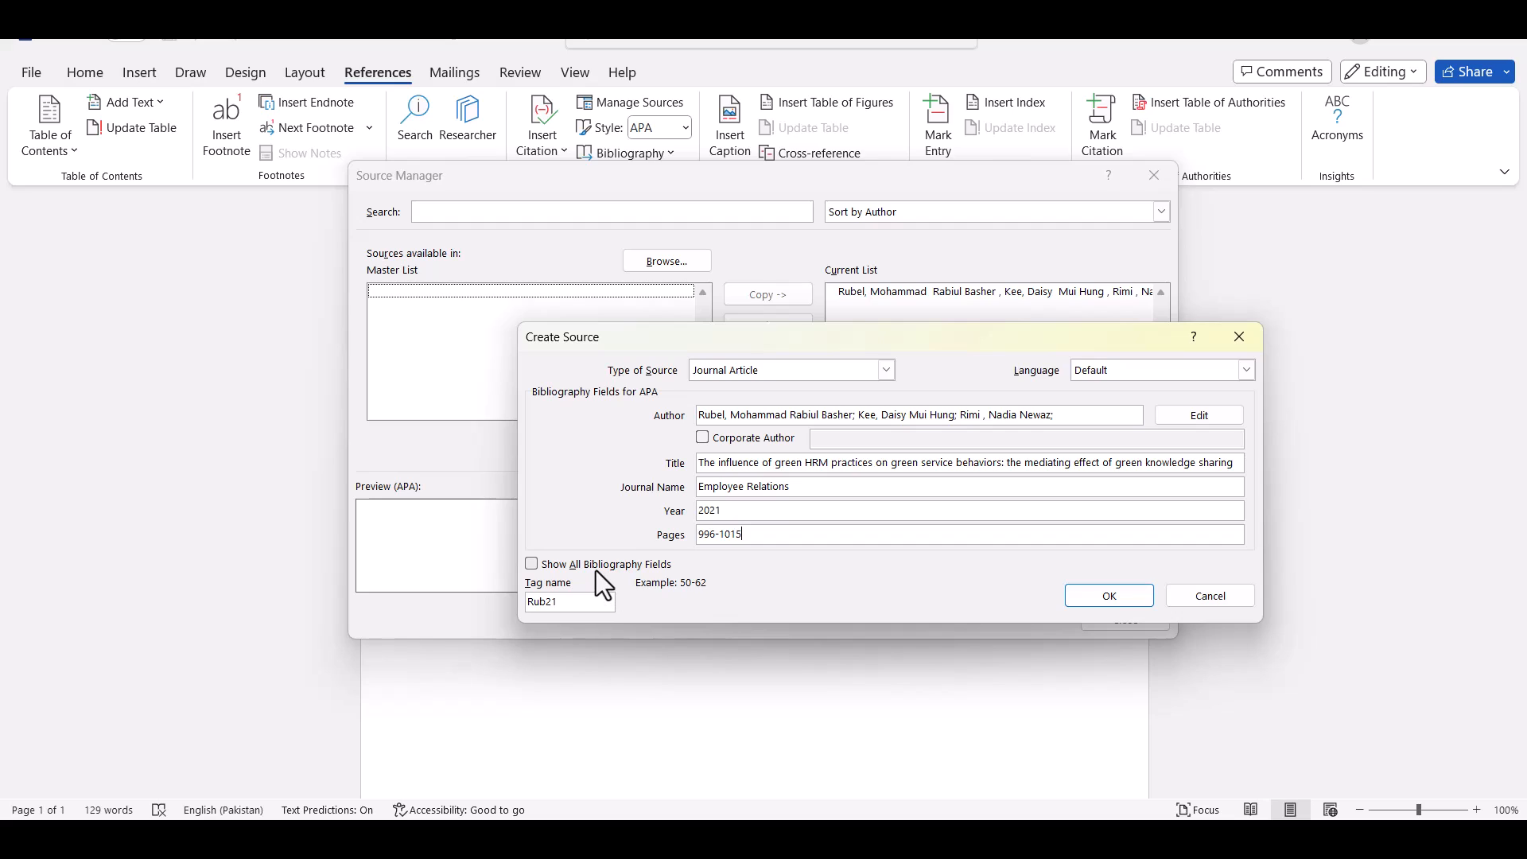
click(531, 564)
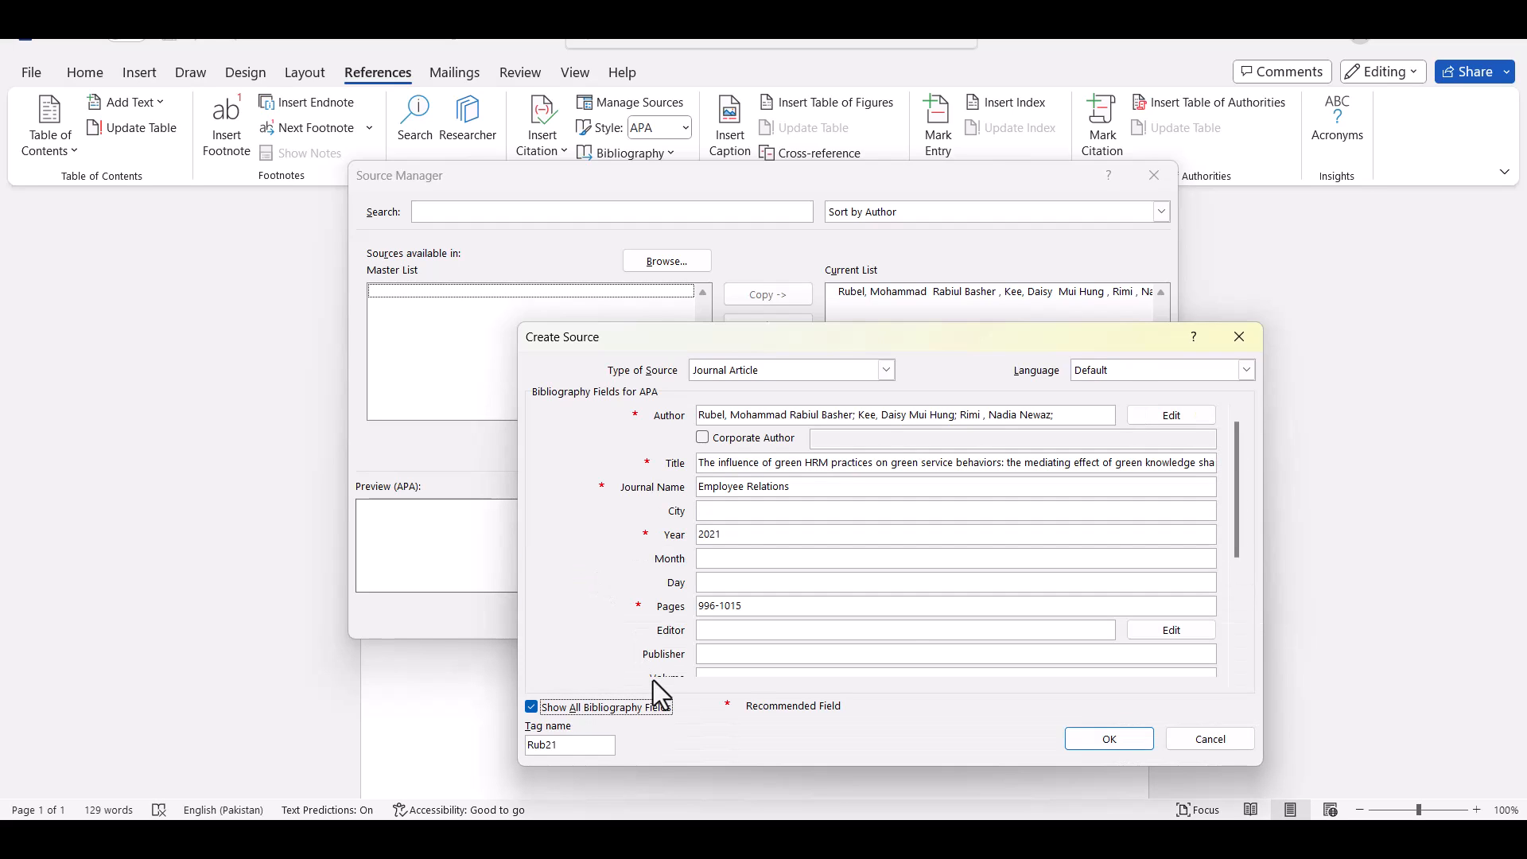
mouse_move(918, 655)
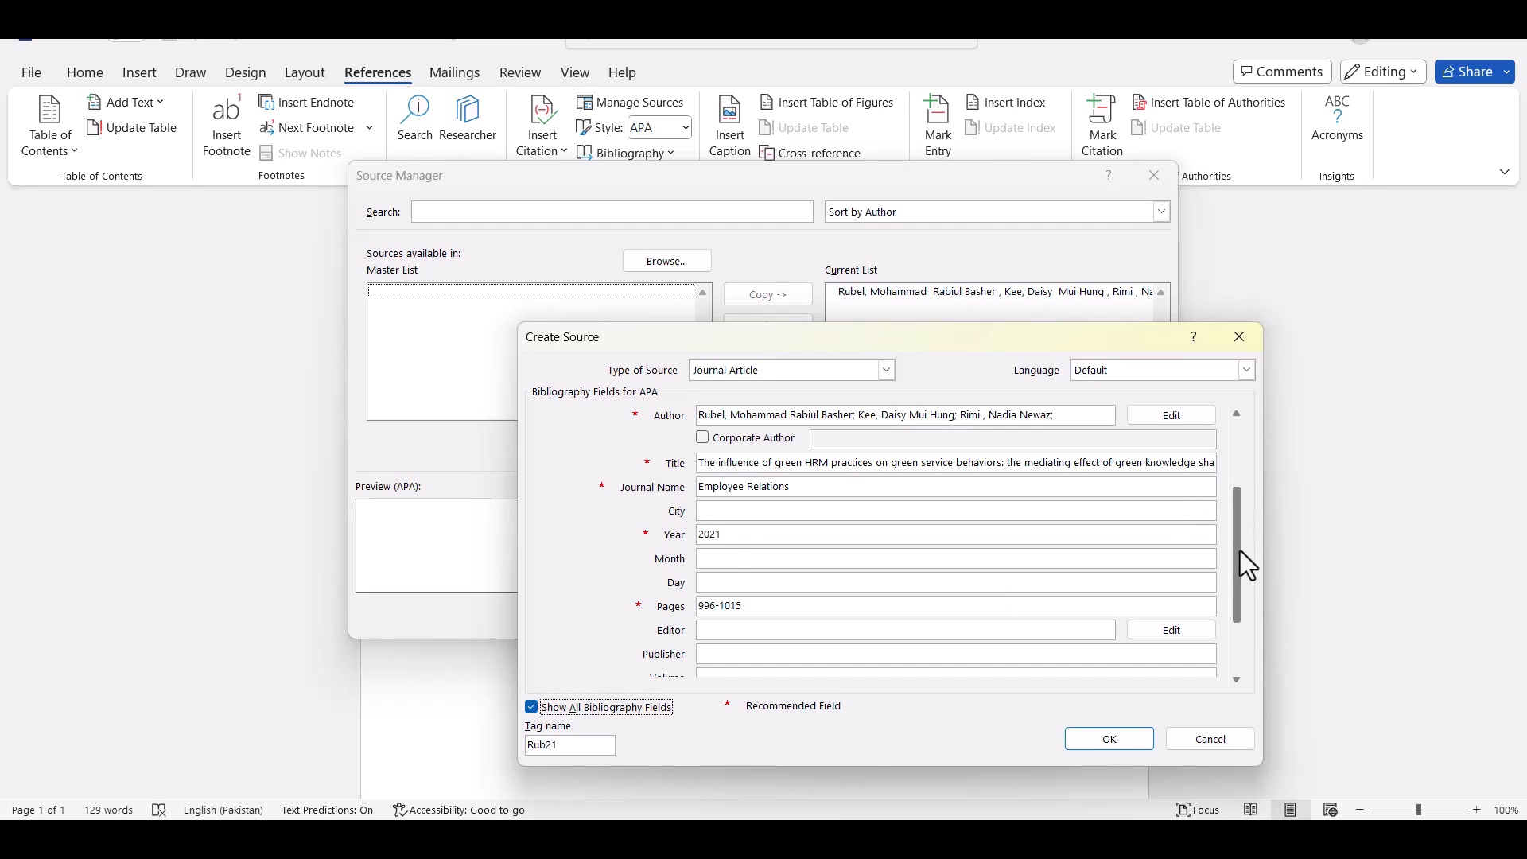
scroll(down, 3)
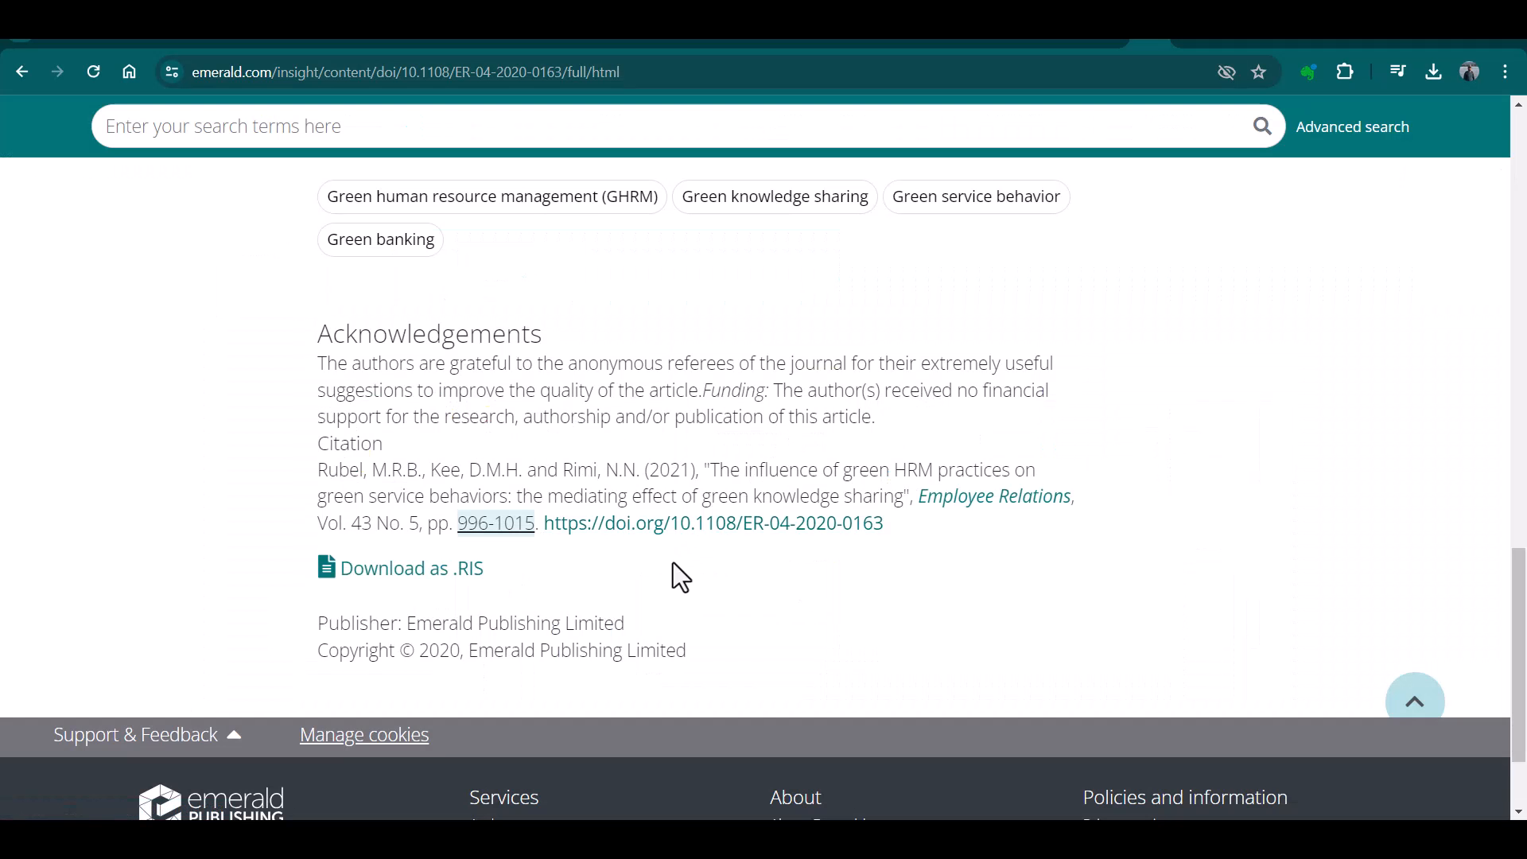
mouse_move(547, 565)
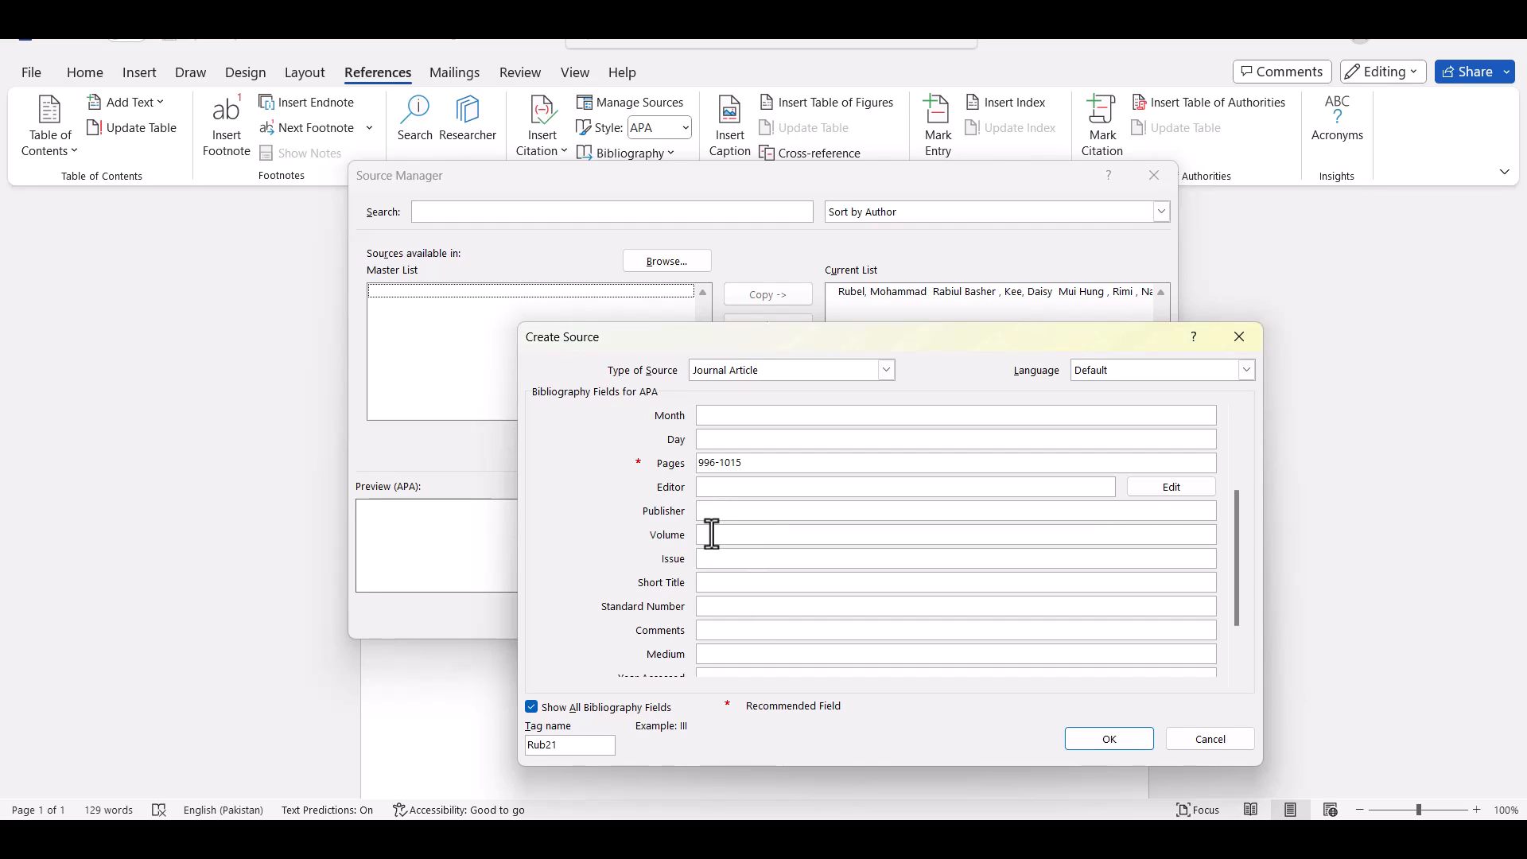
- Record Volume 43 and Issue 5 for the journal article source
text(43)
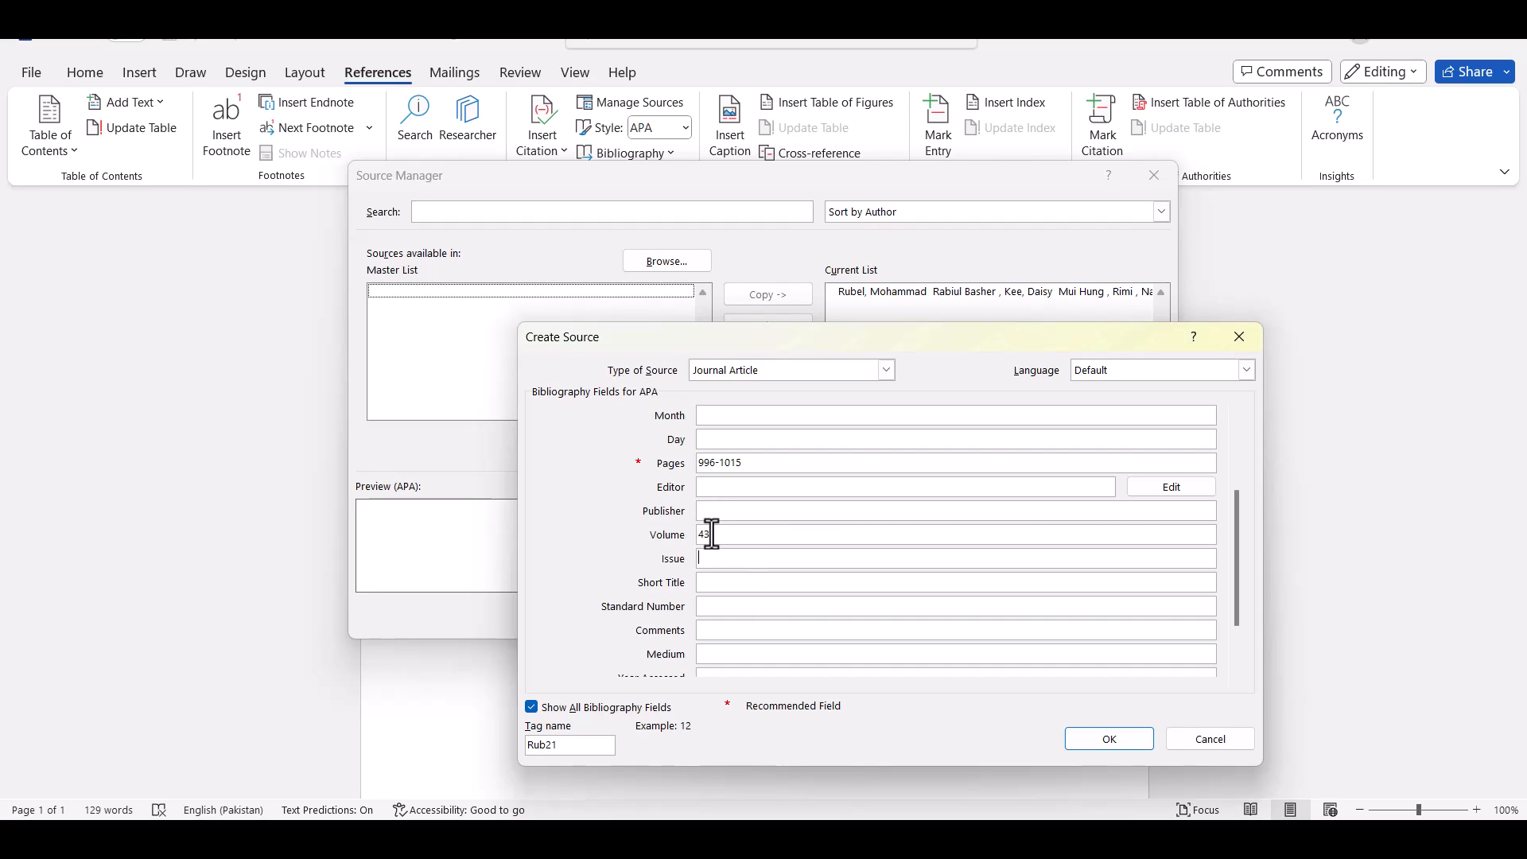
text(5)
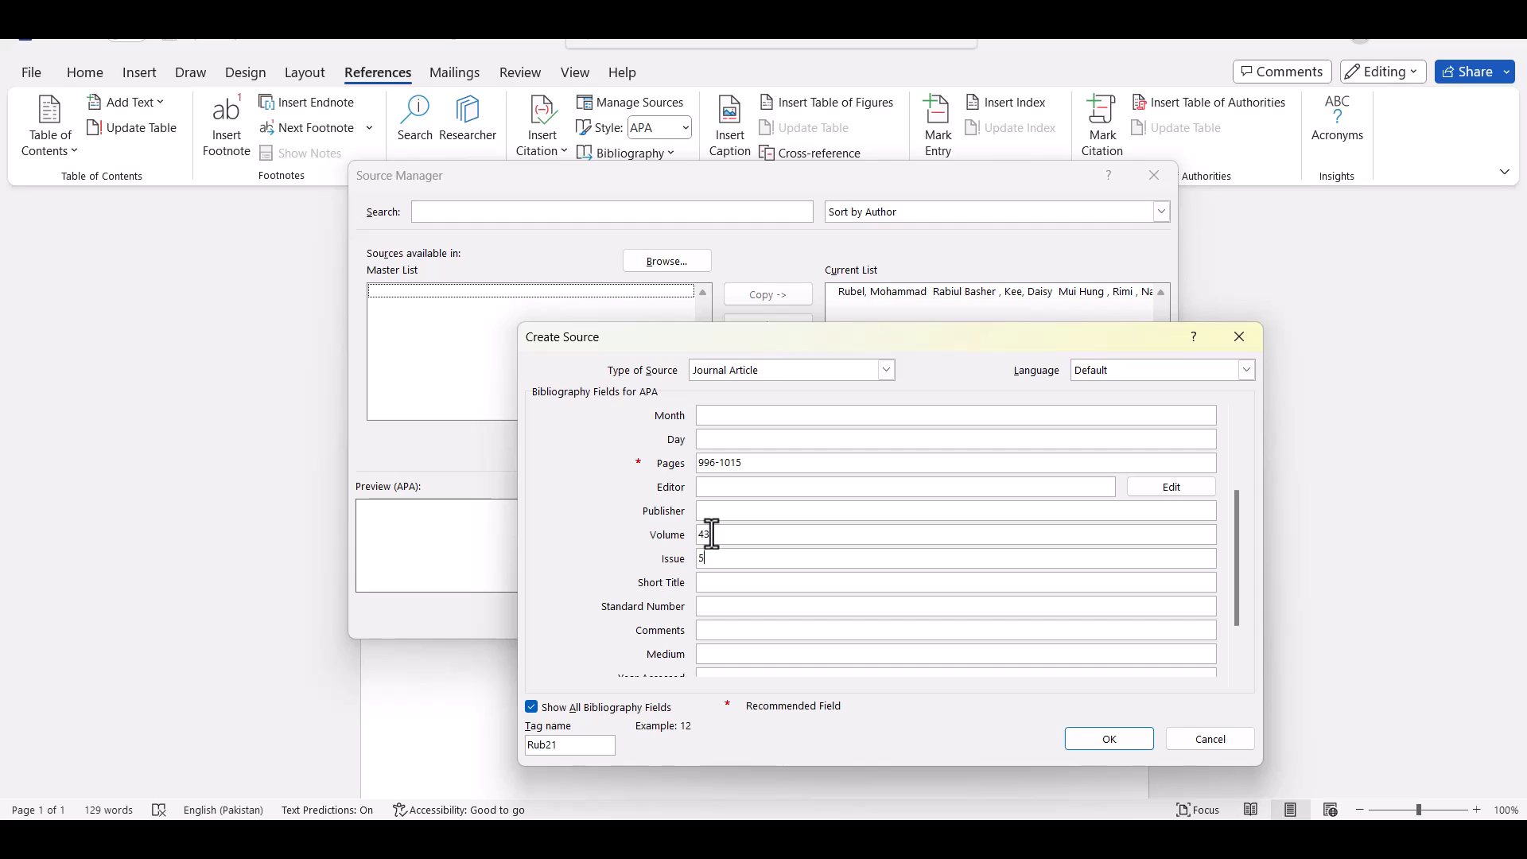
mouse_move(1234, 536)
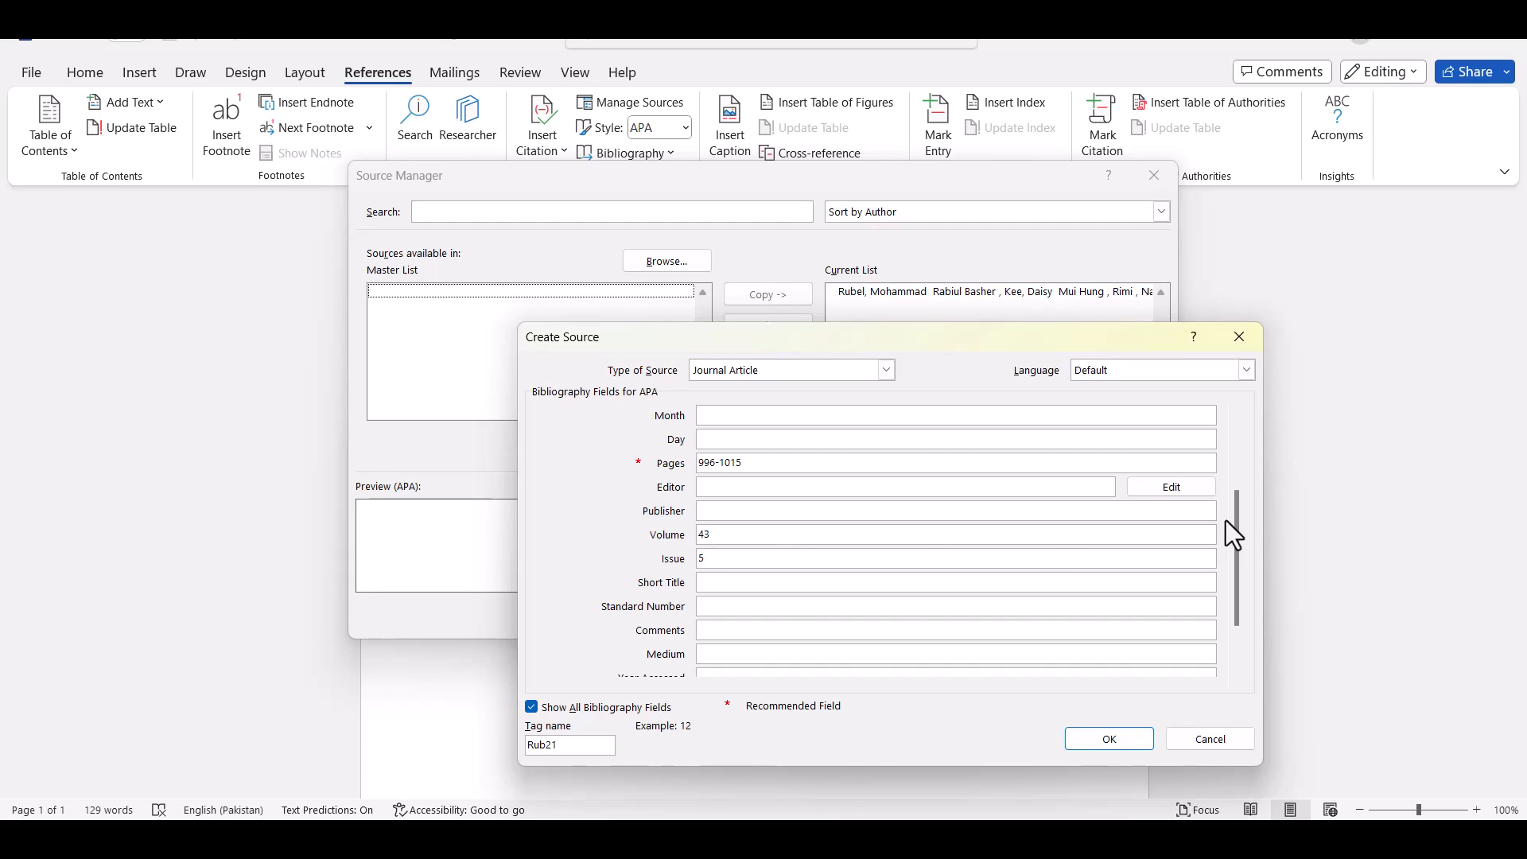
scroll(down, 3)
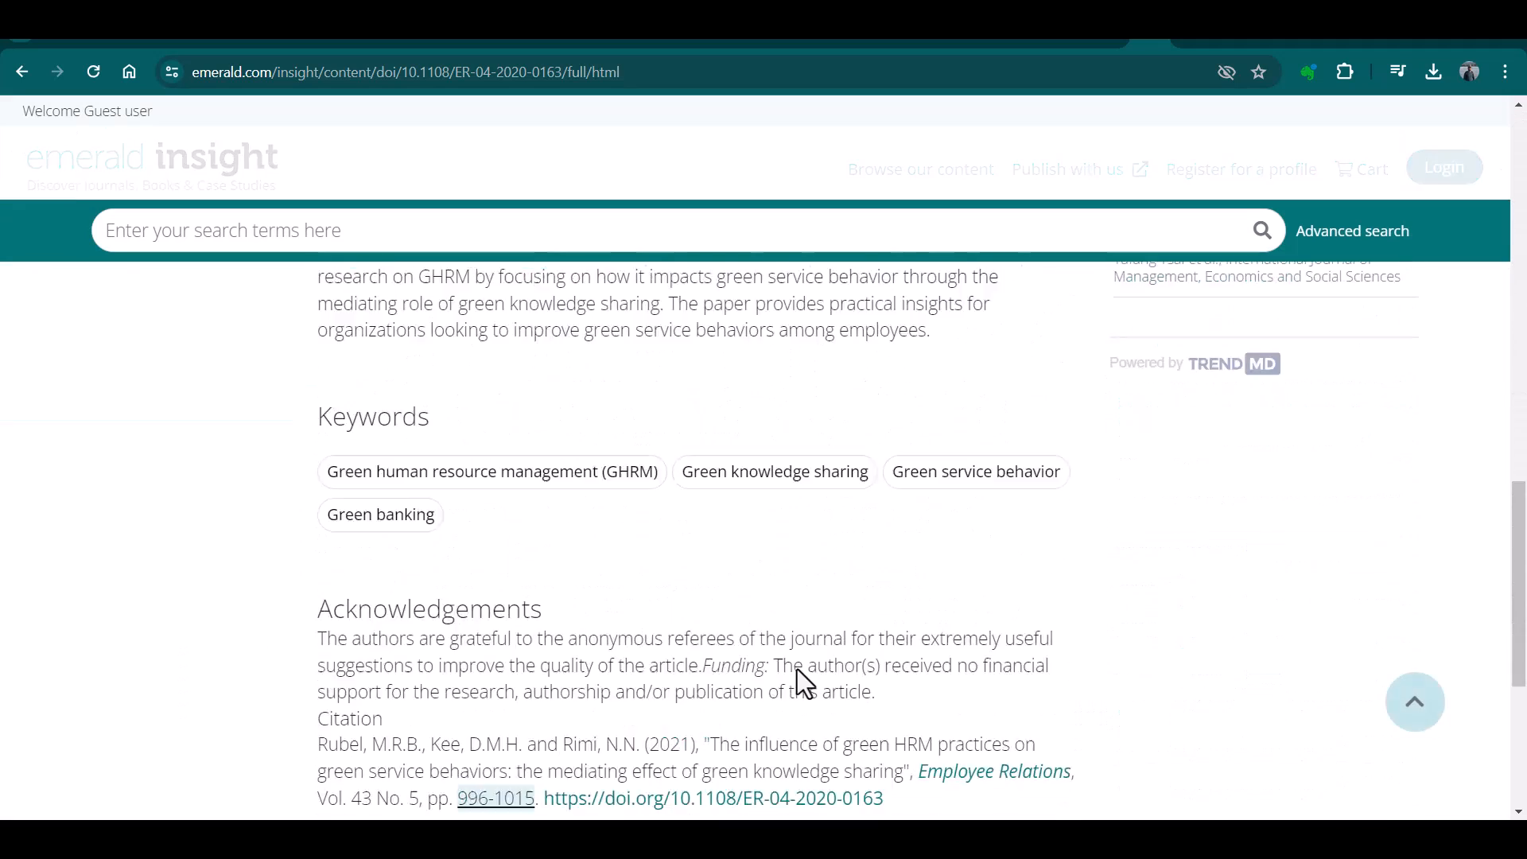
scroll(down, 3)
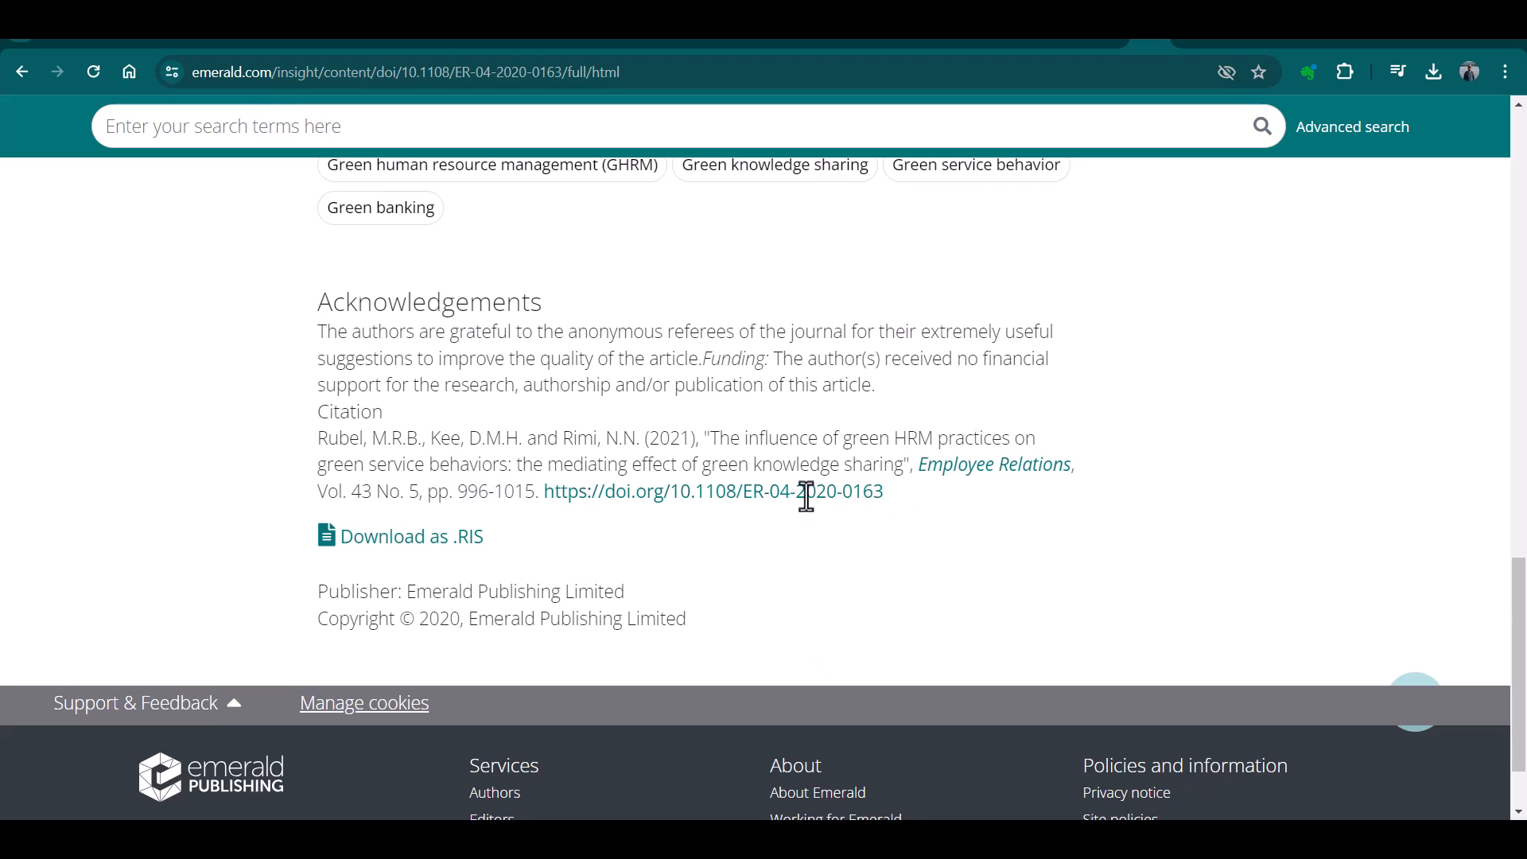
mouse_move(569, 511)
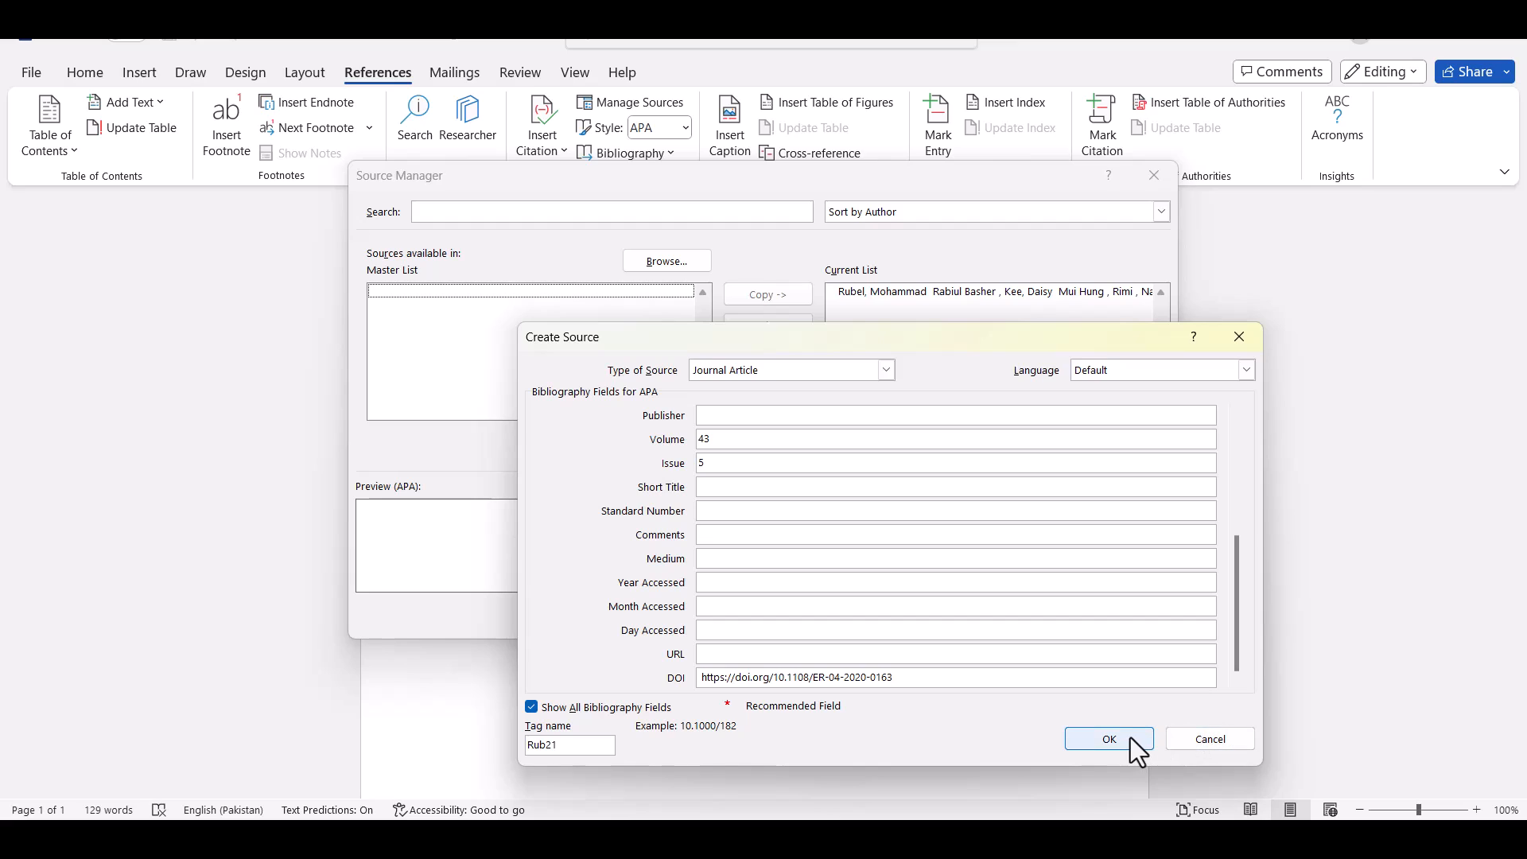
- Save the completed source with OK and close the Source Manager
click(1108, 738)
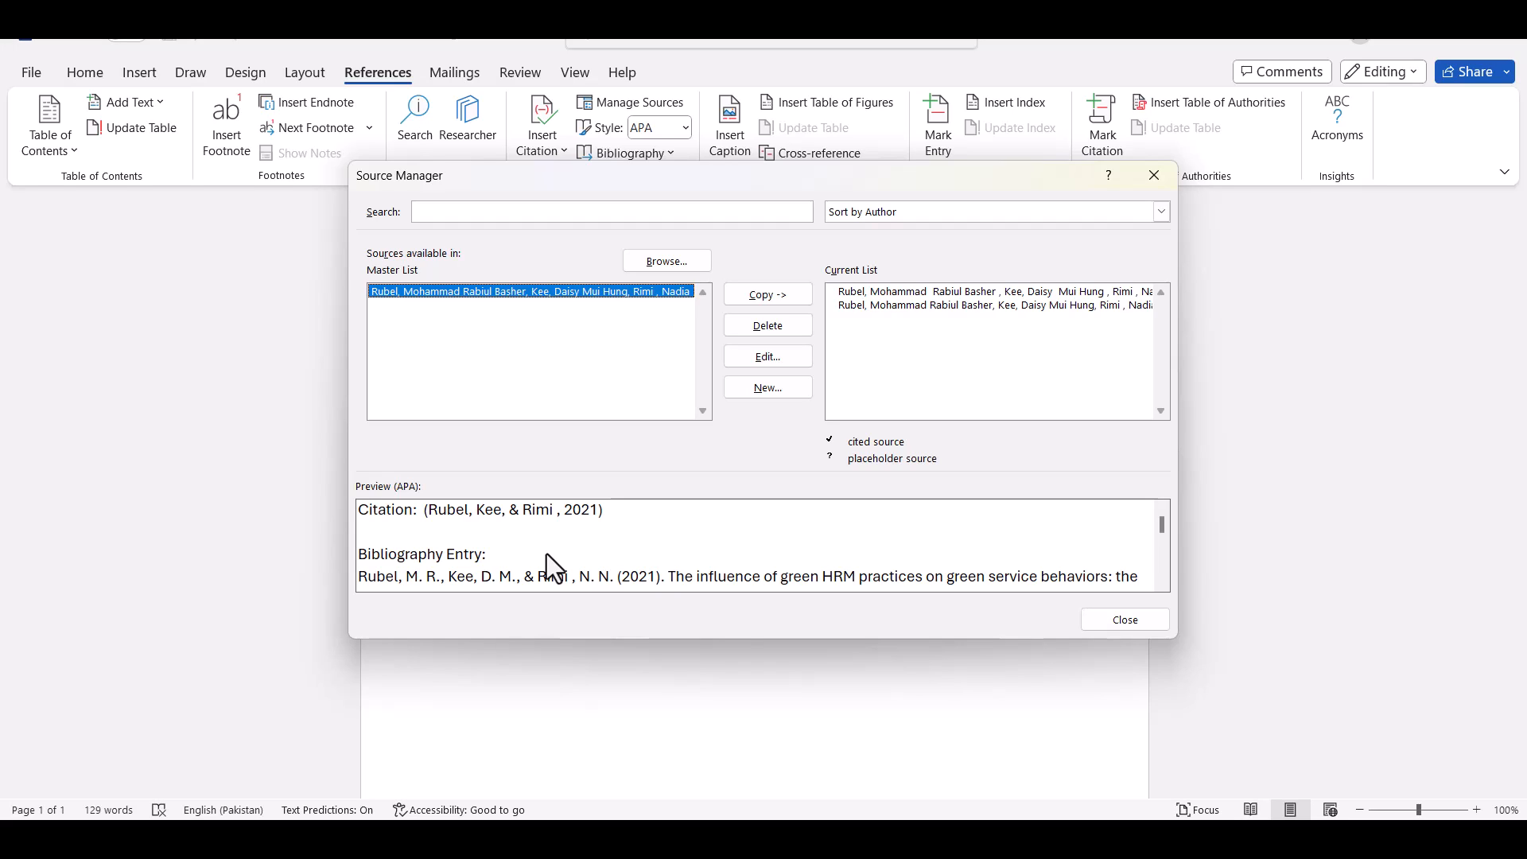
mouse_move(1125, 620)
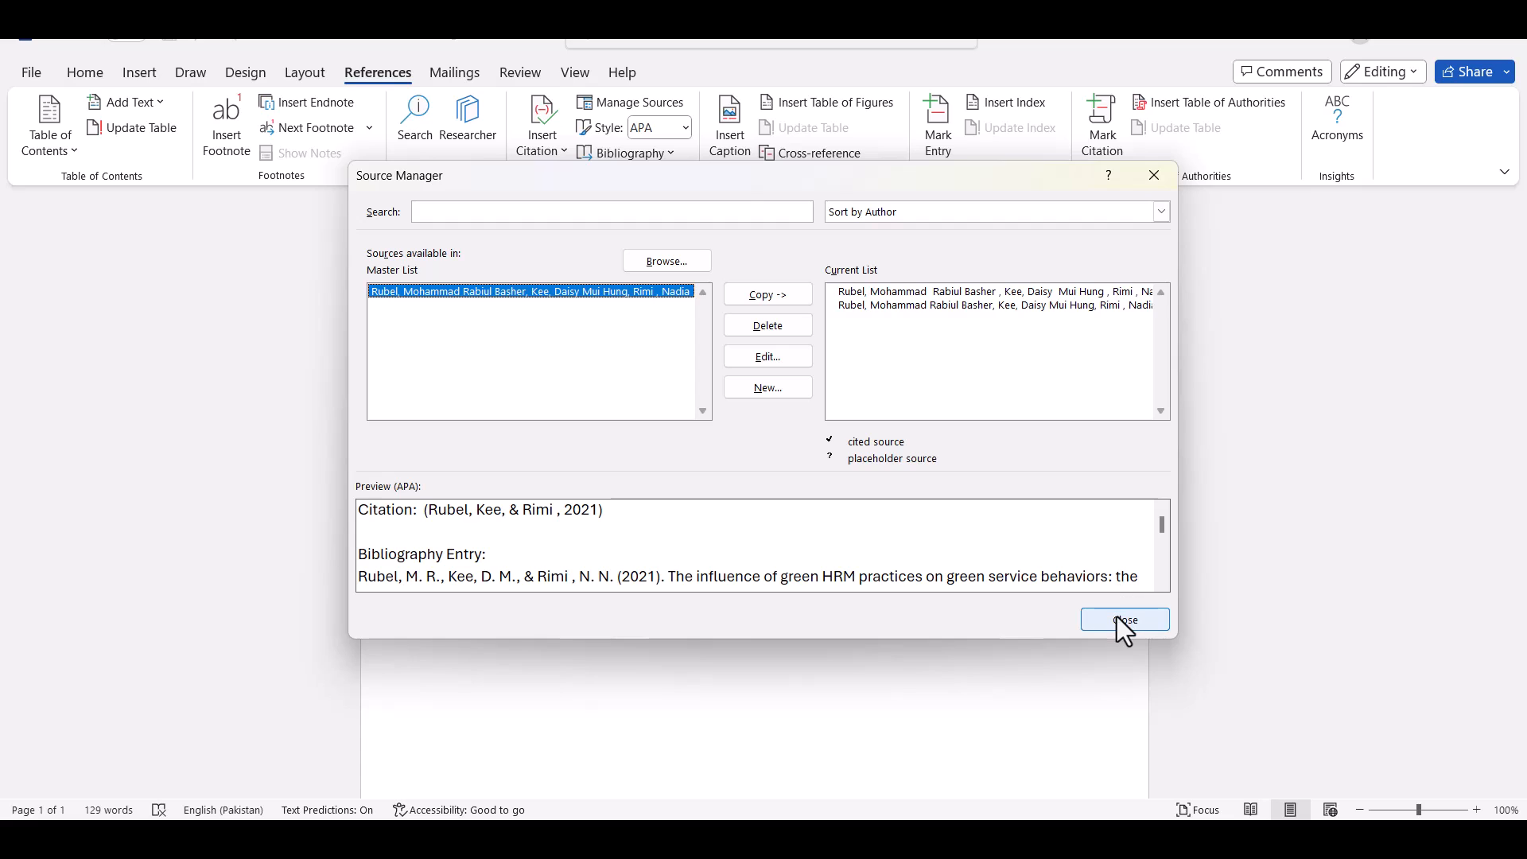
click(1123, 621)
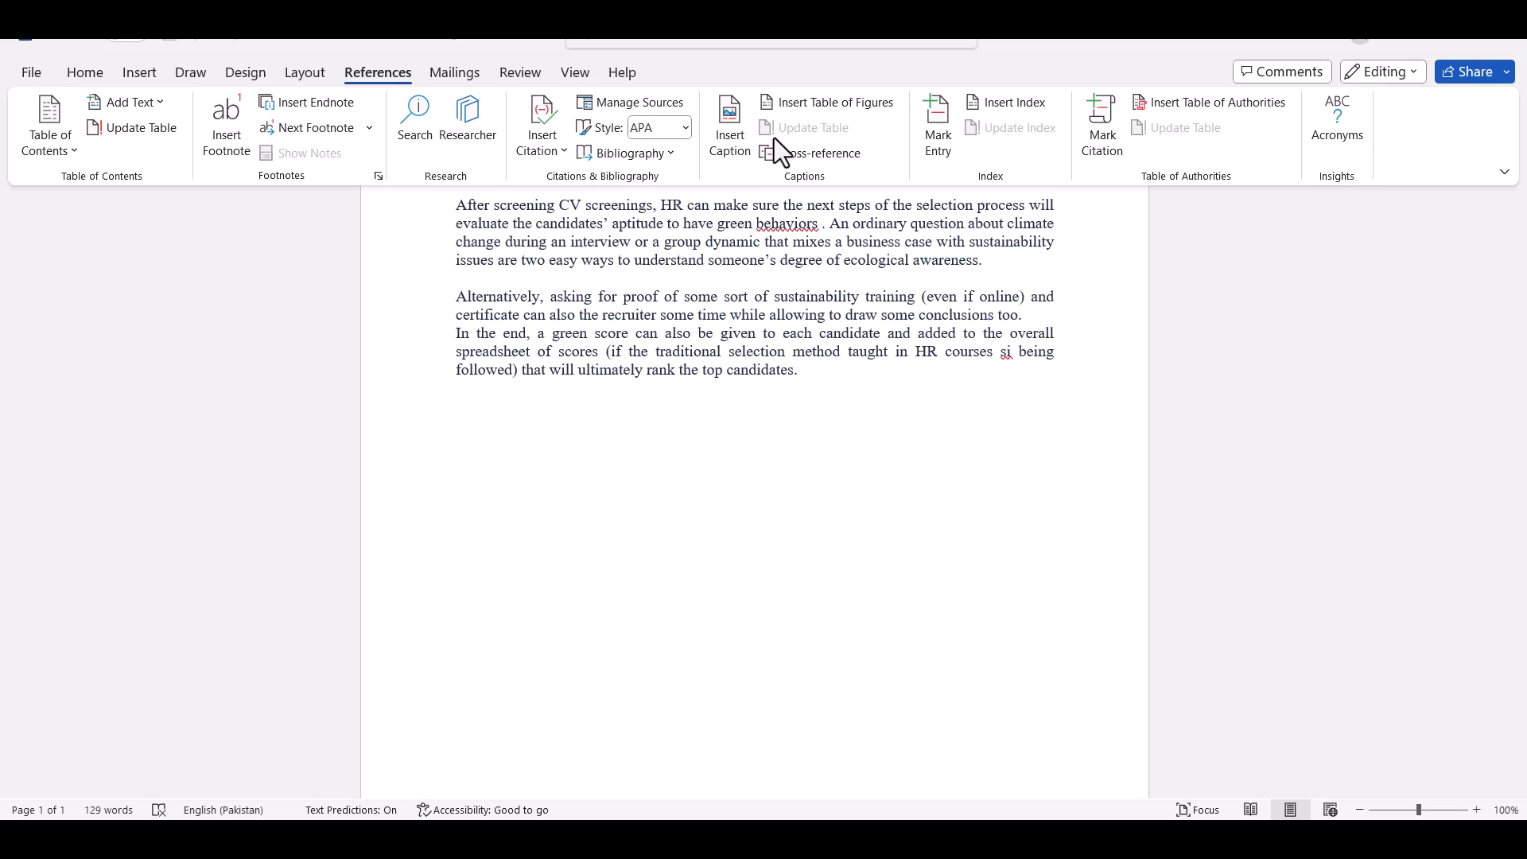
mouse_move(611, 234)
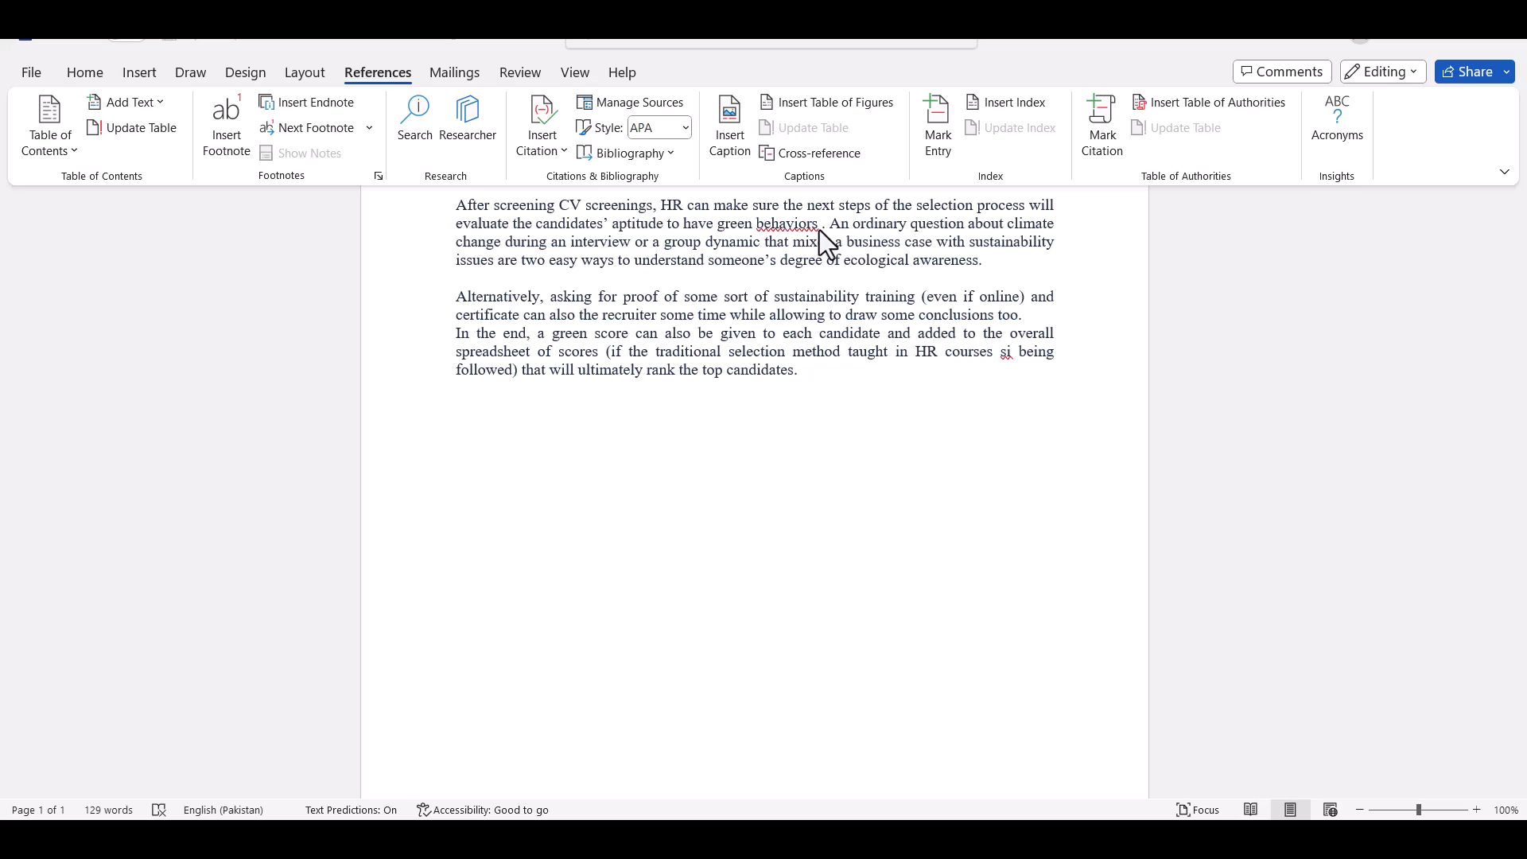
- Insert (Rubel, Kee, & Rimi, 2021) citations after 'green behaviors' and after 'top candidates'
double_click(785, 227)
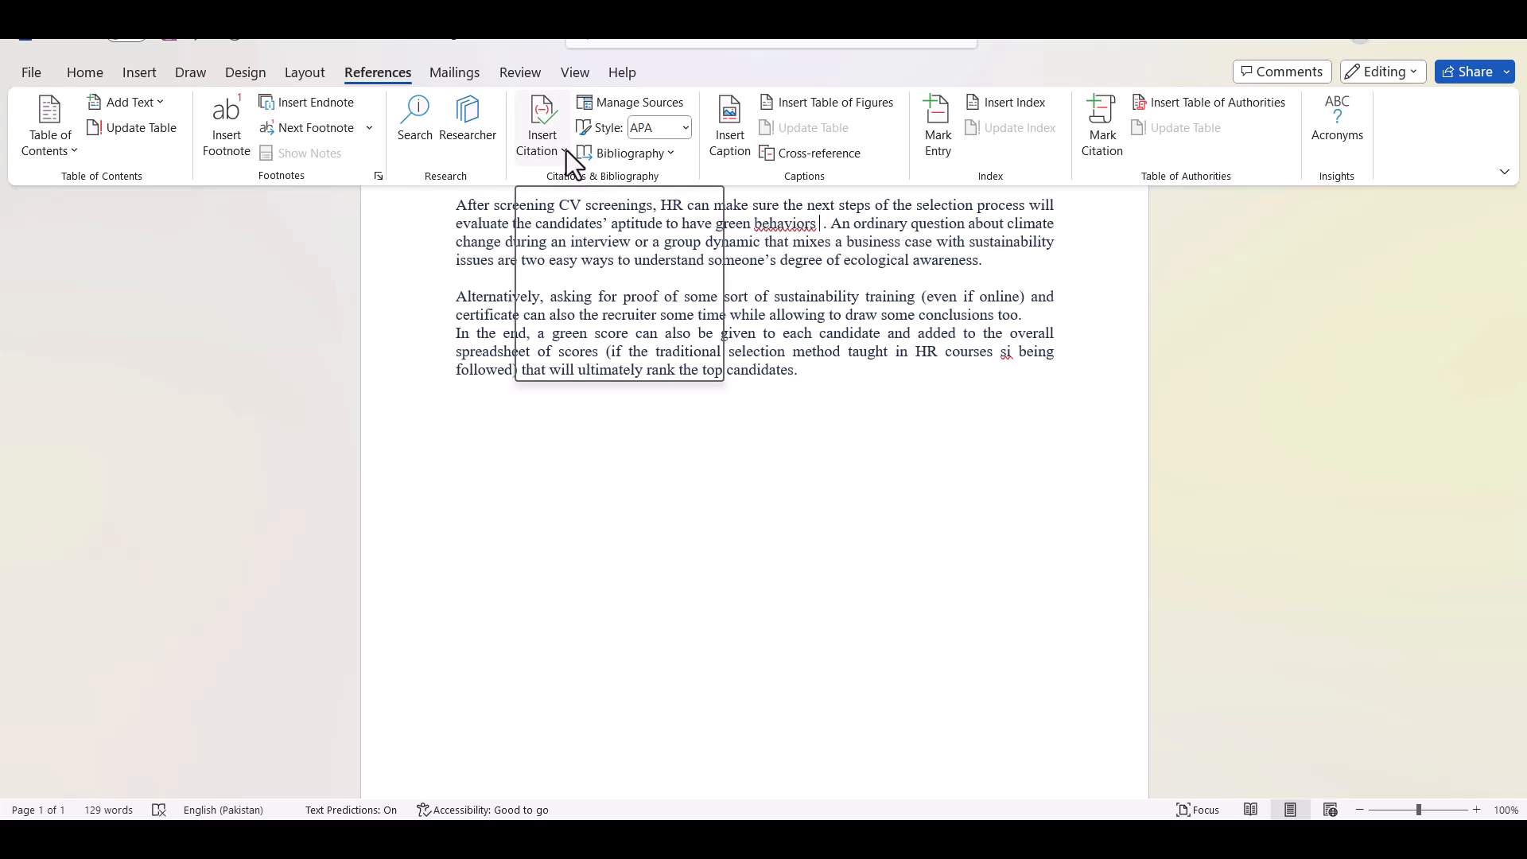
click(541, 123)
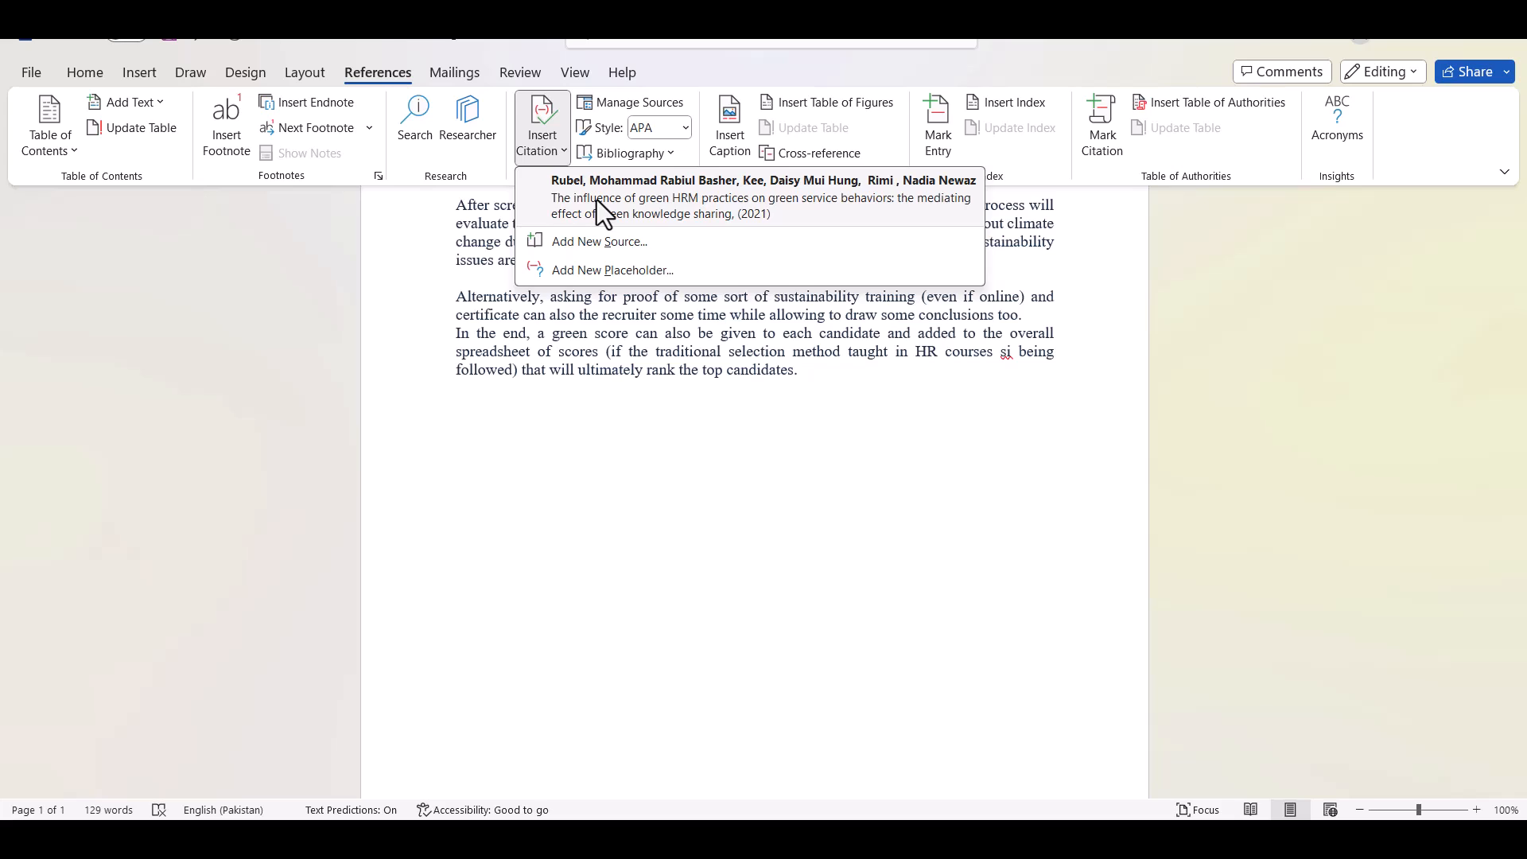
click(762, 197)
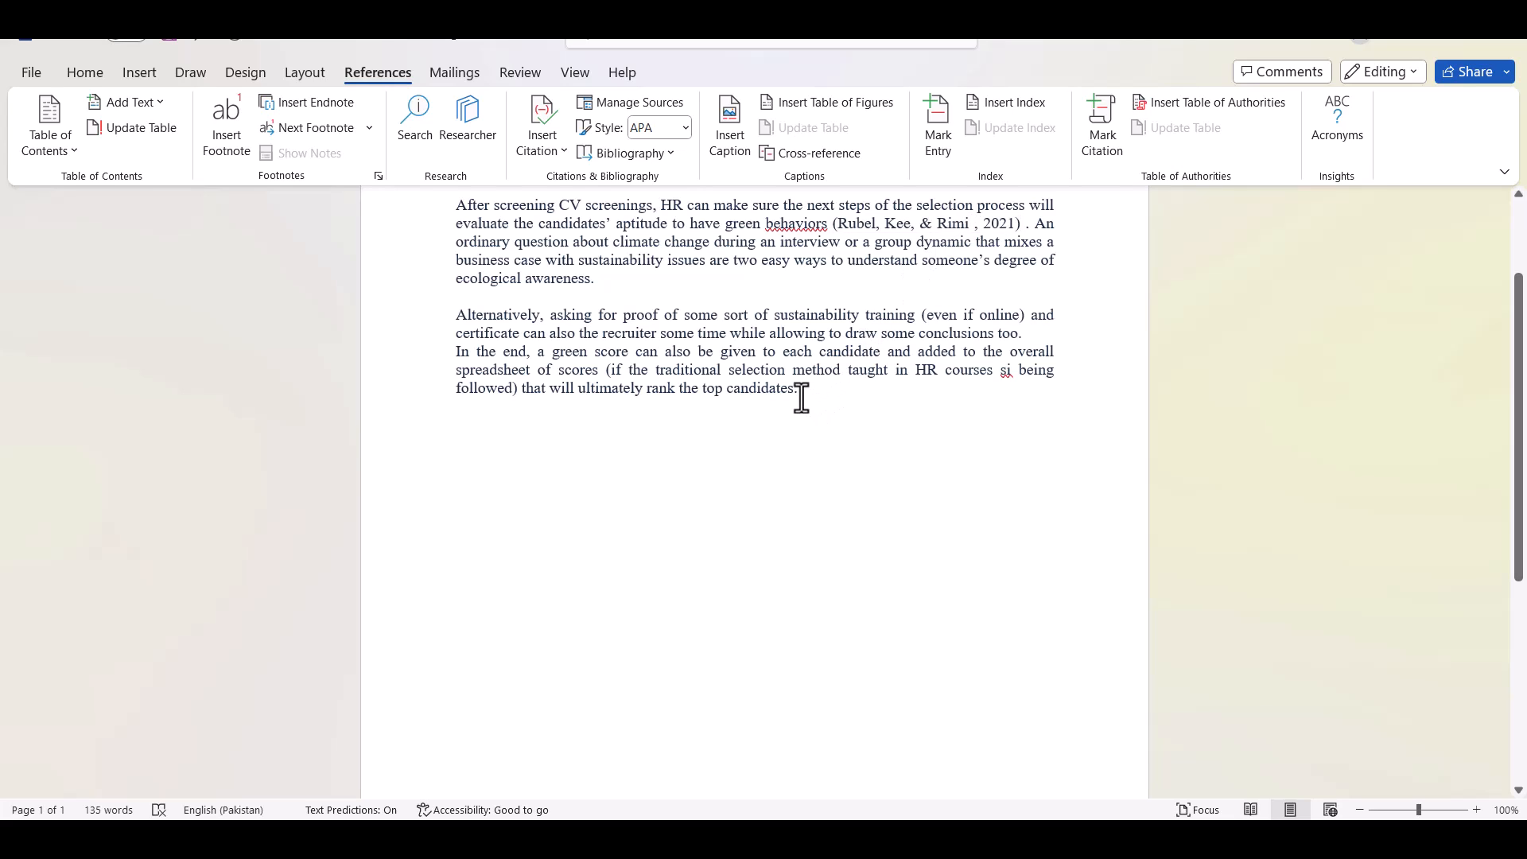
mouse_move(796, 396)
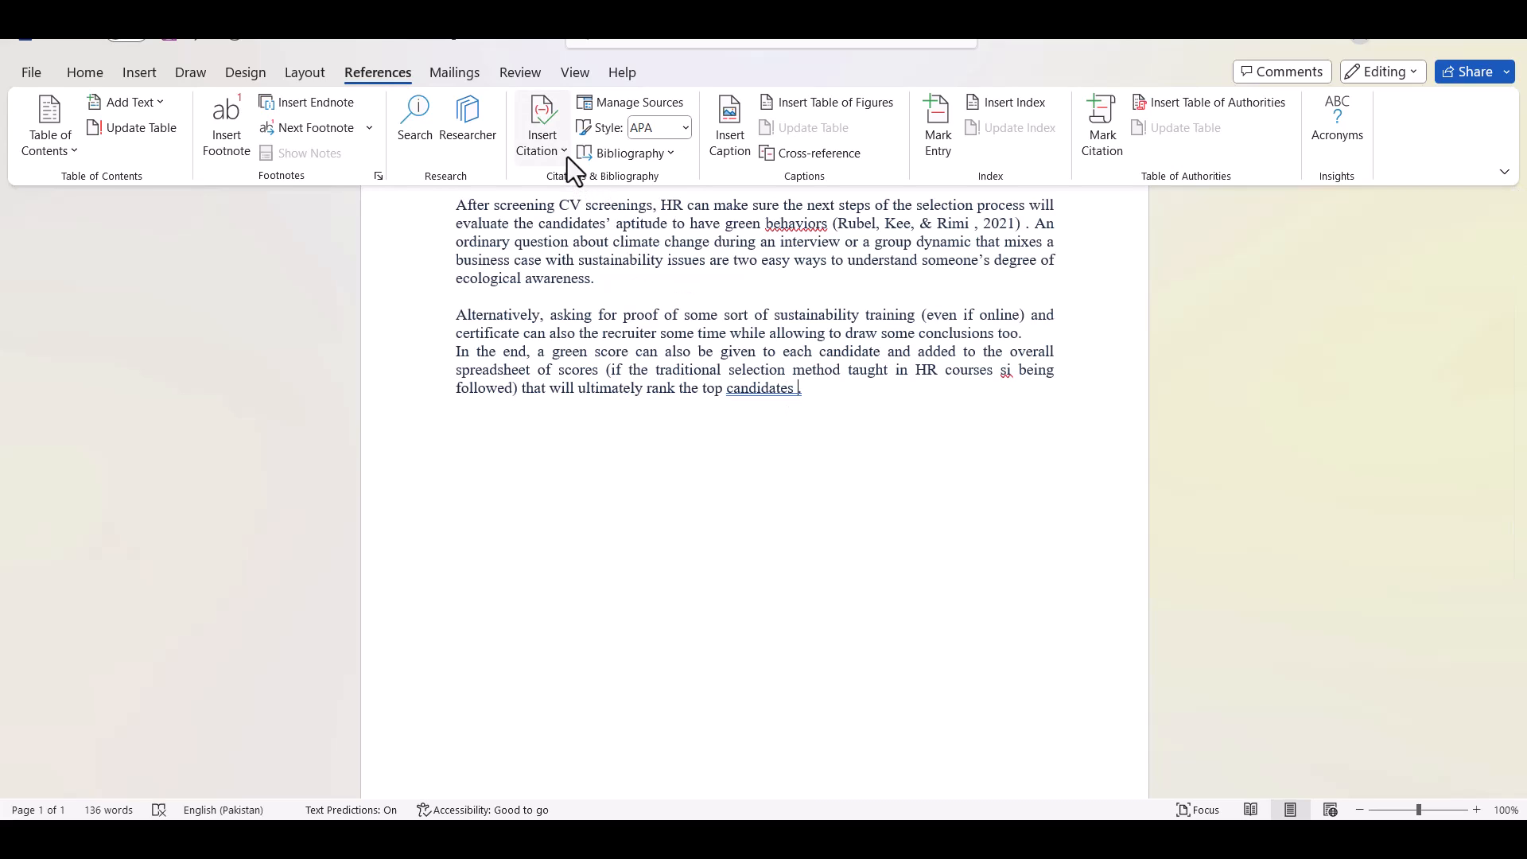
click(541, 124)
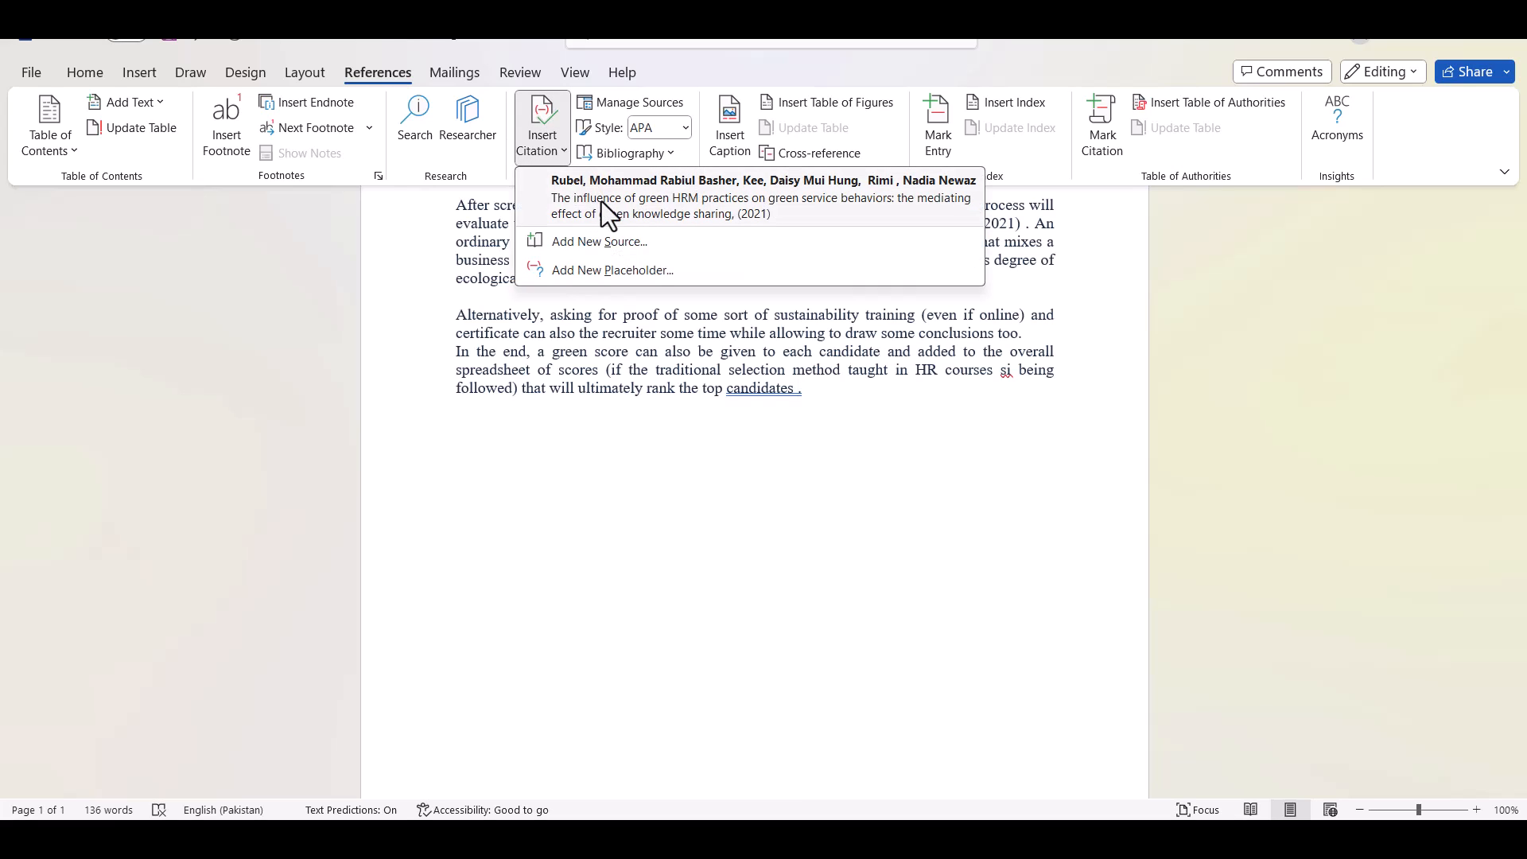
mouse_move(622, 216)
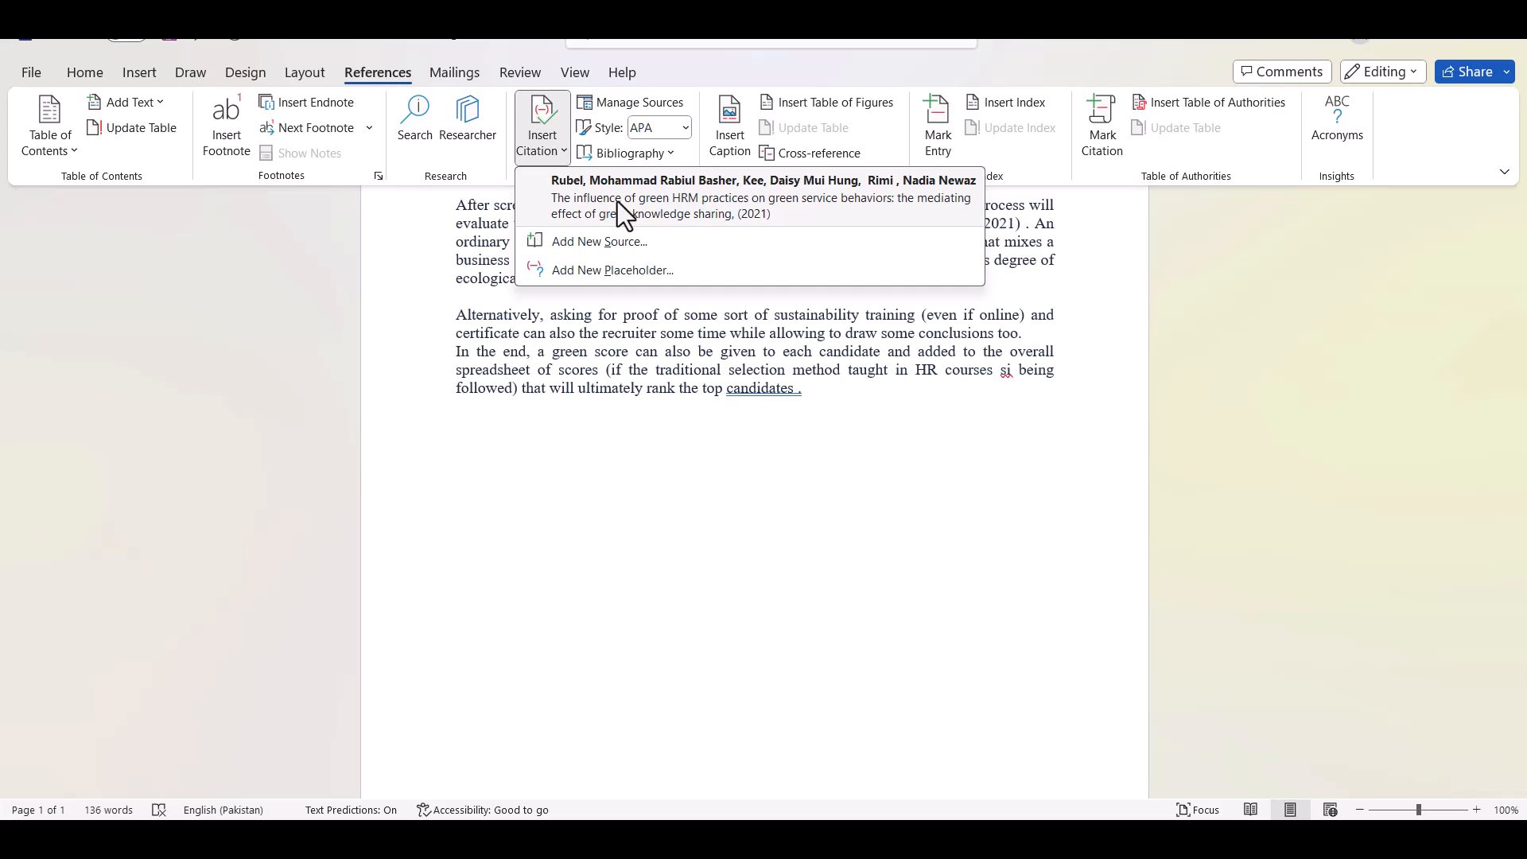
mouse_move(626, 217)
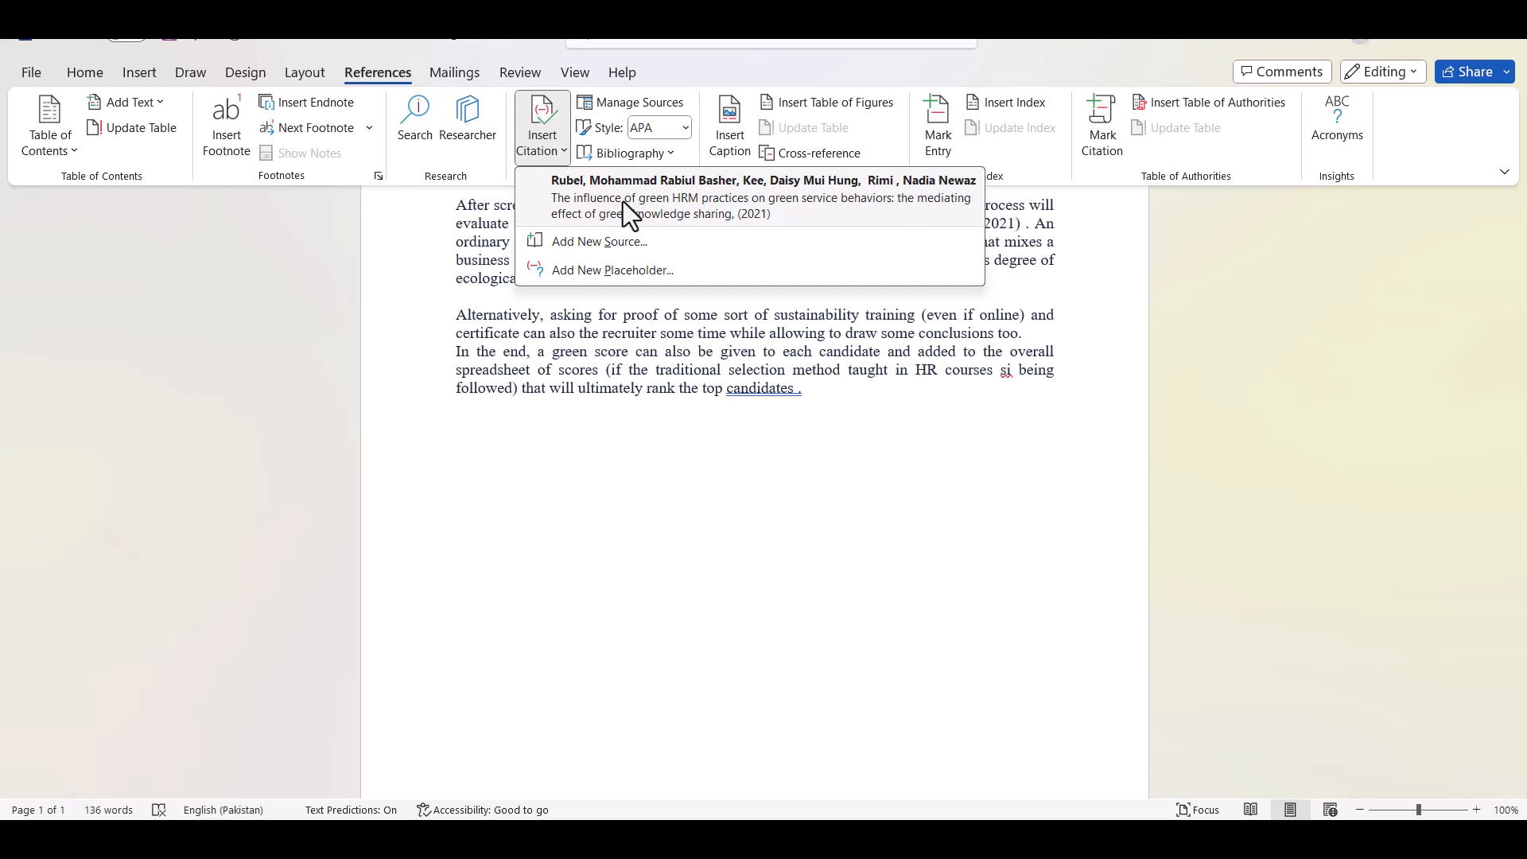
click(762, 197)
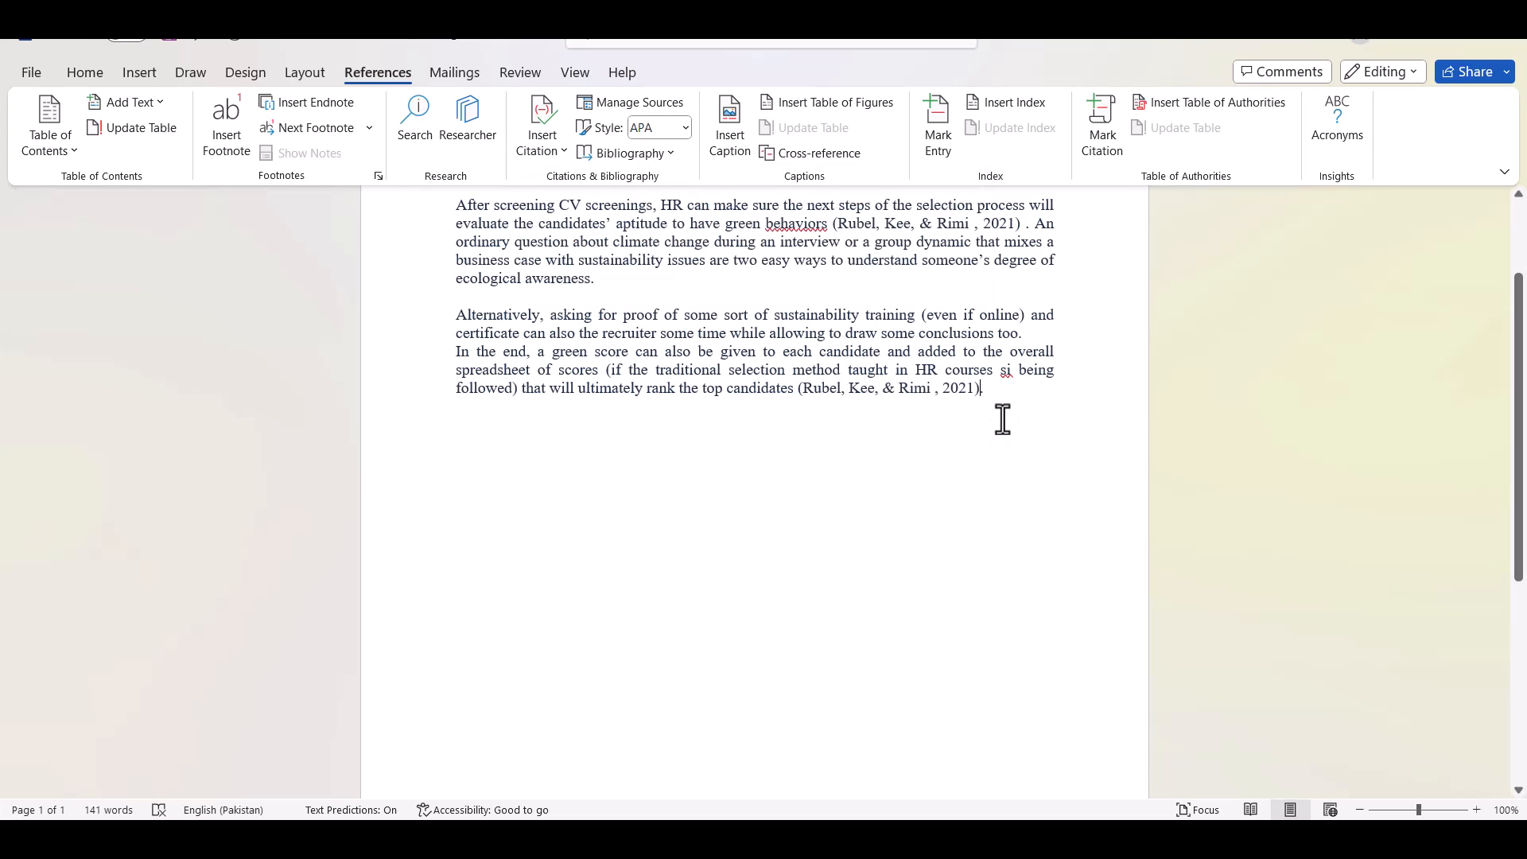
mouse_move(1012, 409)
text(.)
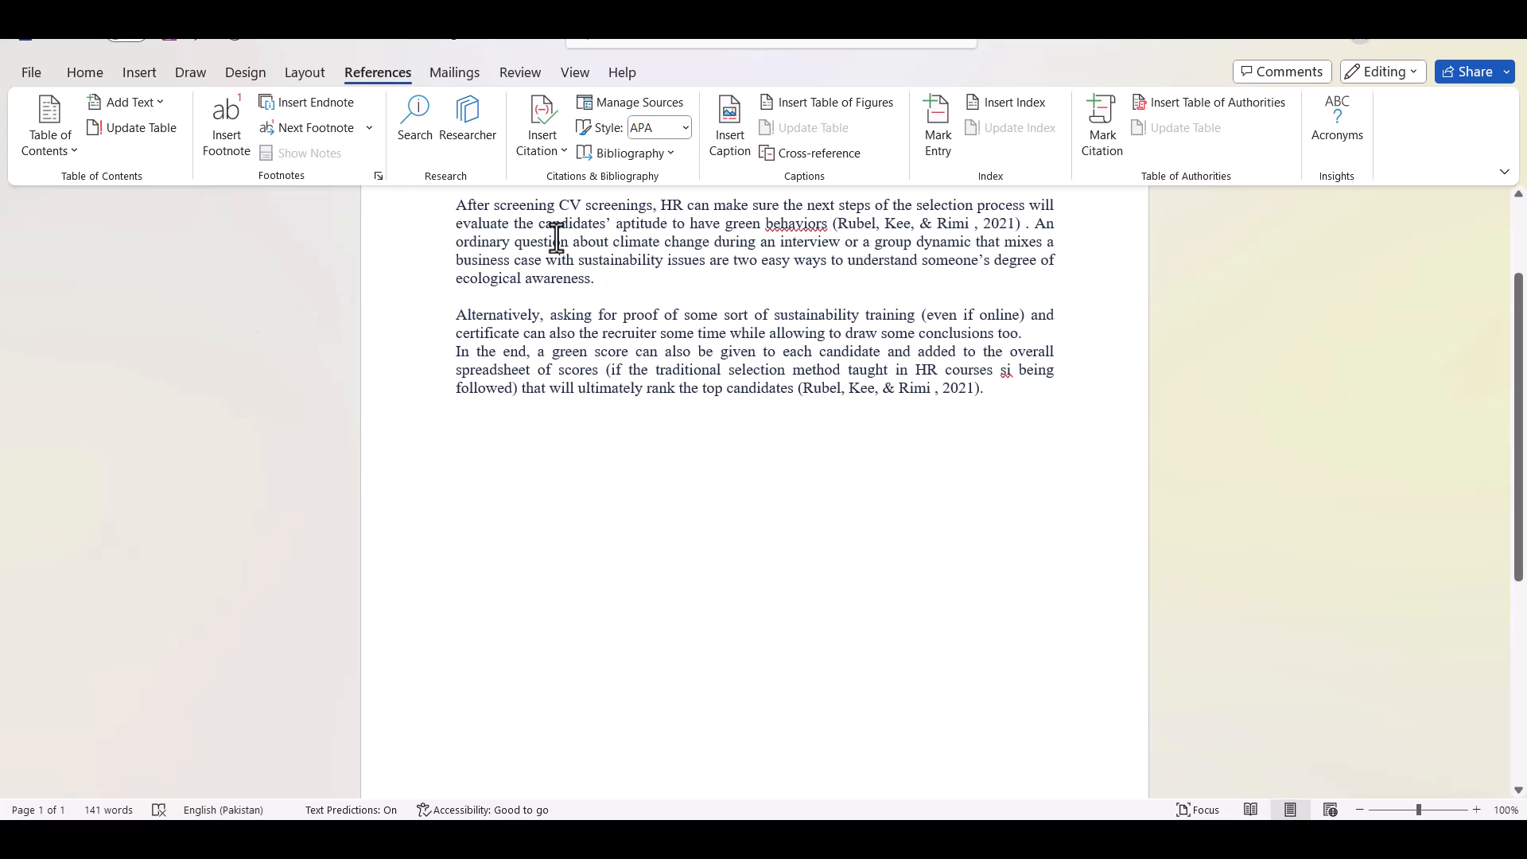
mouse_move(549, 435)
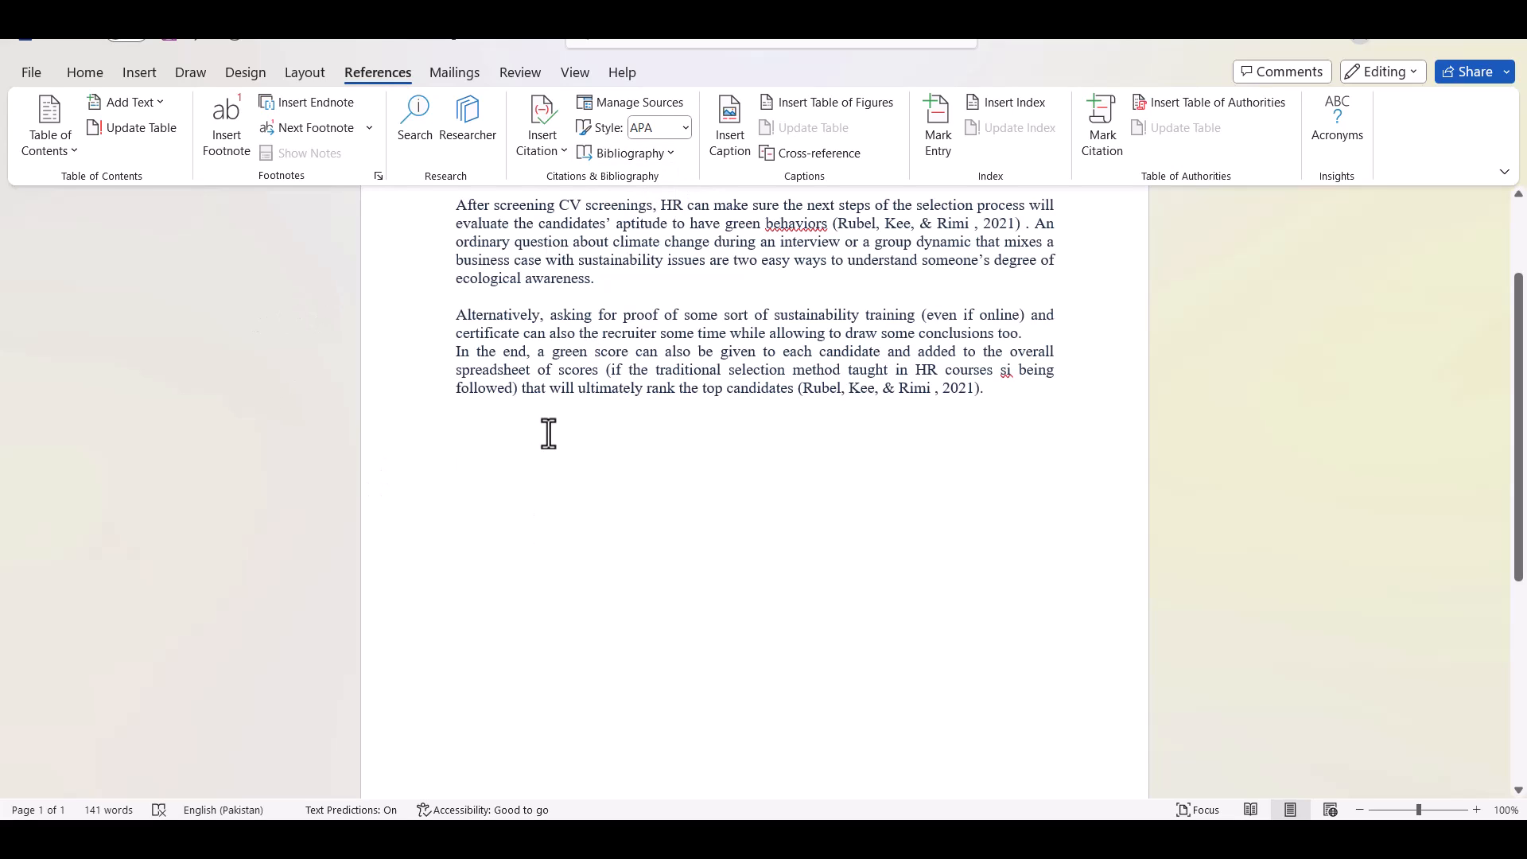
- Insert a References-headed bibliography below the text listing the Rubel, Kee, & Rimi 2021 article
click(627, 153)
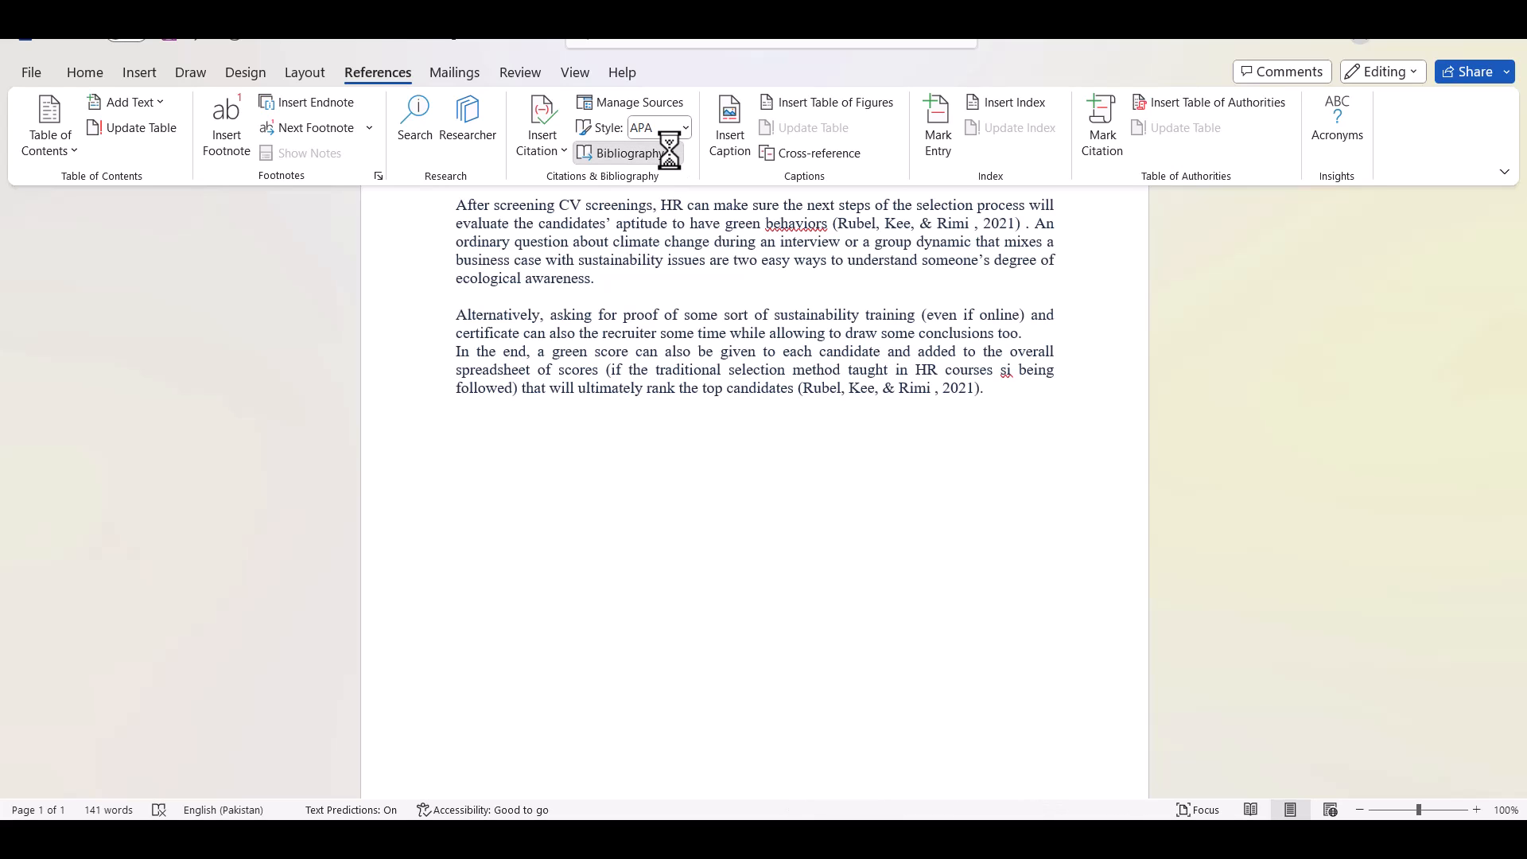
click(627, 153)
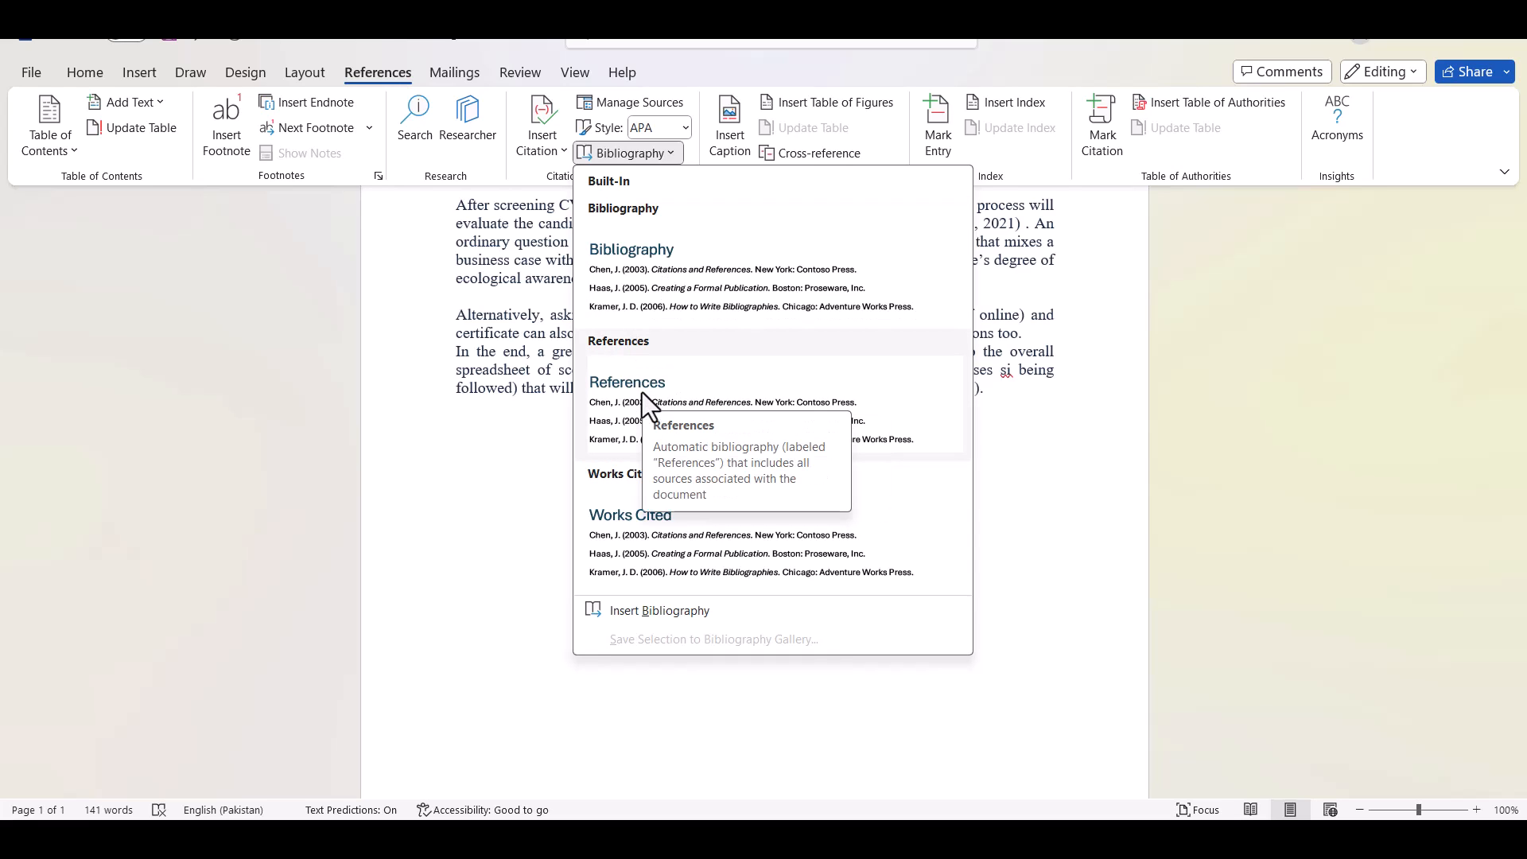
click(627, 382)
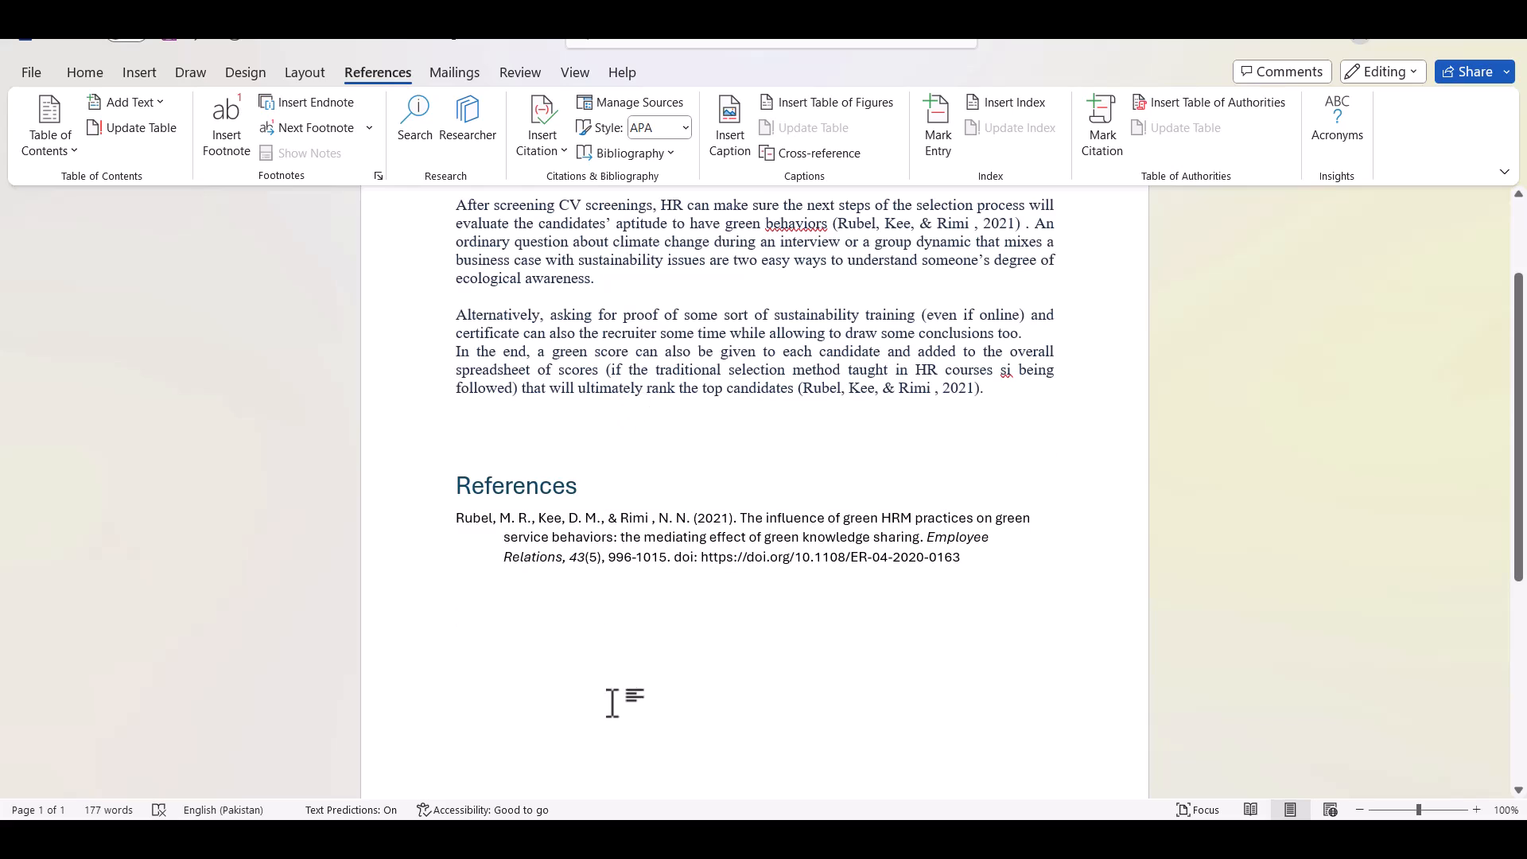
mouse_move(721, 633)
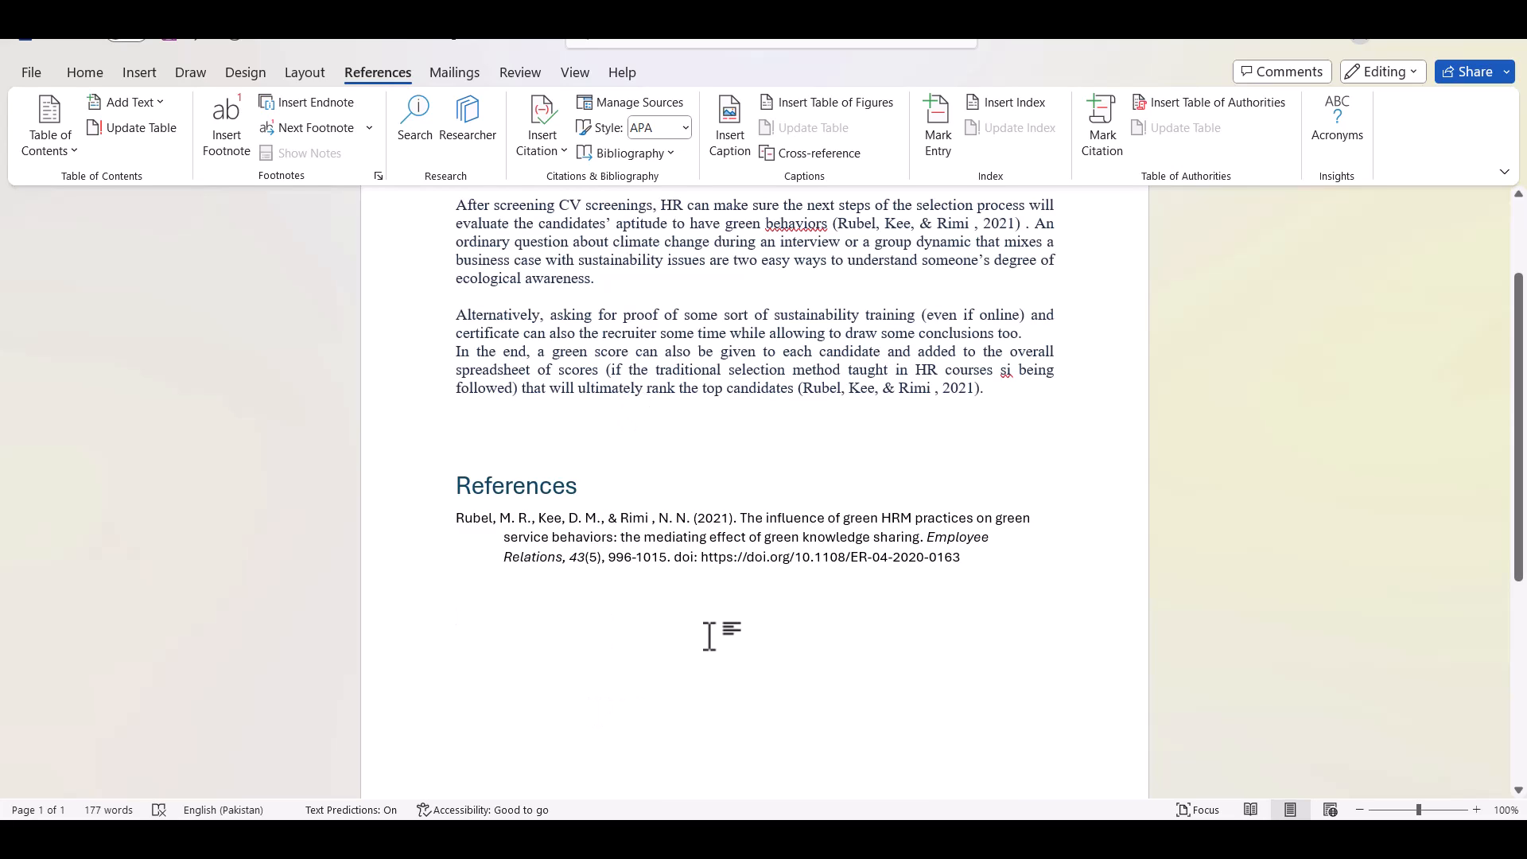
click(457, 615)
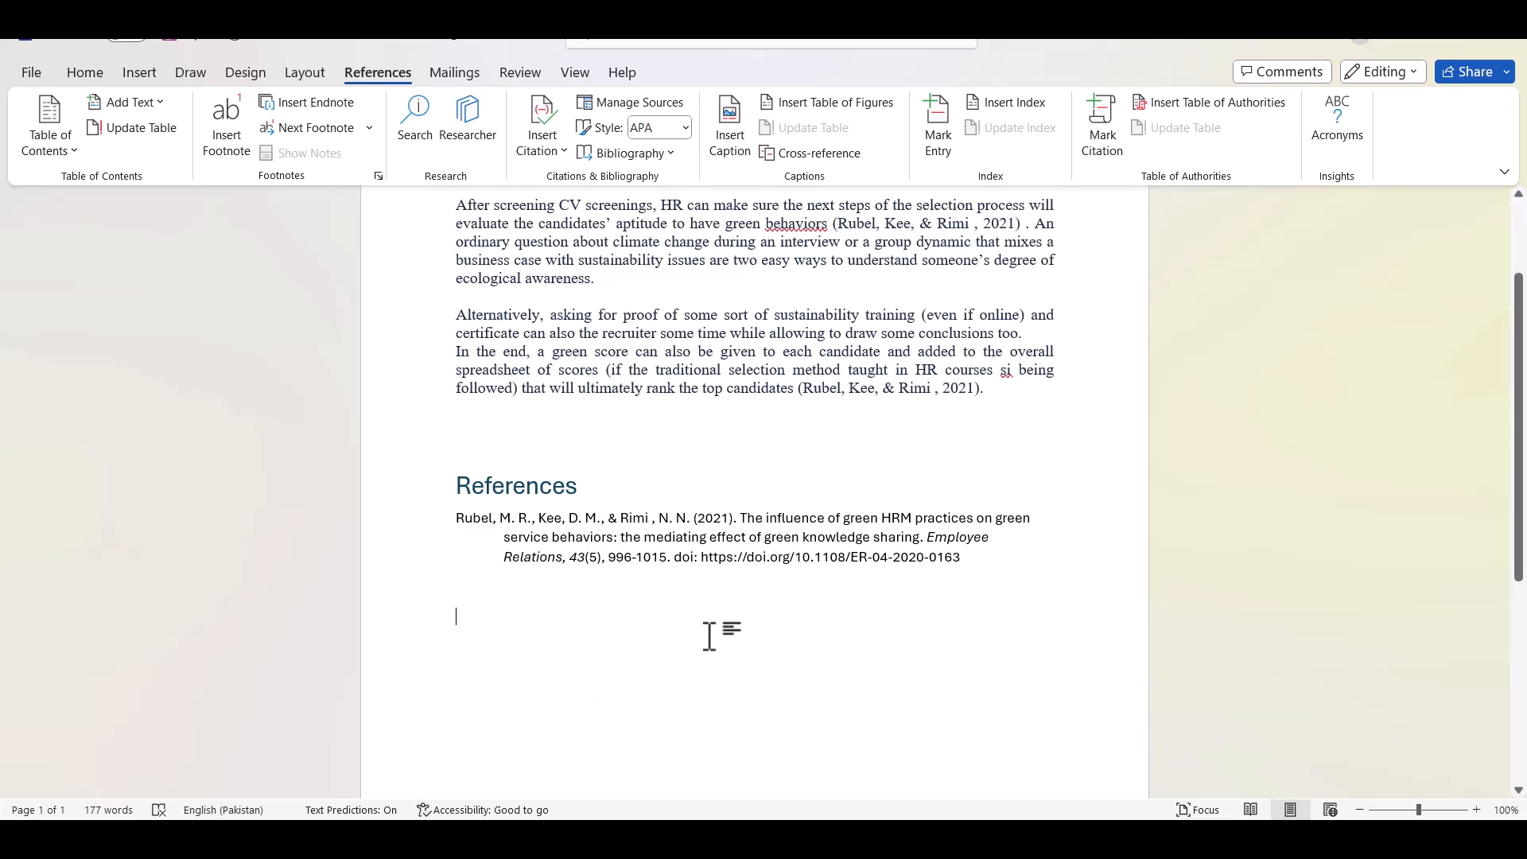